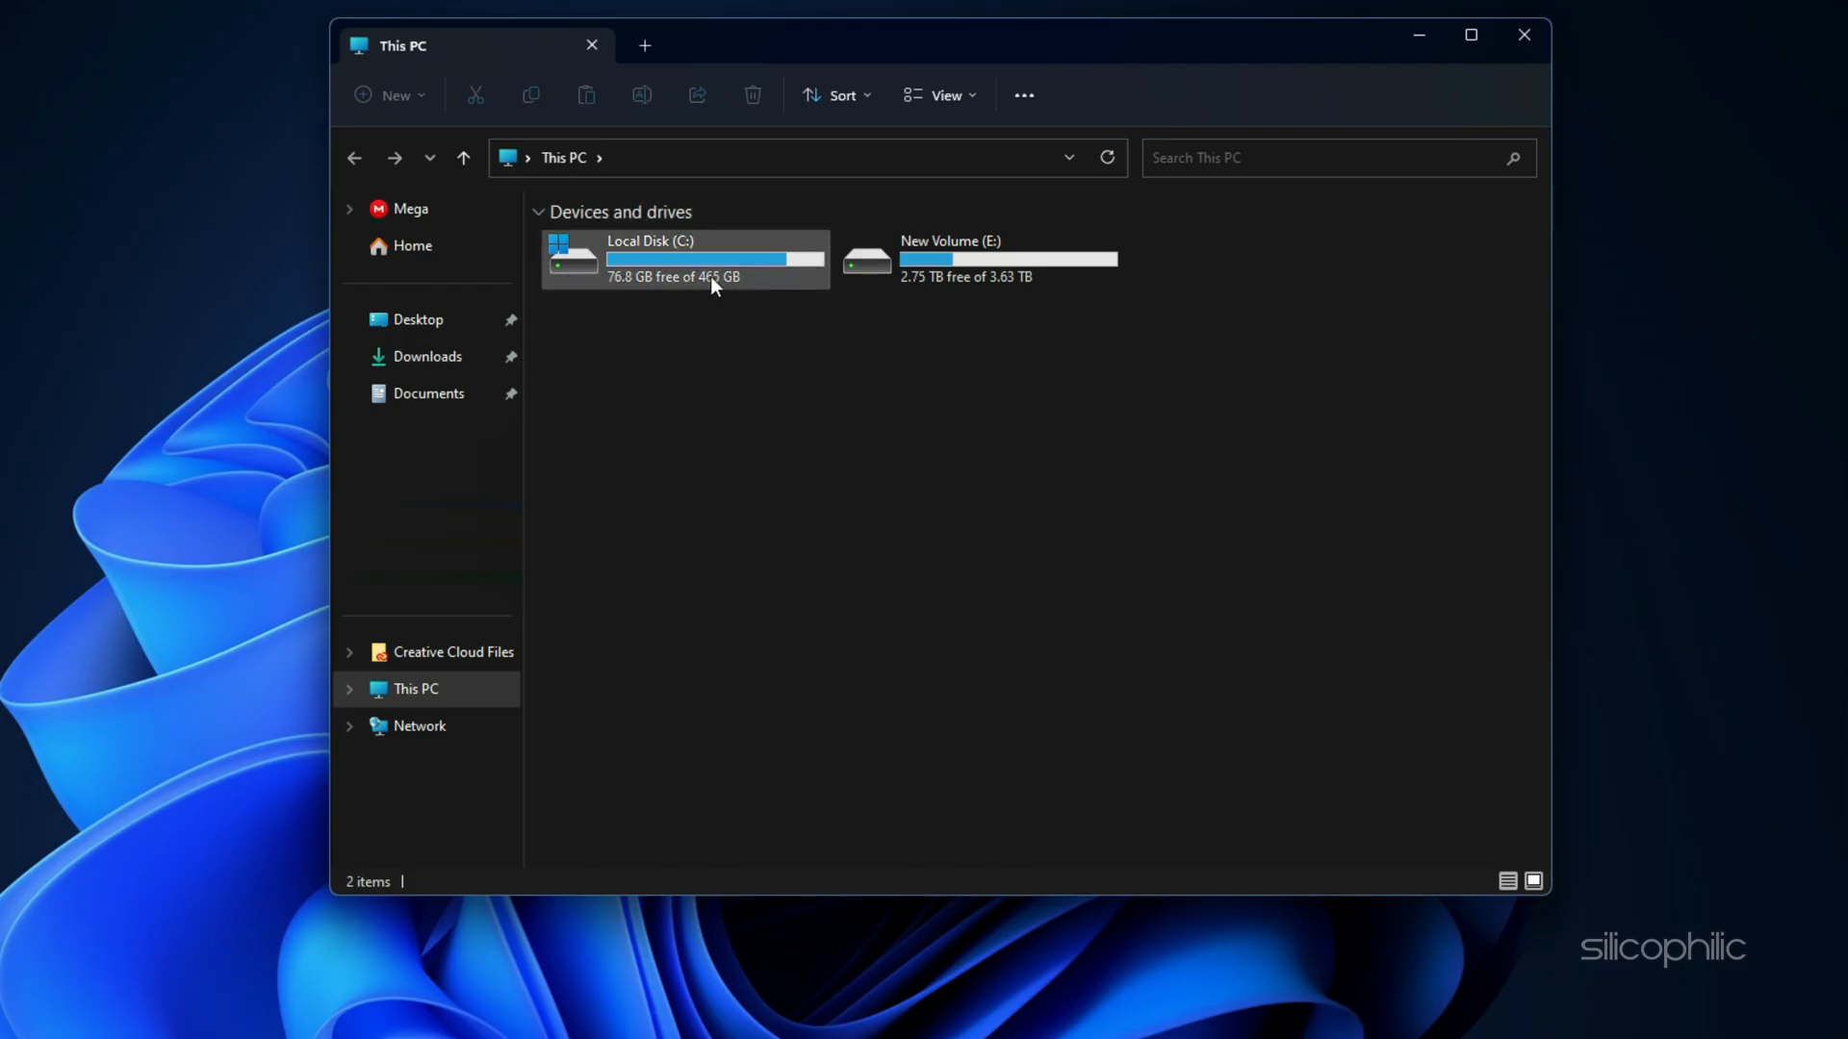
- Go to Documents > WWE2K23 and select the config.ini file
left_click(427, 393)
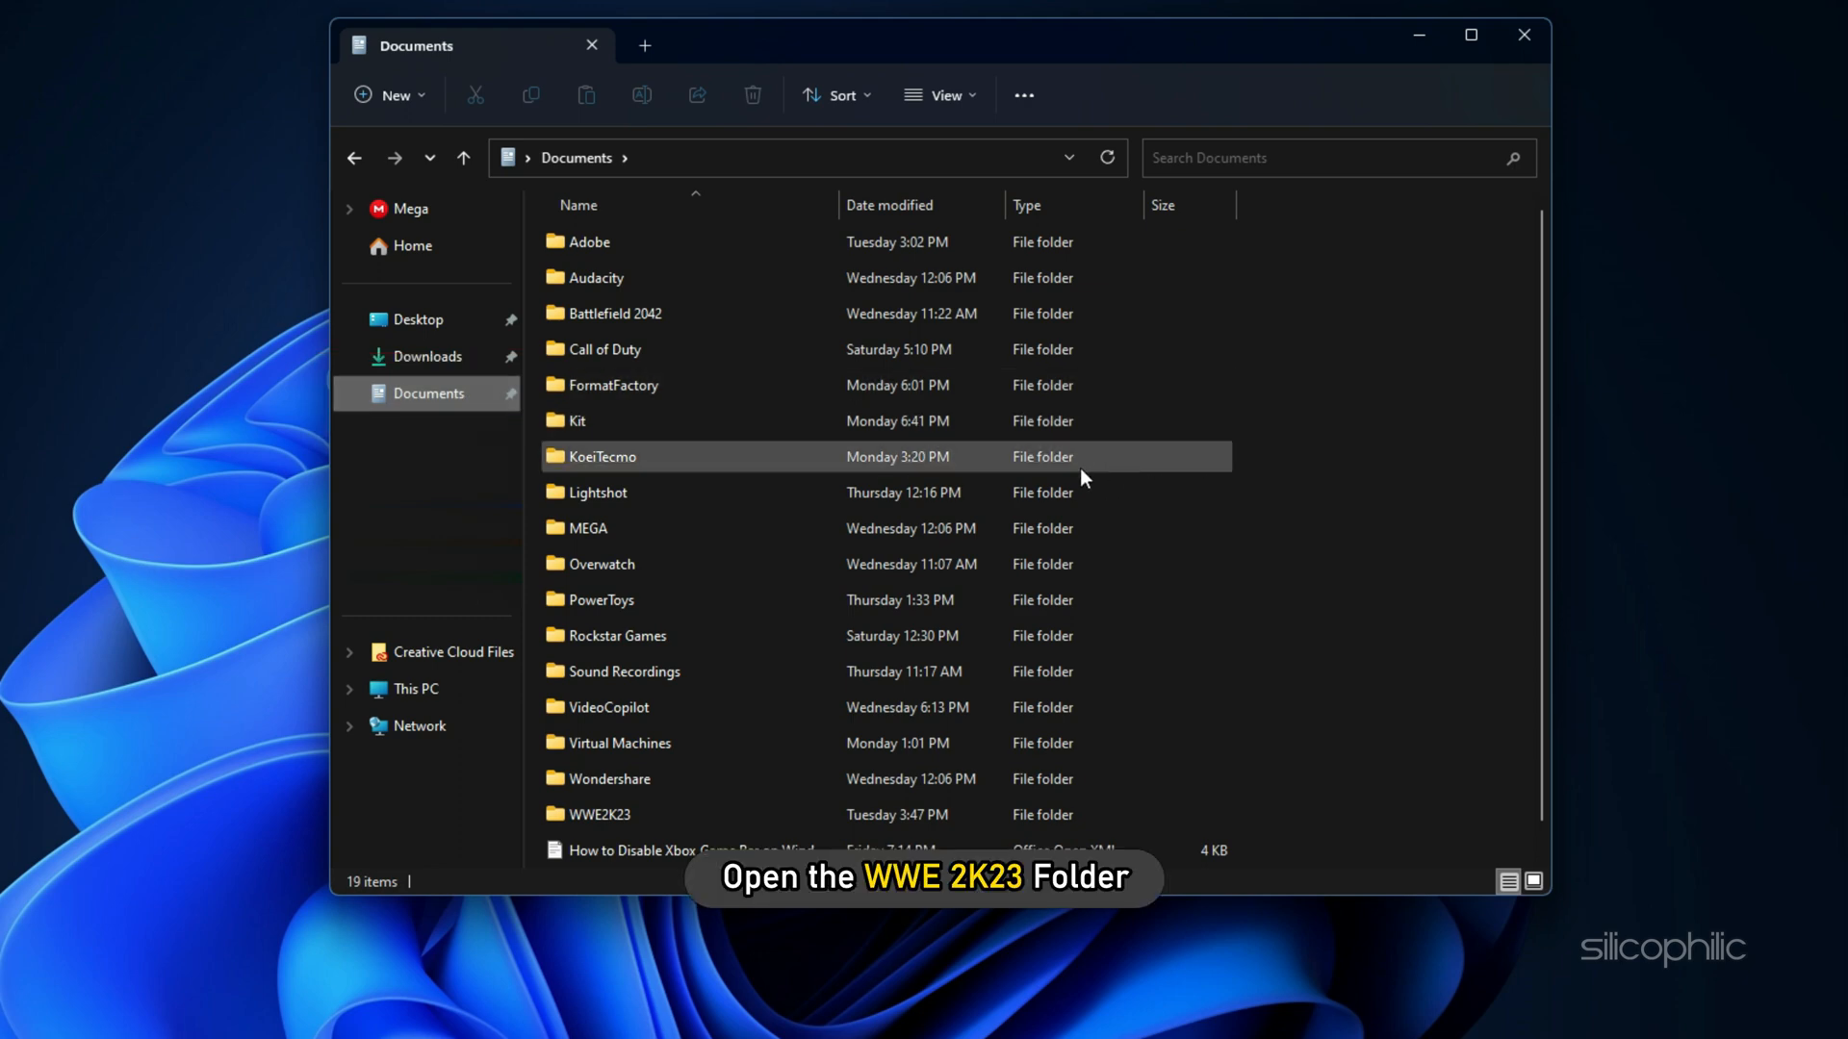
double_click(599, 814)
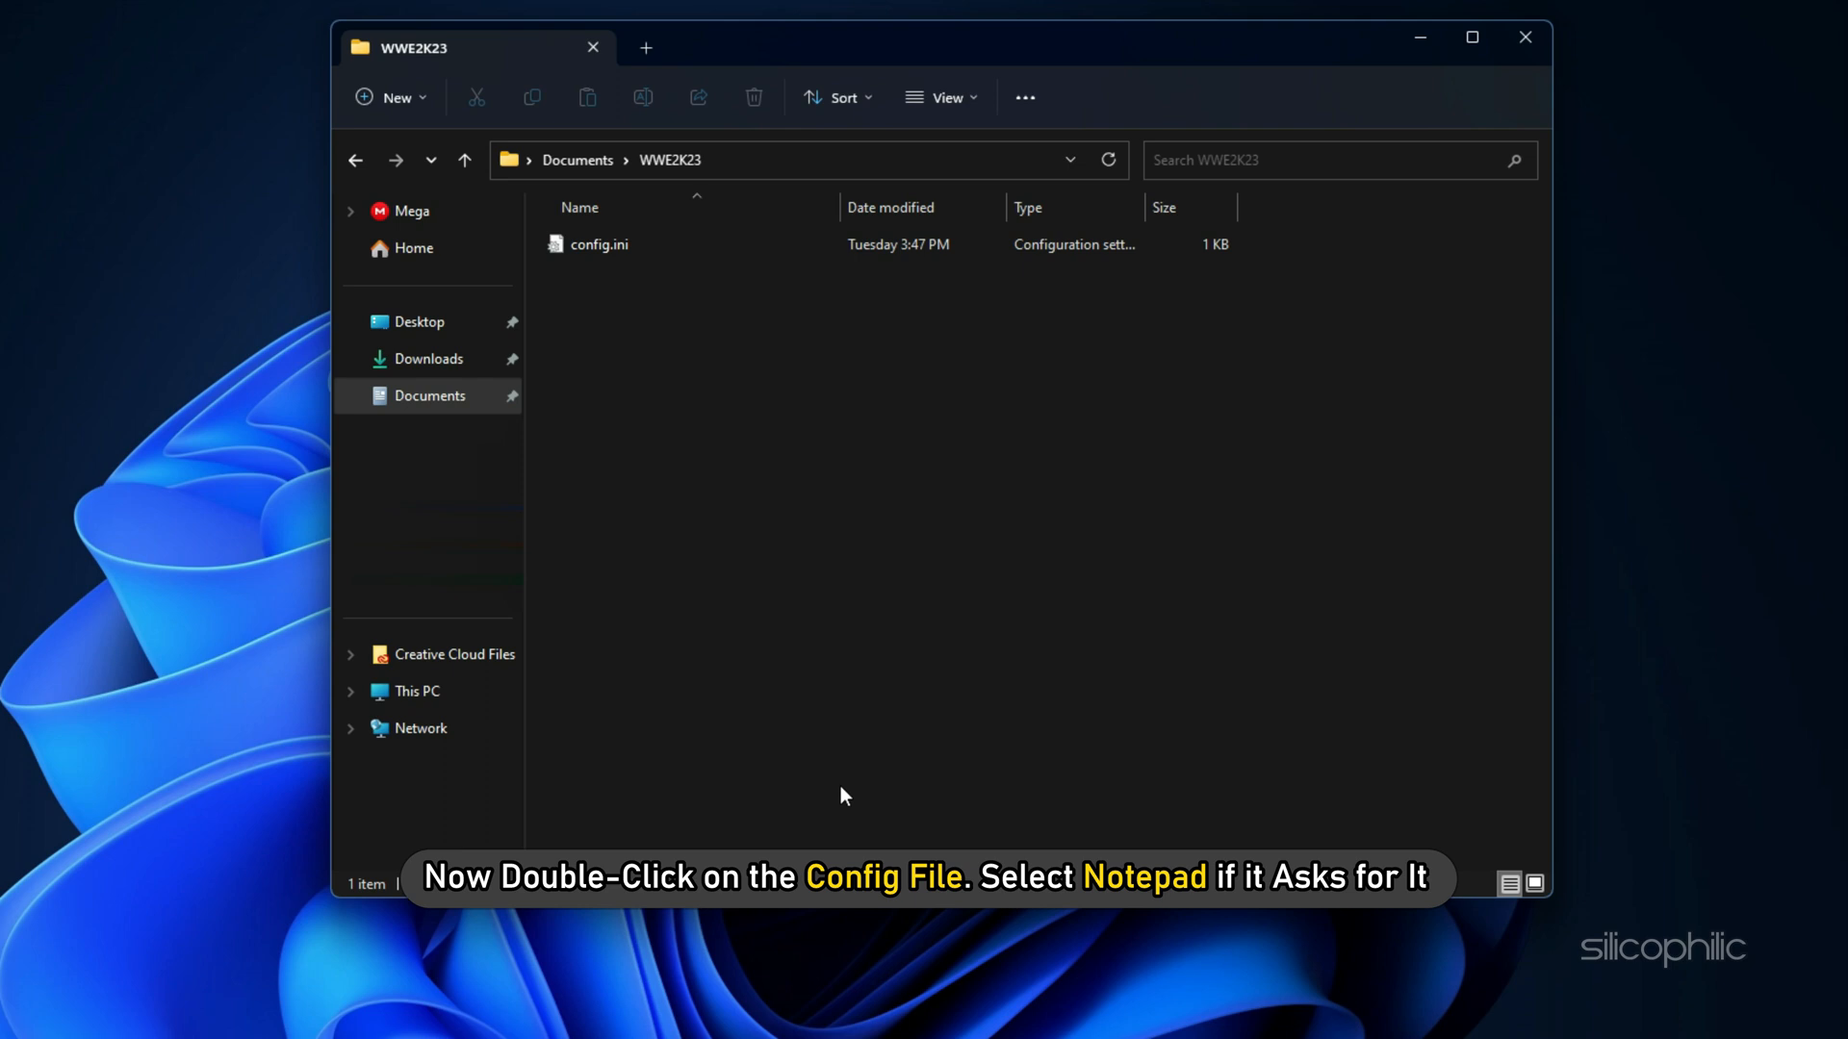
left_click(599, 243)
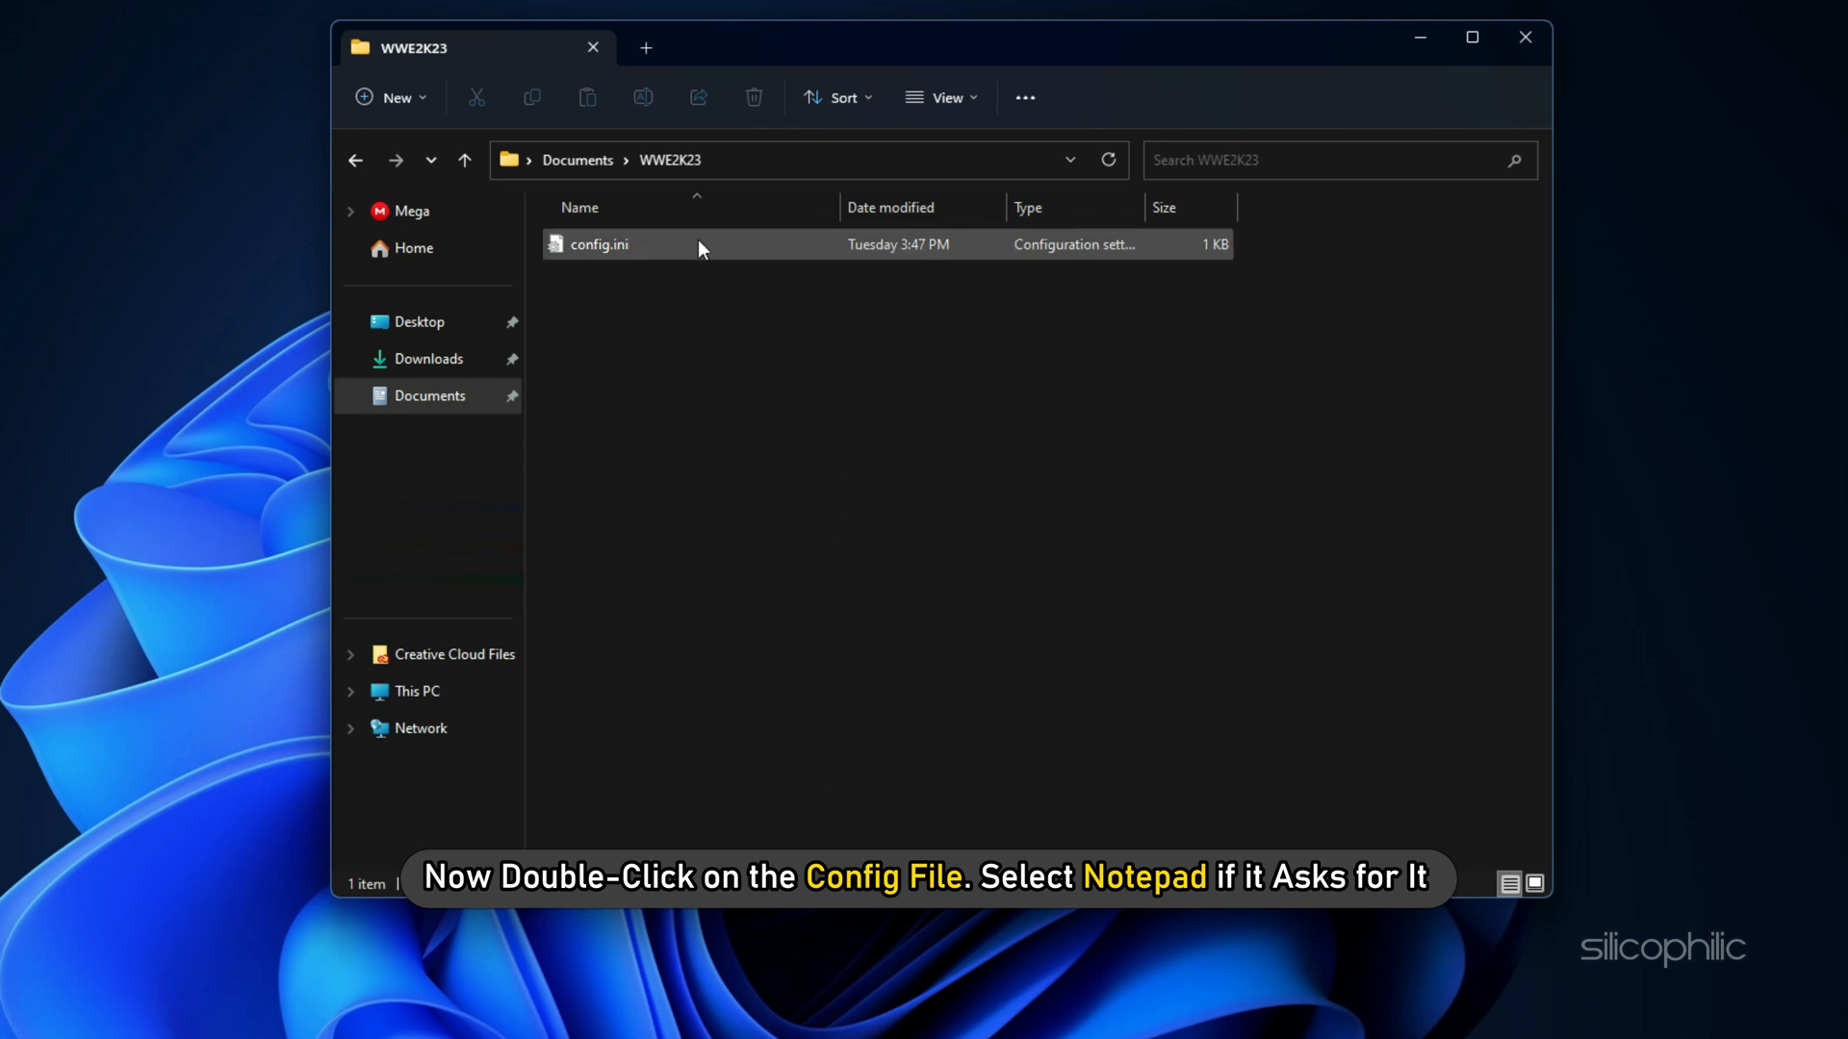
- Edit config.ini so timed_game_update reads 'off' and save the file
double_click(599, 244)
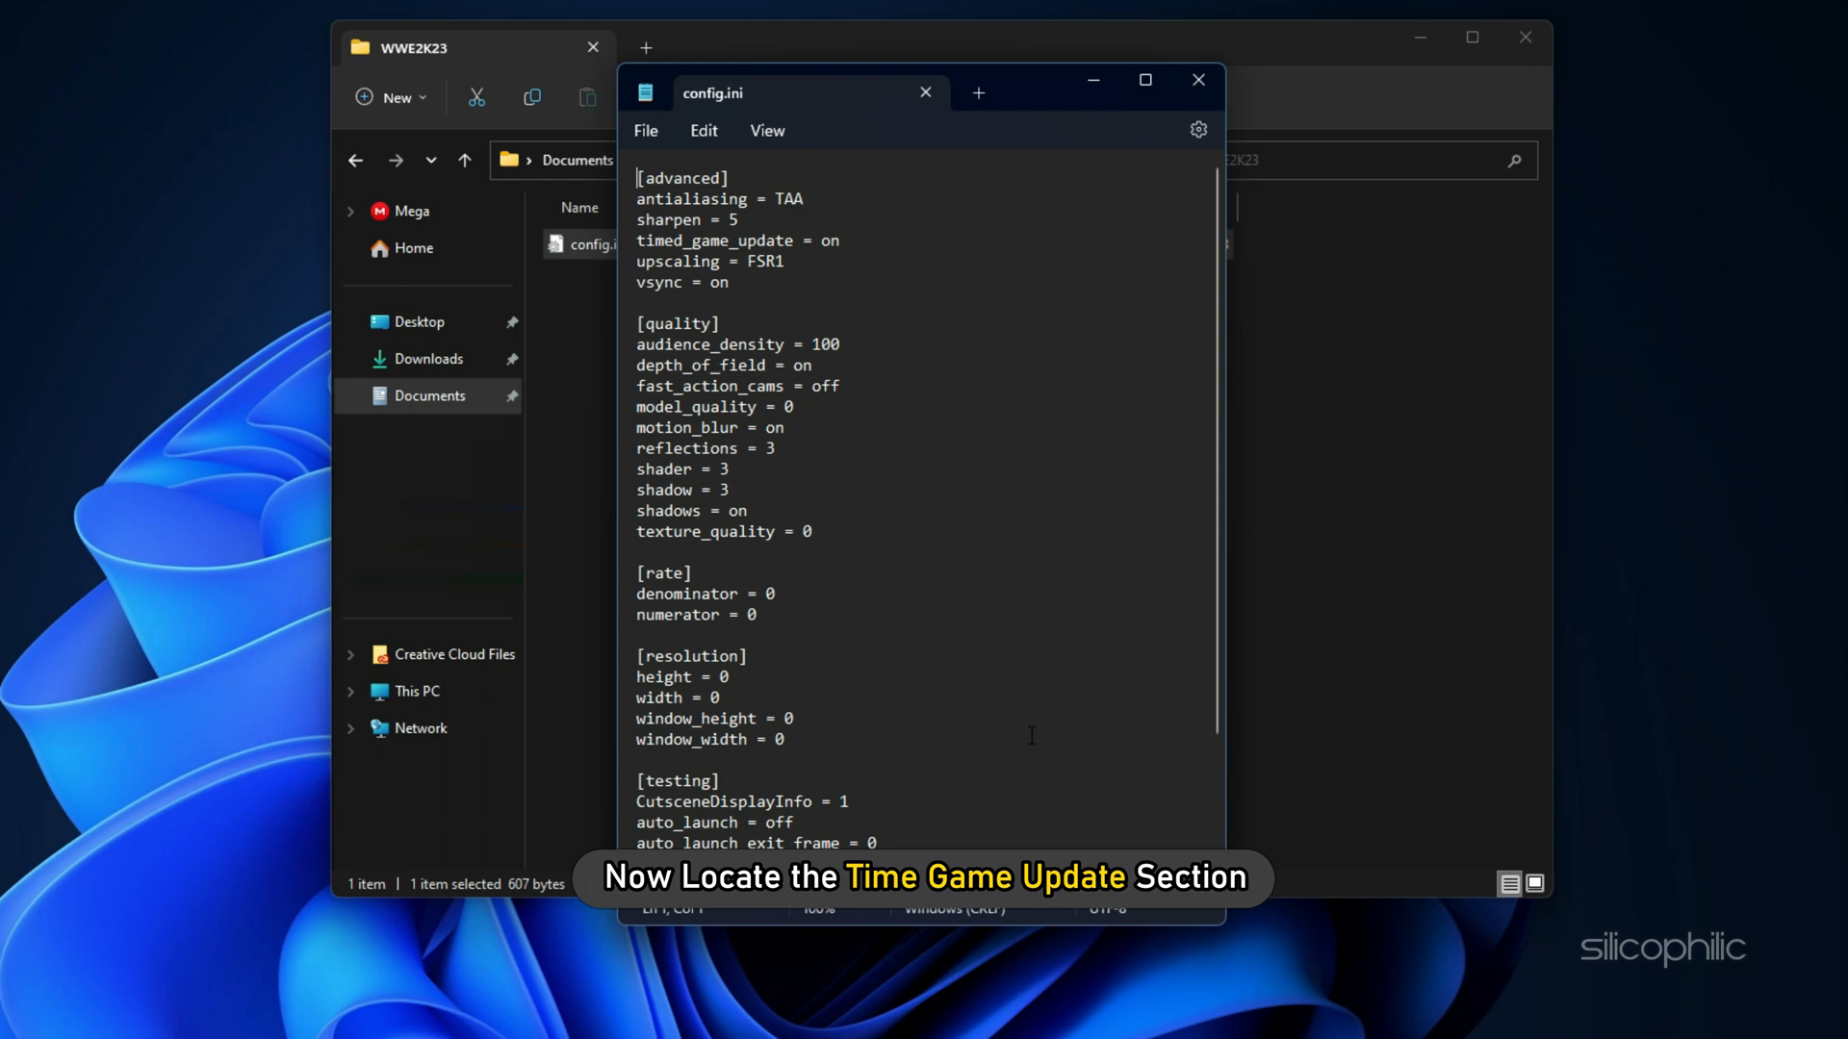
double_click(710, 241)
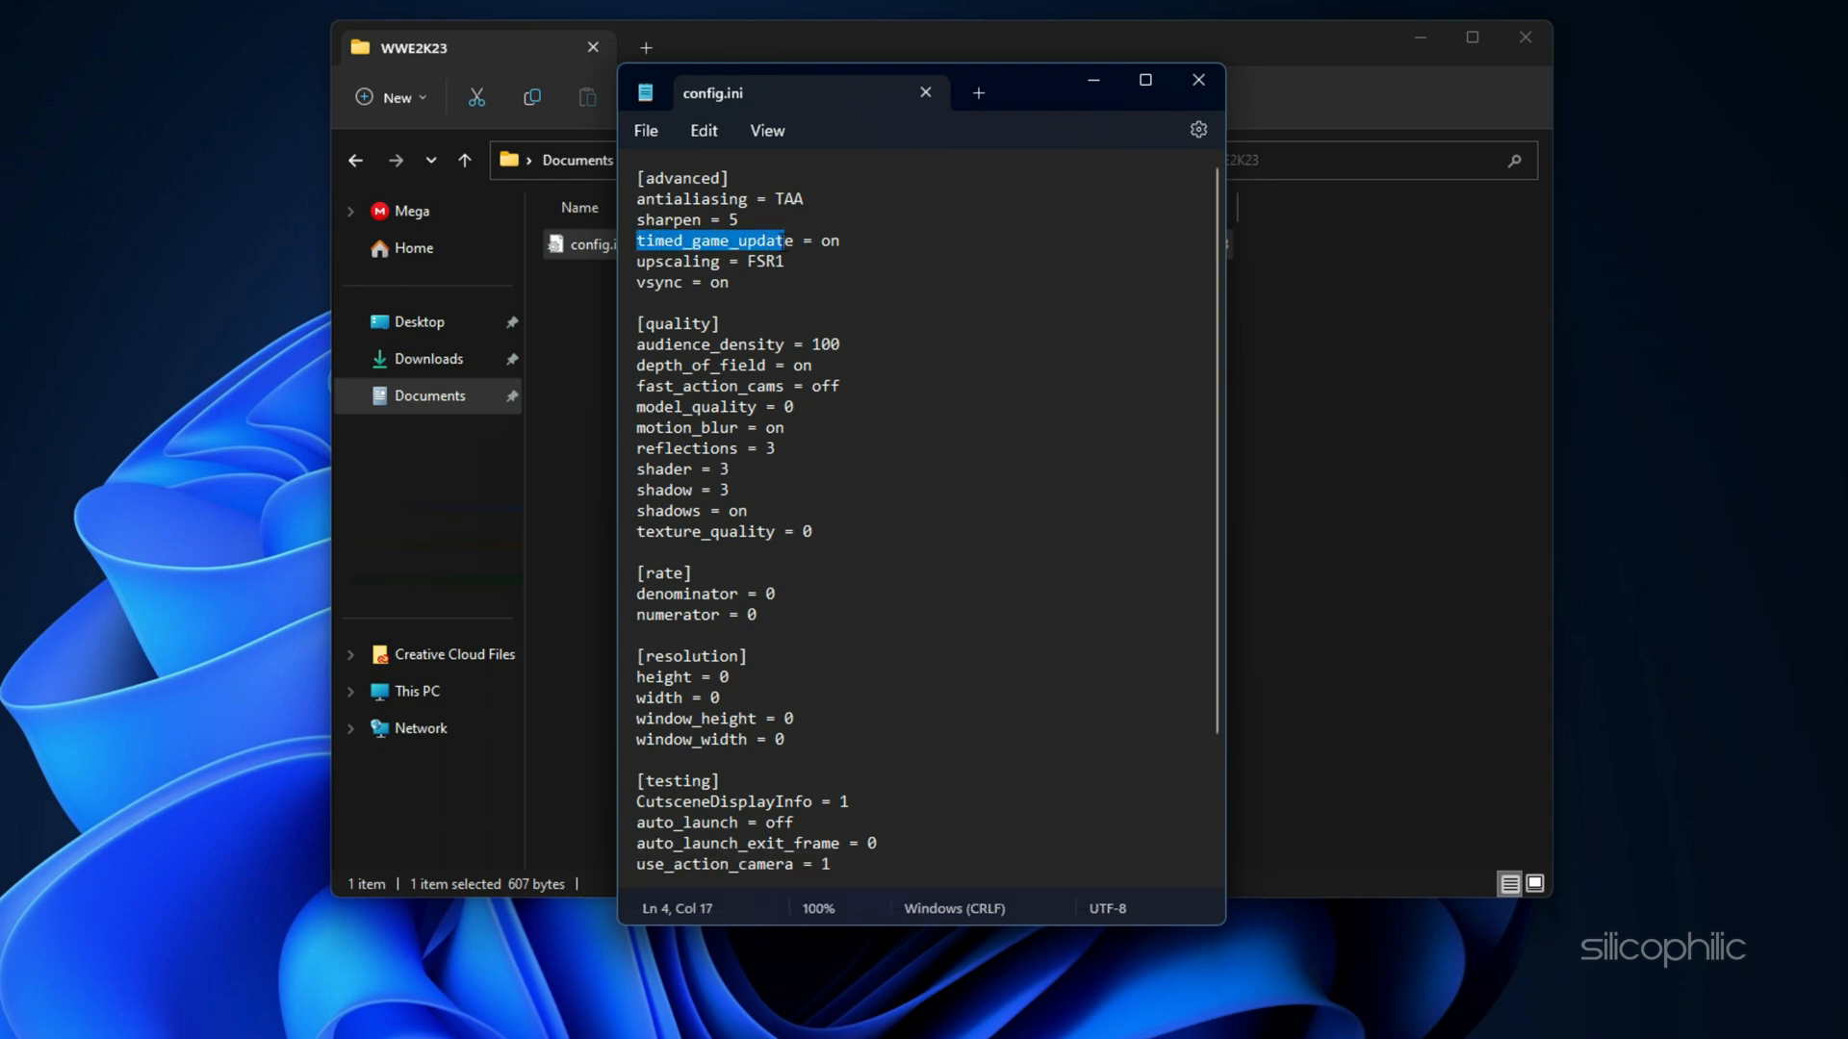
type("off")
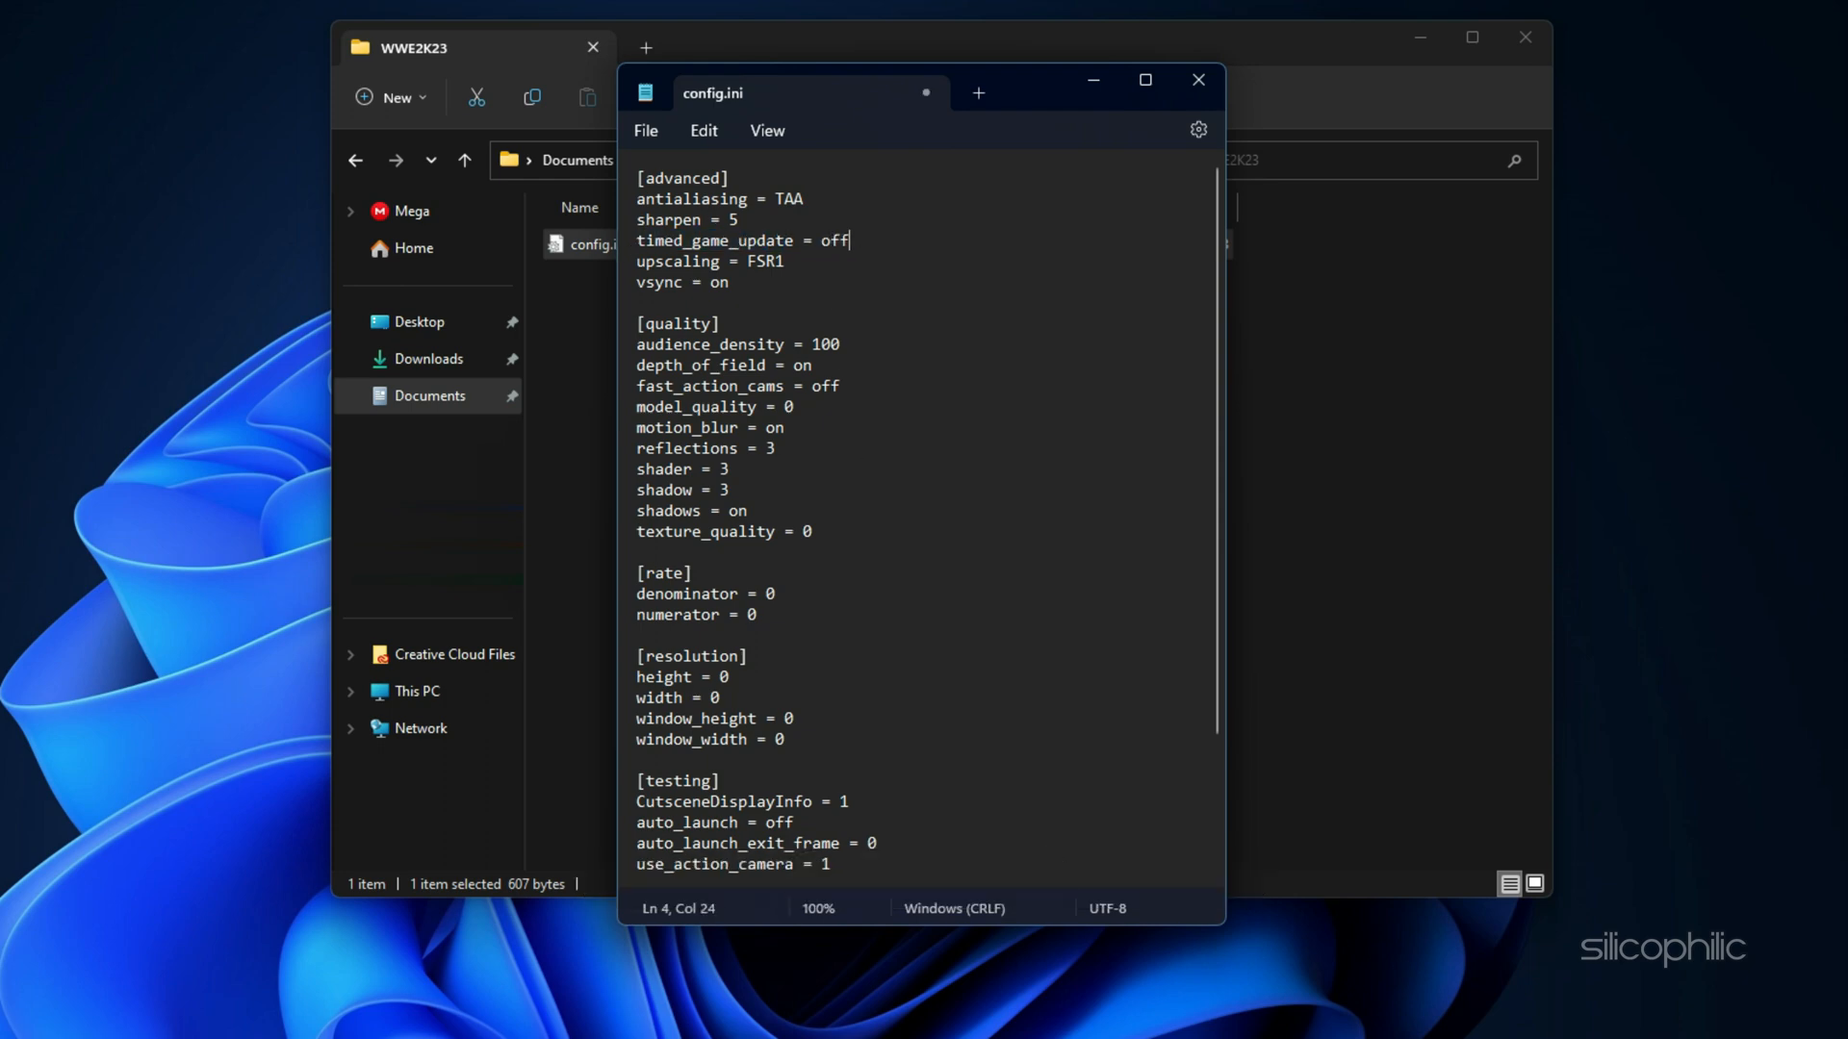
left_click(646, 130)
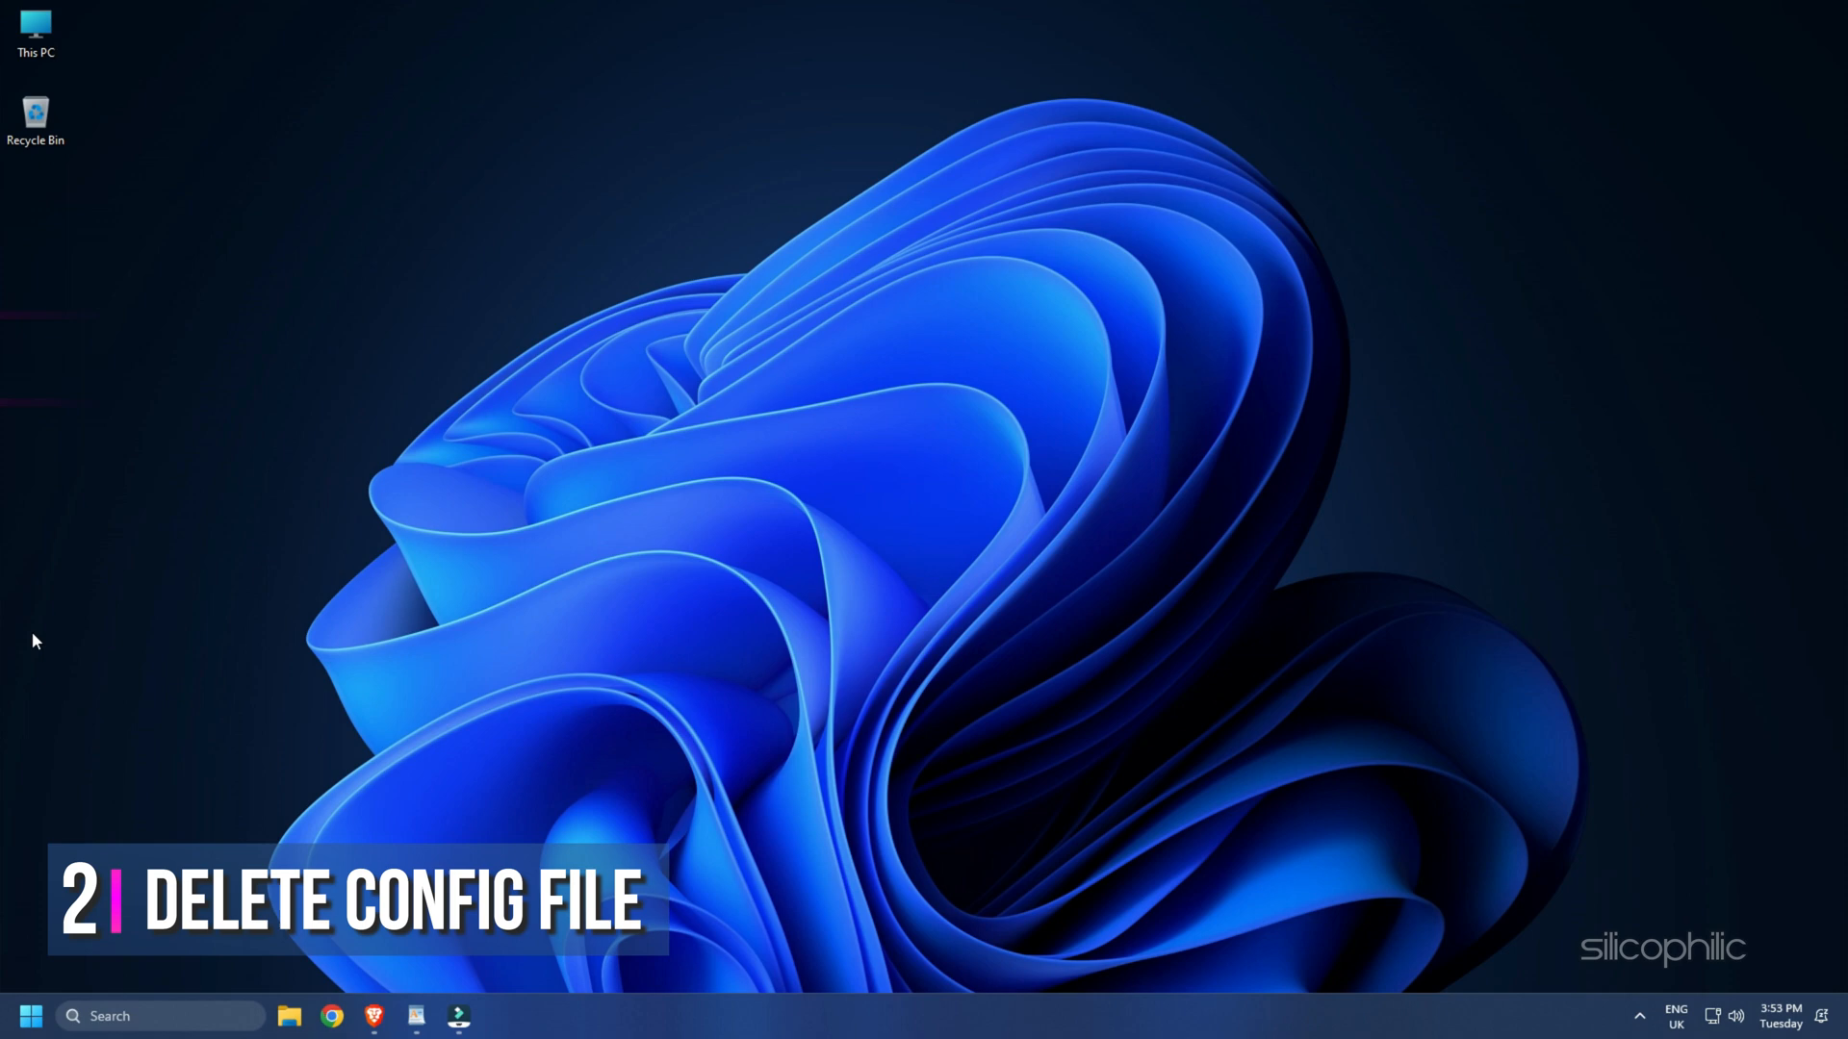
- Delete config.ini from the WWE2K23 folder via its context menu
left_click(288, 1016)
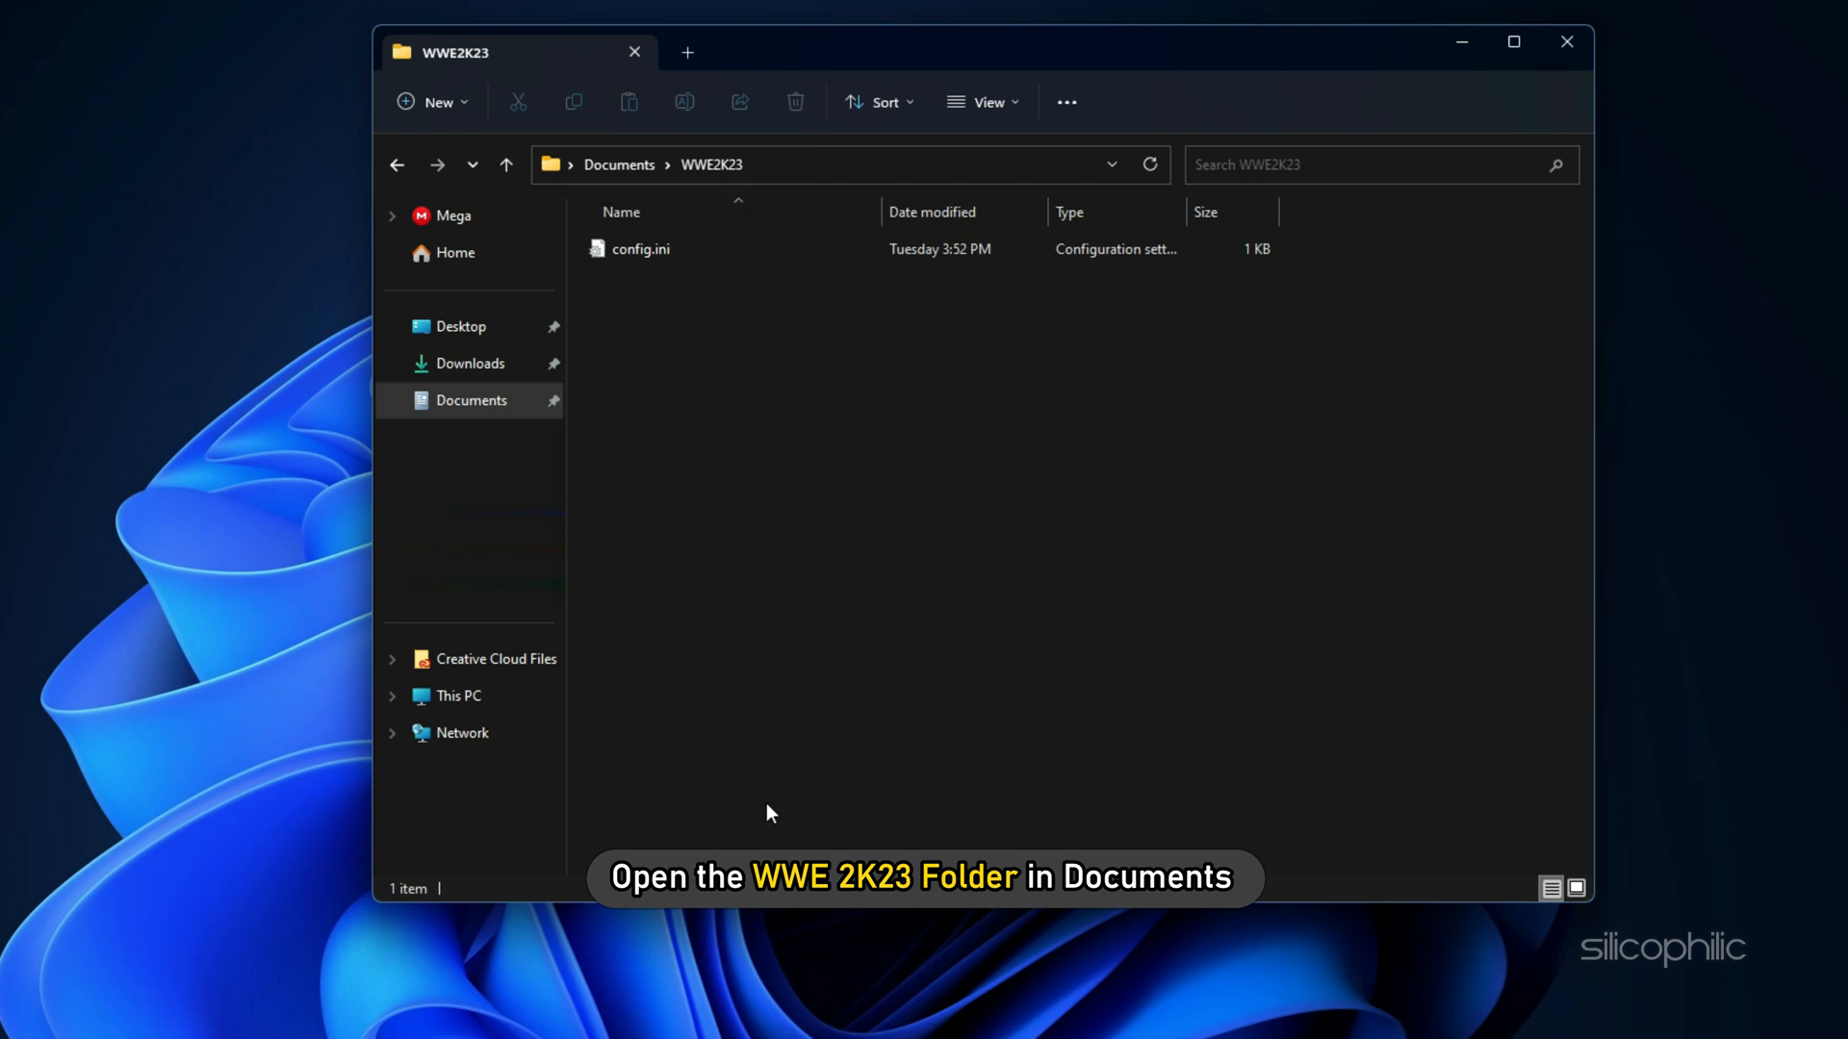
right_click(640, 249)
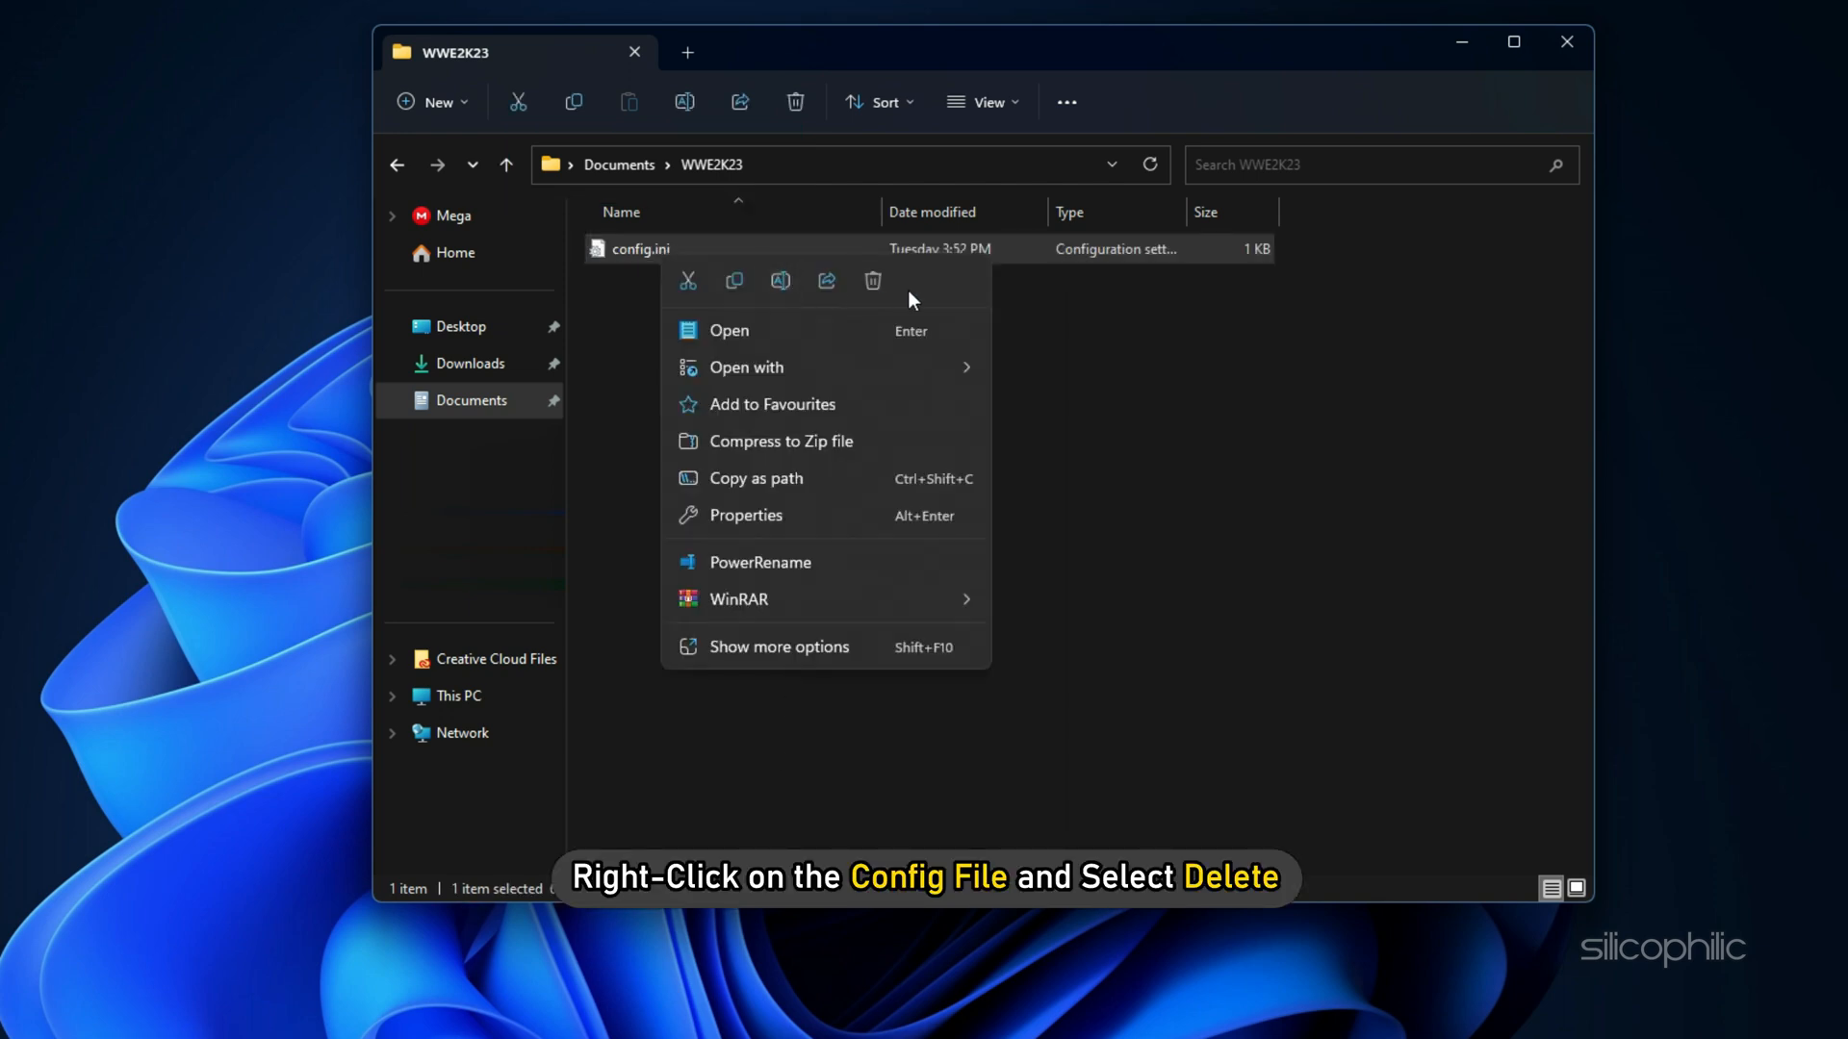
left_click(872, 280)
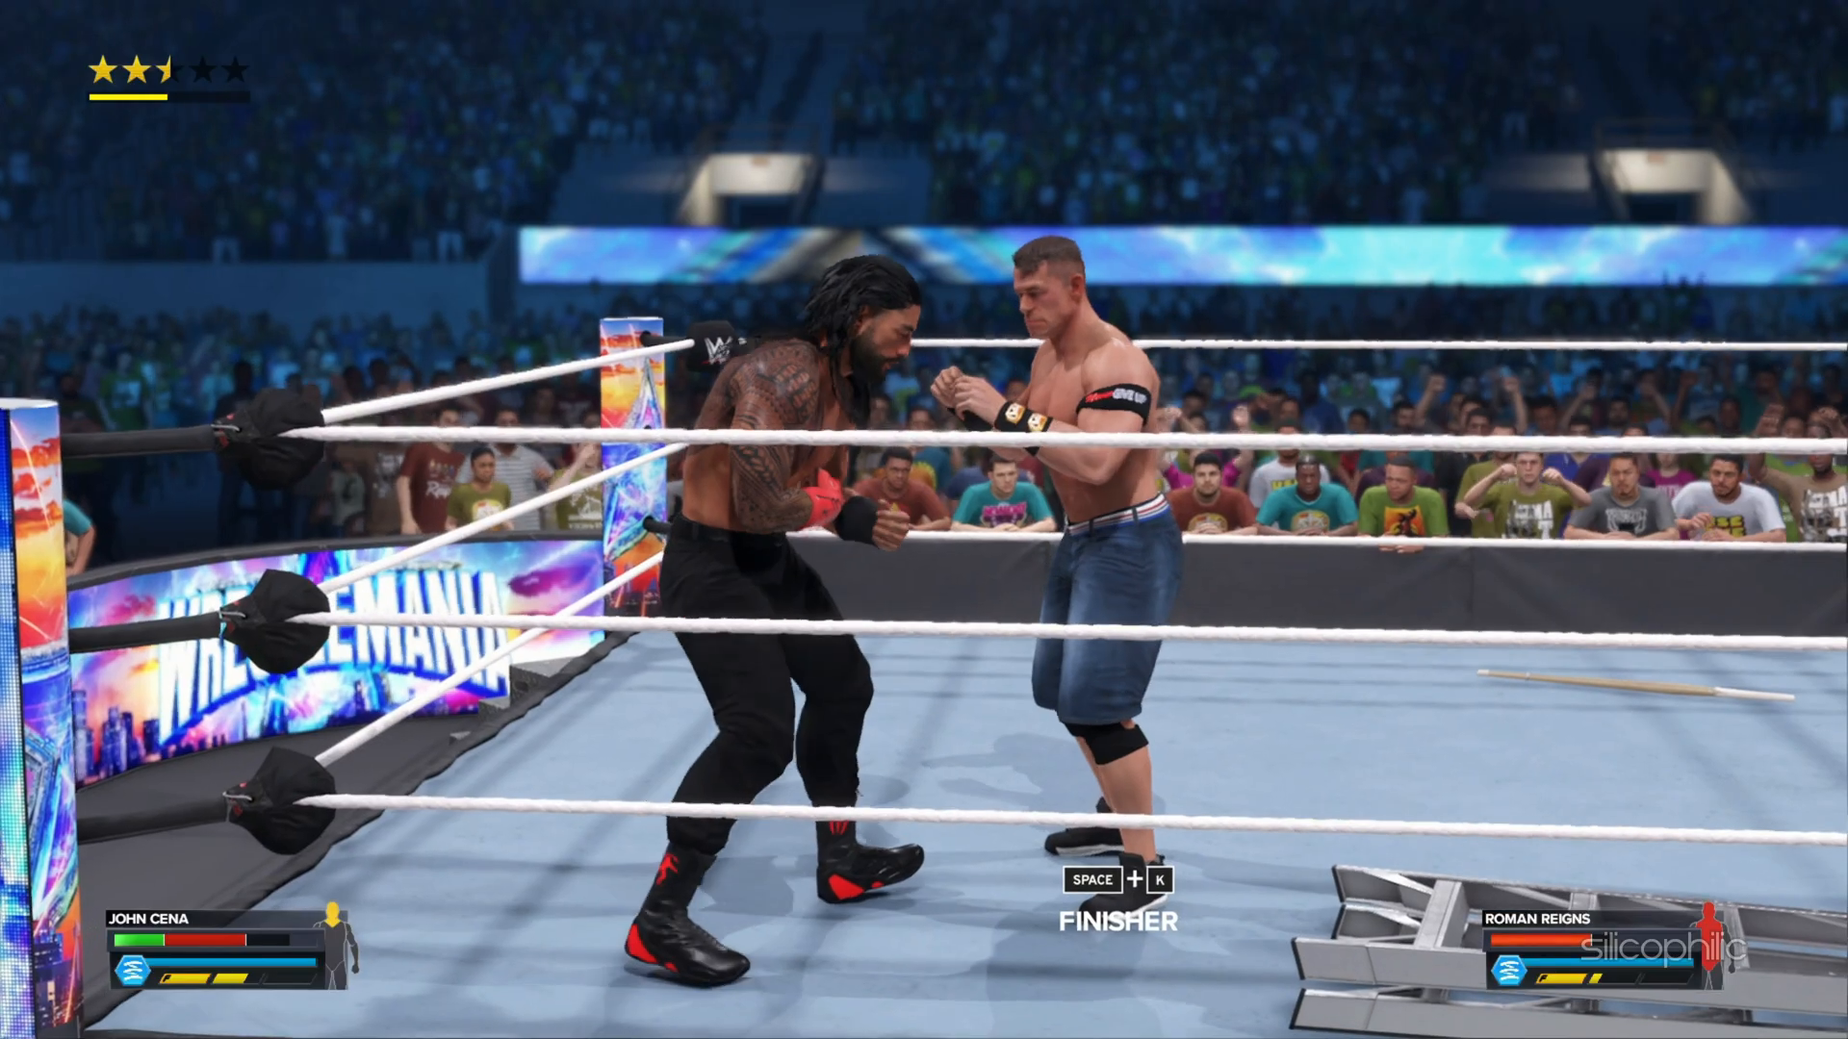
- Continue the test match in WWE 2K23 before quitting to the desktop
key("space")
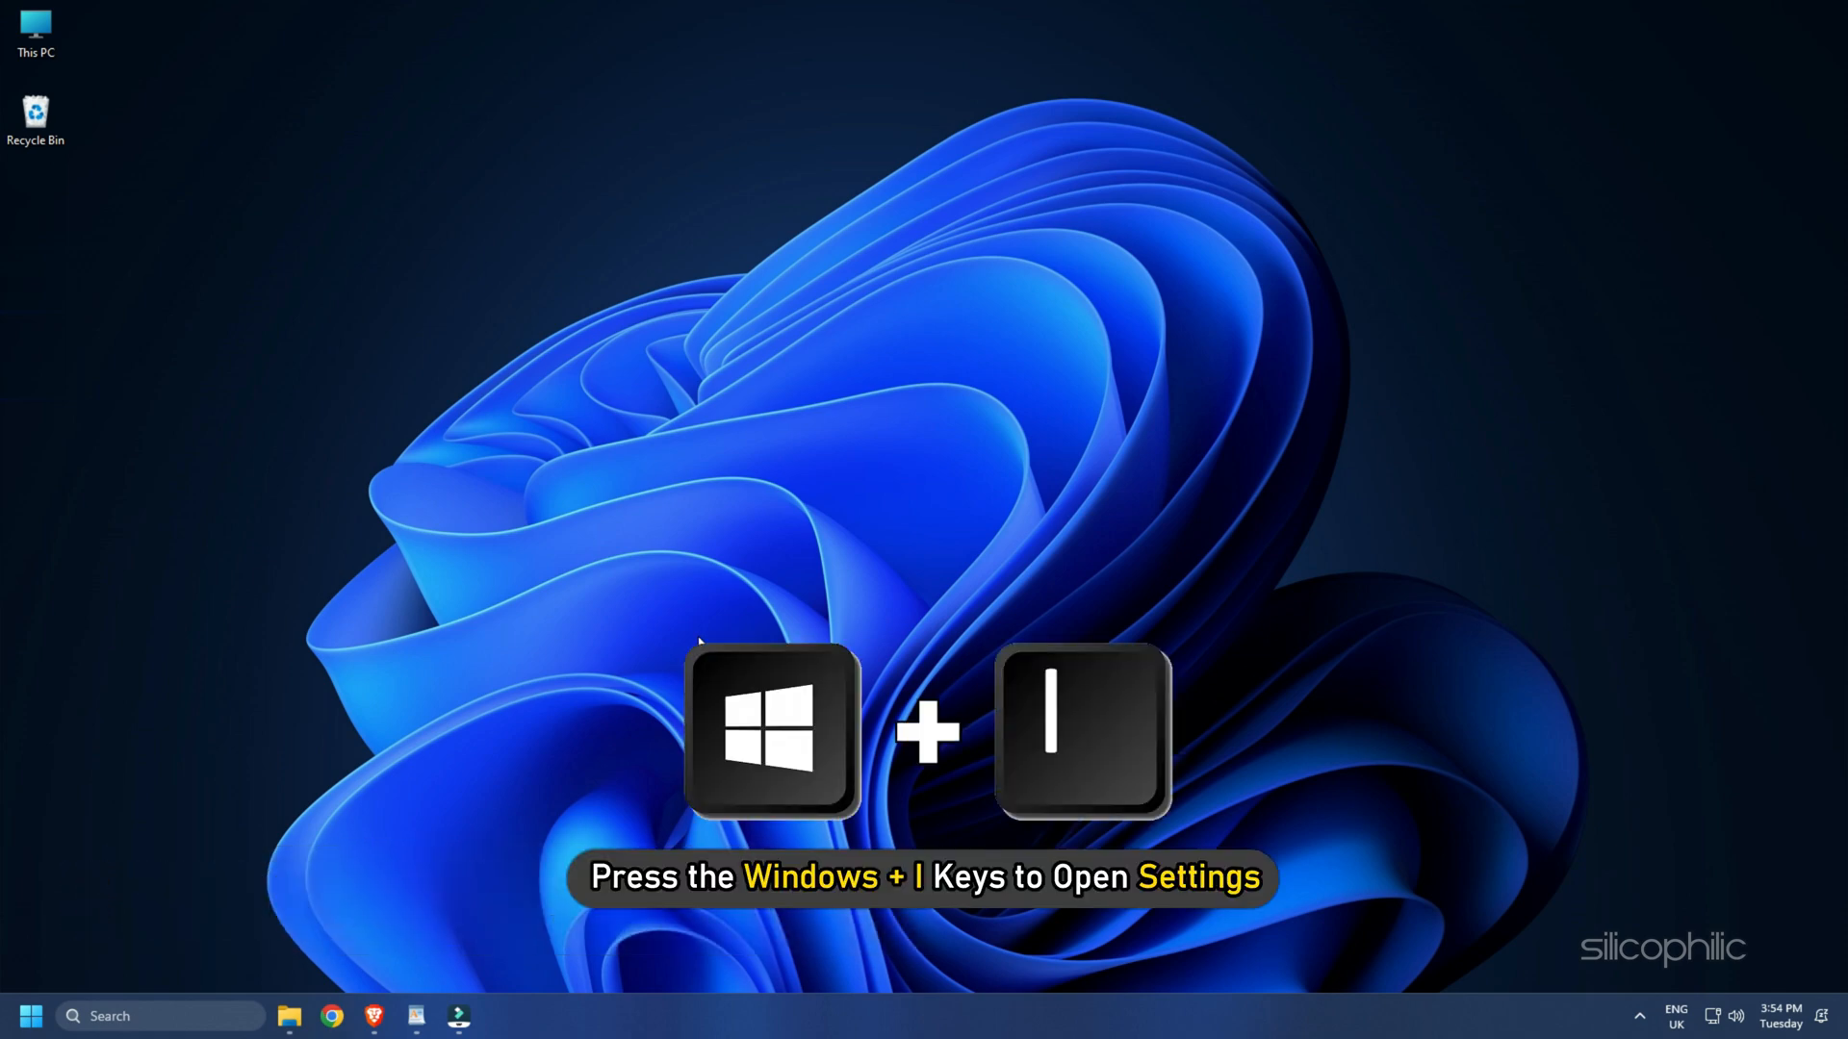
- In System > Display > Advanced display, set the refresh rate to 120 Hz and keep changes
key("Win+I")
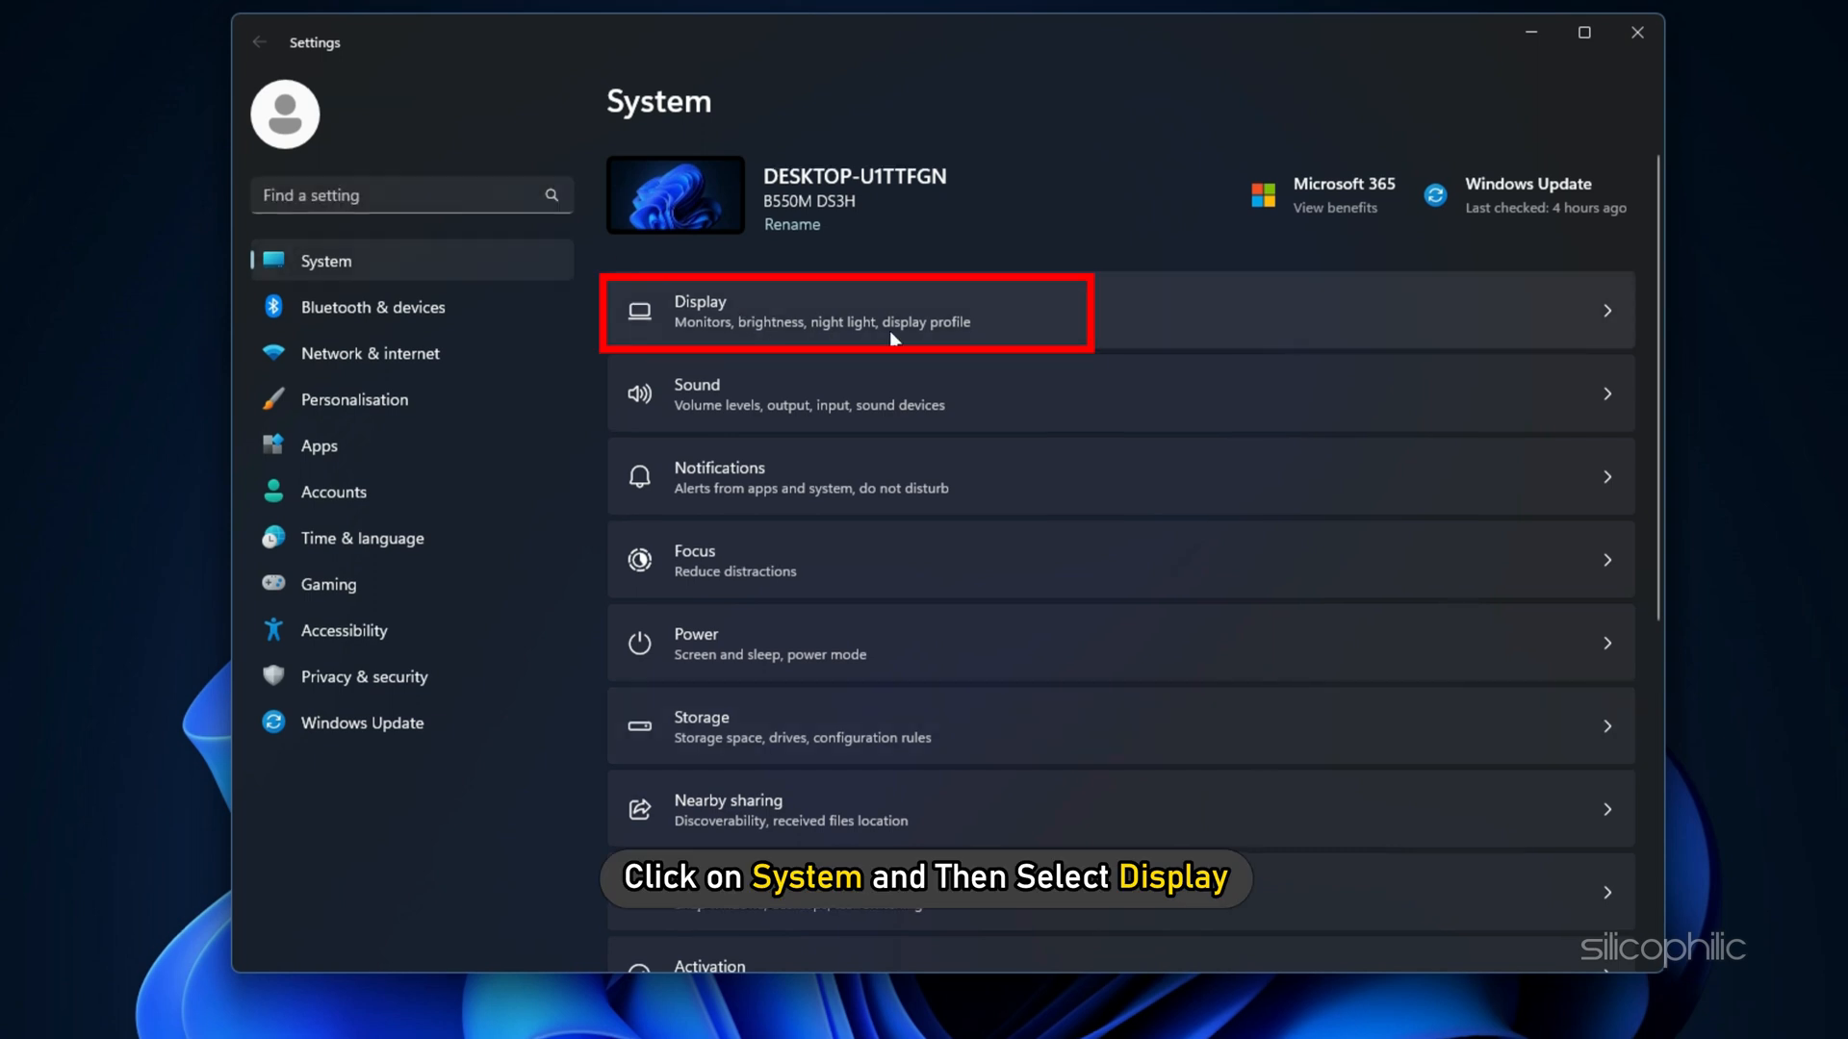
left_click(843, 312)
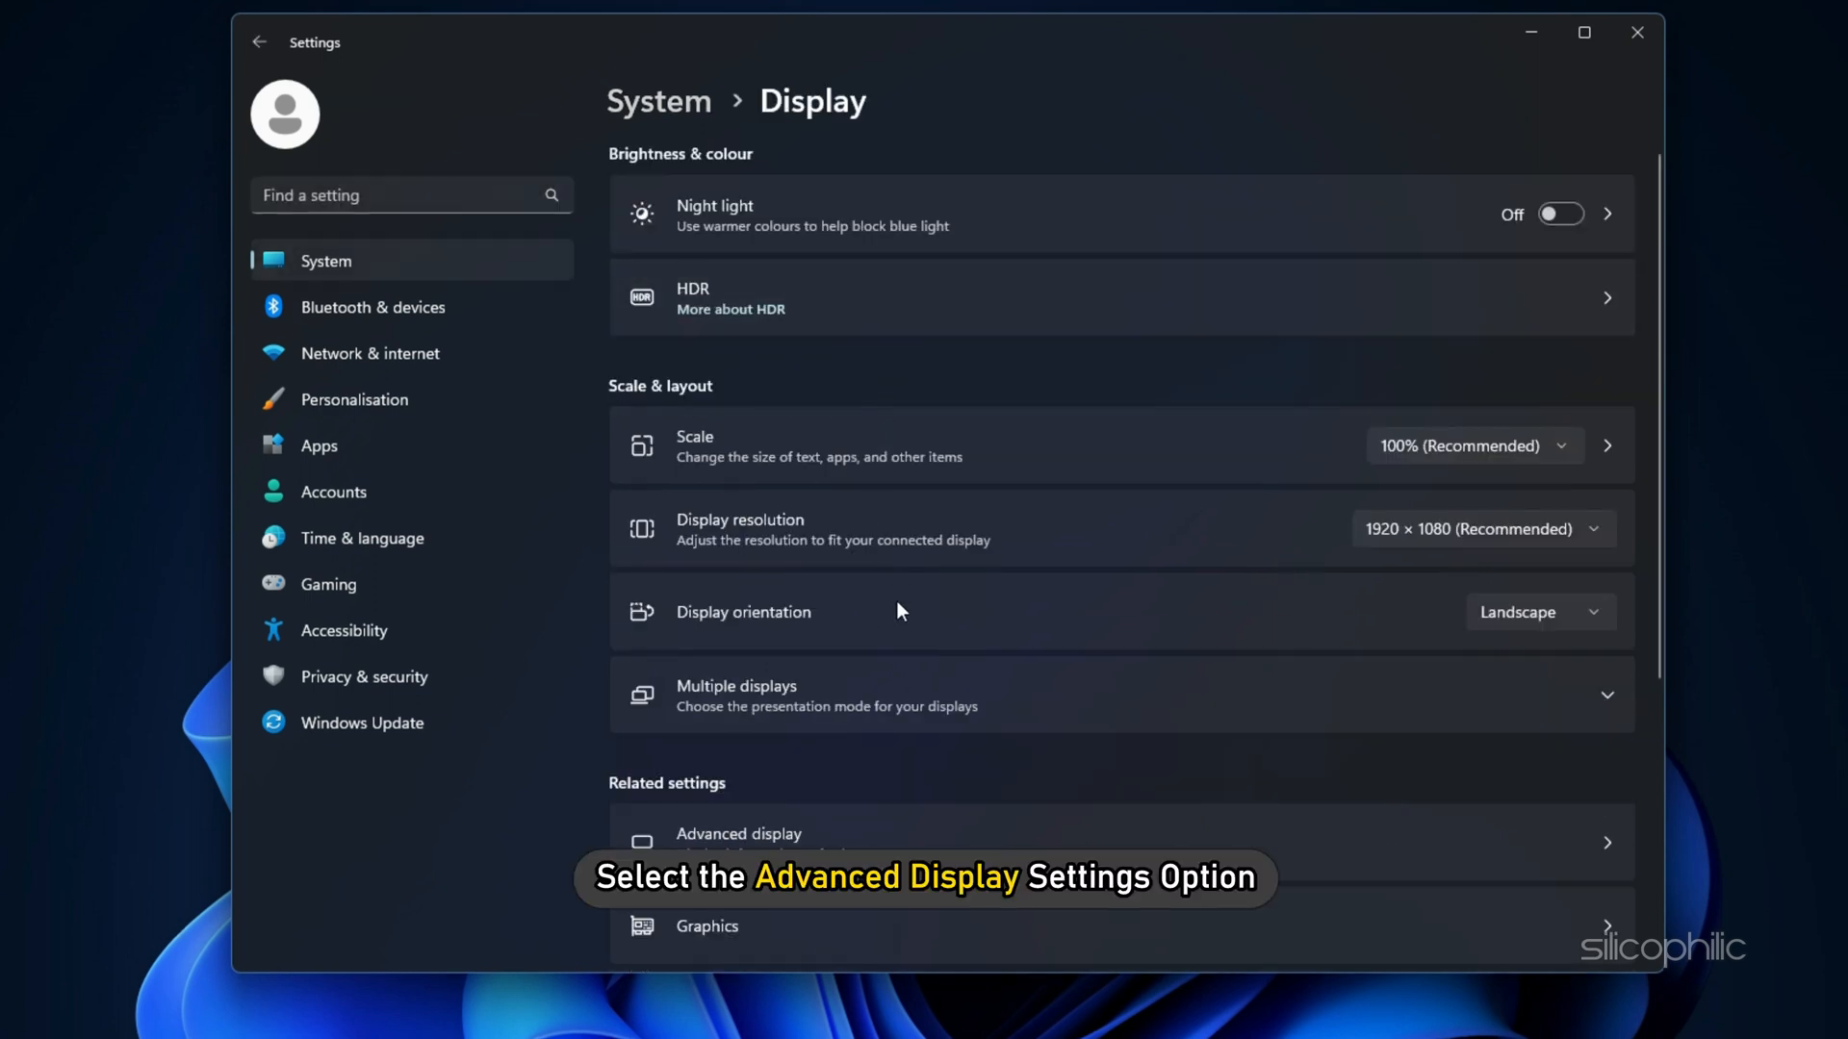
left_click(739, 841)
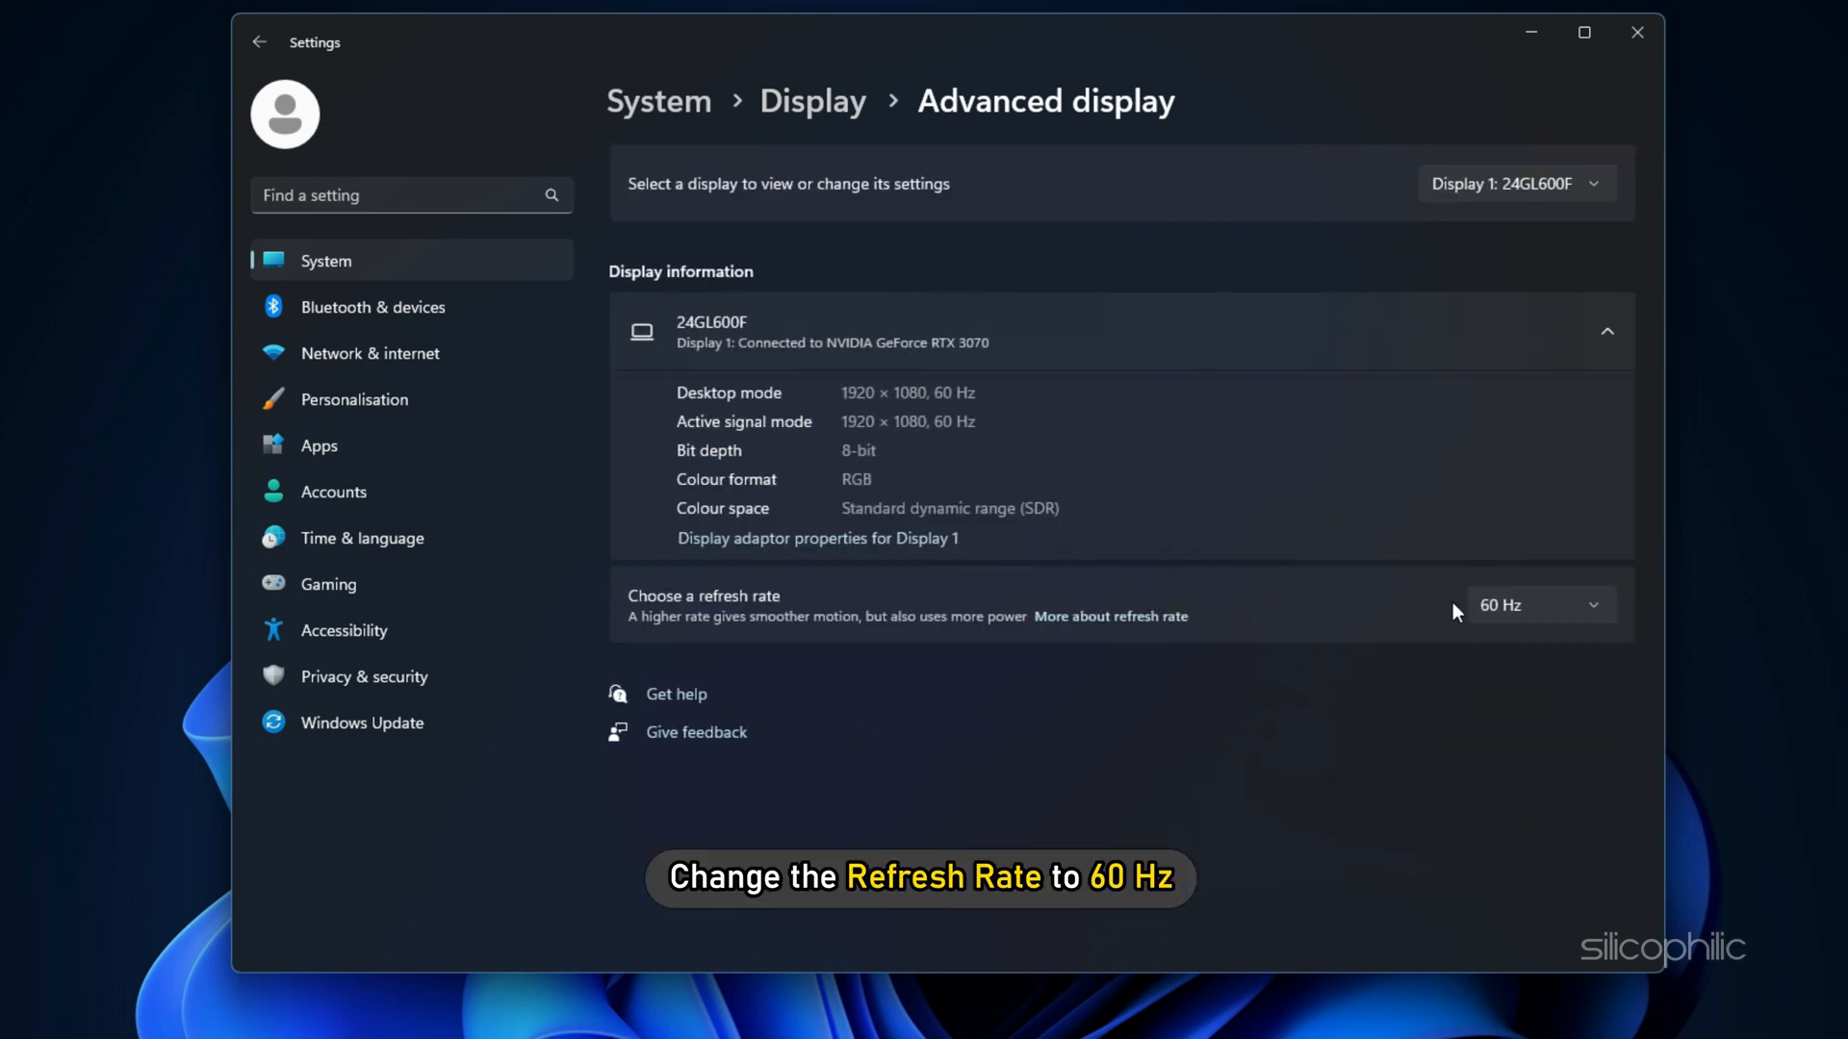
left_click(1538, 604)
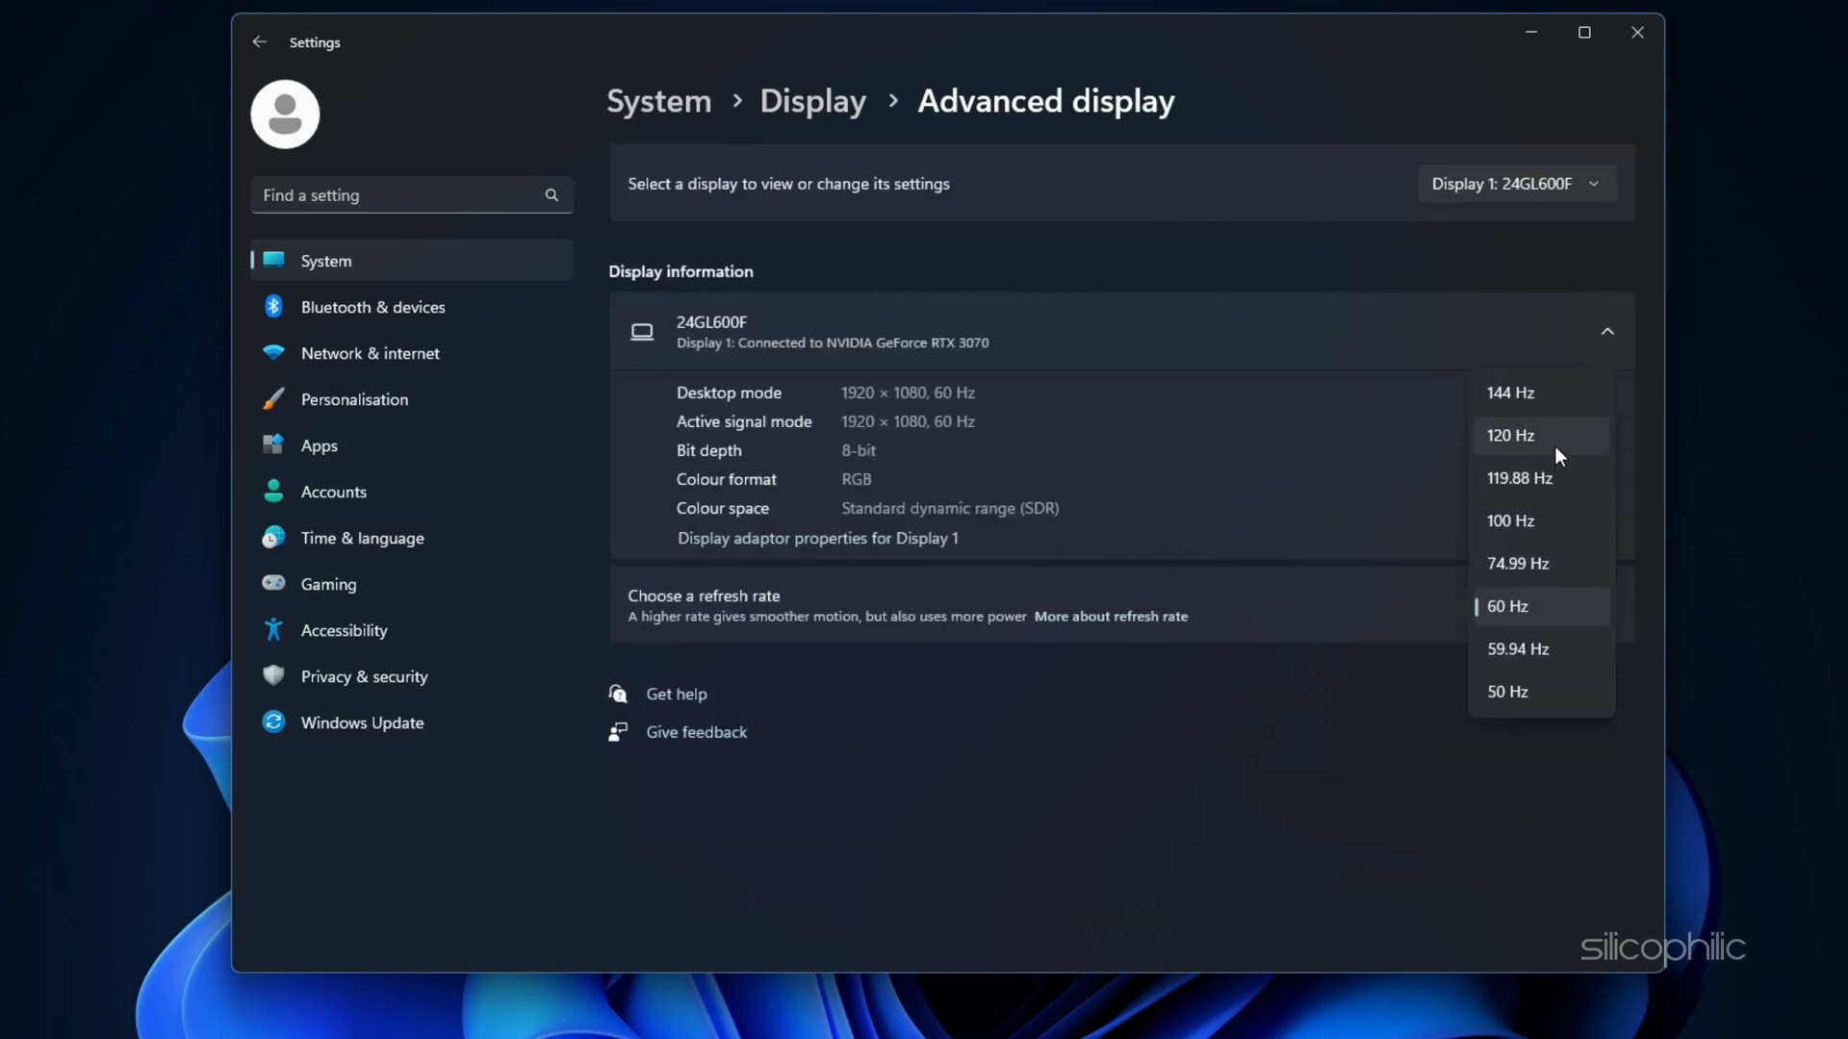
left_click(1510, 435)
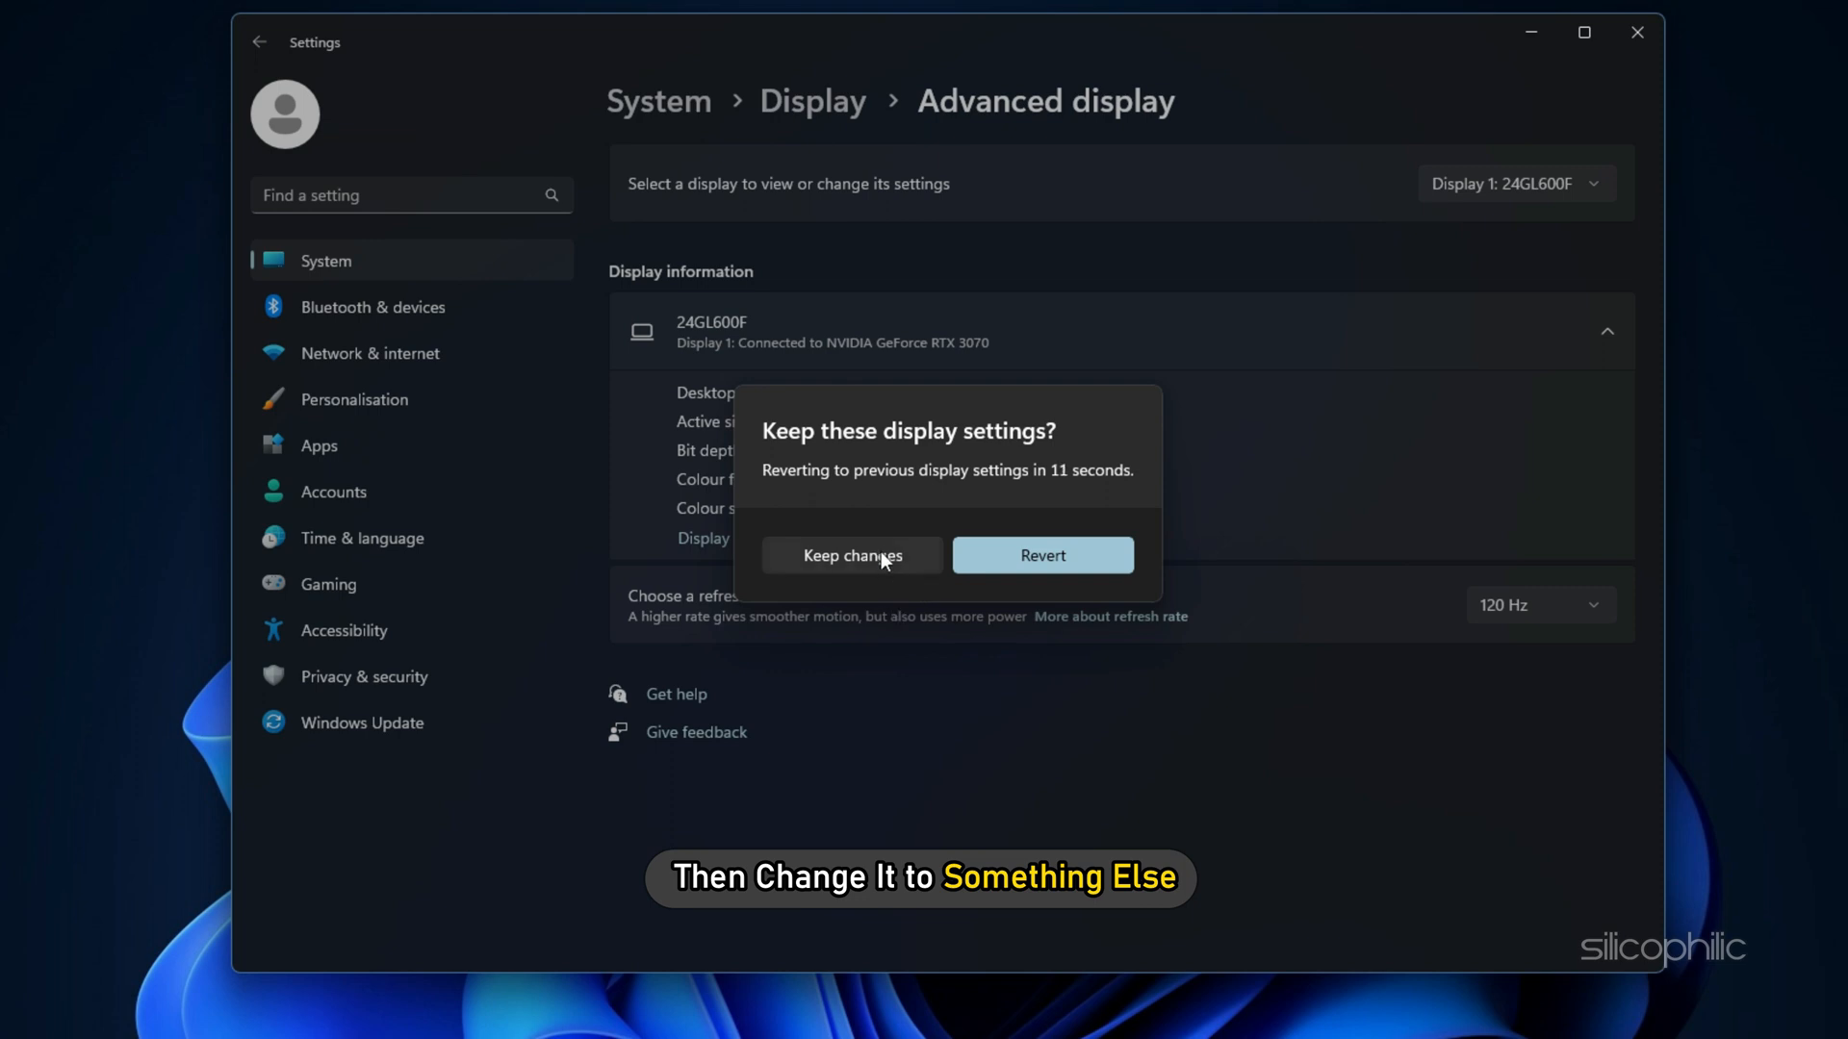
left_click(851, 556)
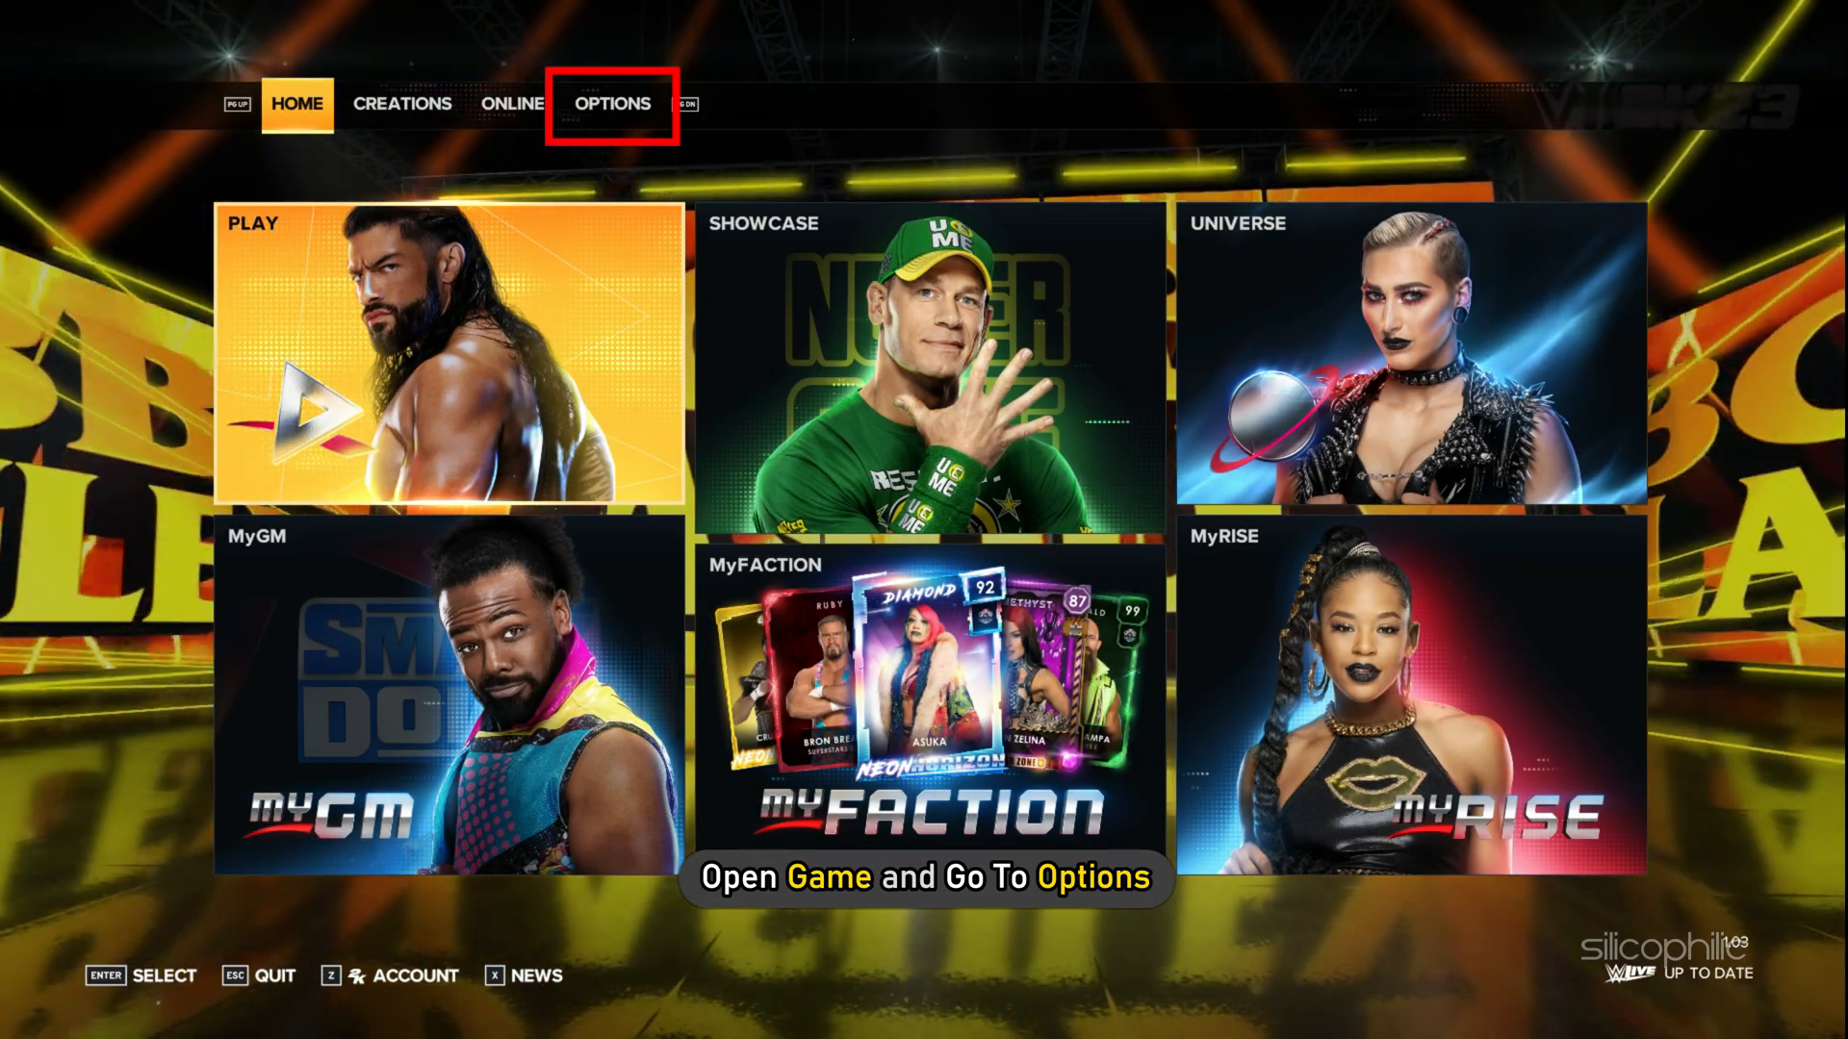
- In Options > Extras > Graphics Settings, lower shader quality from ULTRA and keep the new settings
left_click(612, 104)
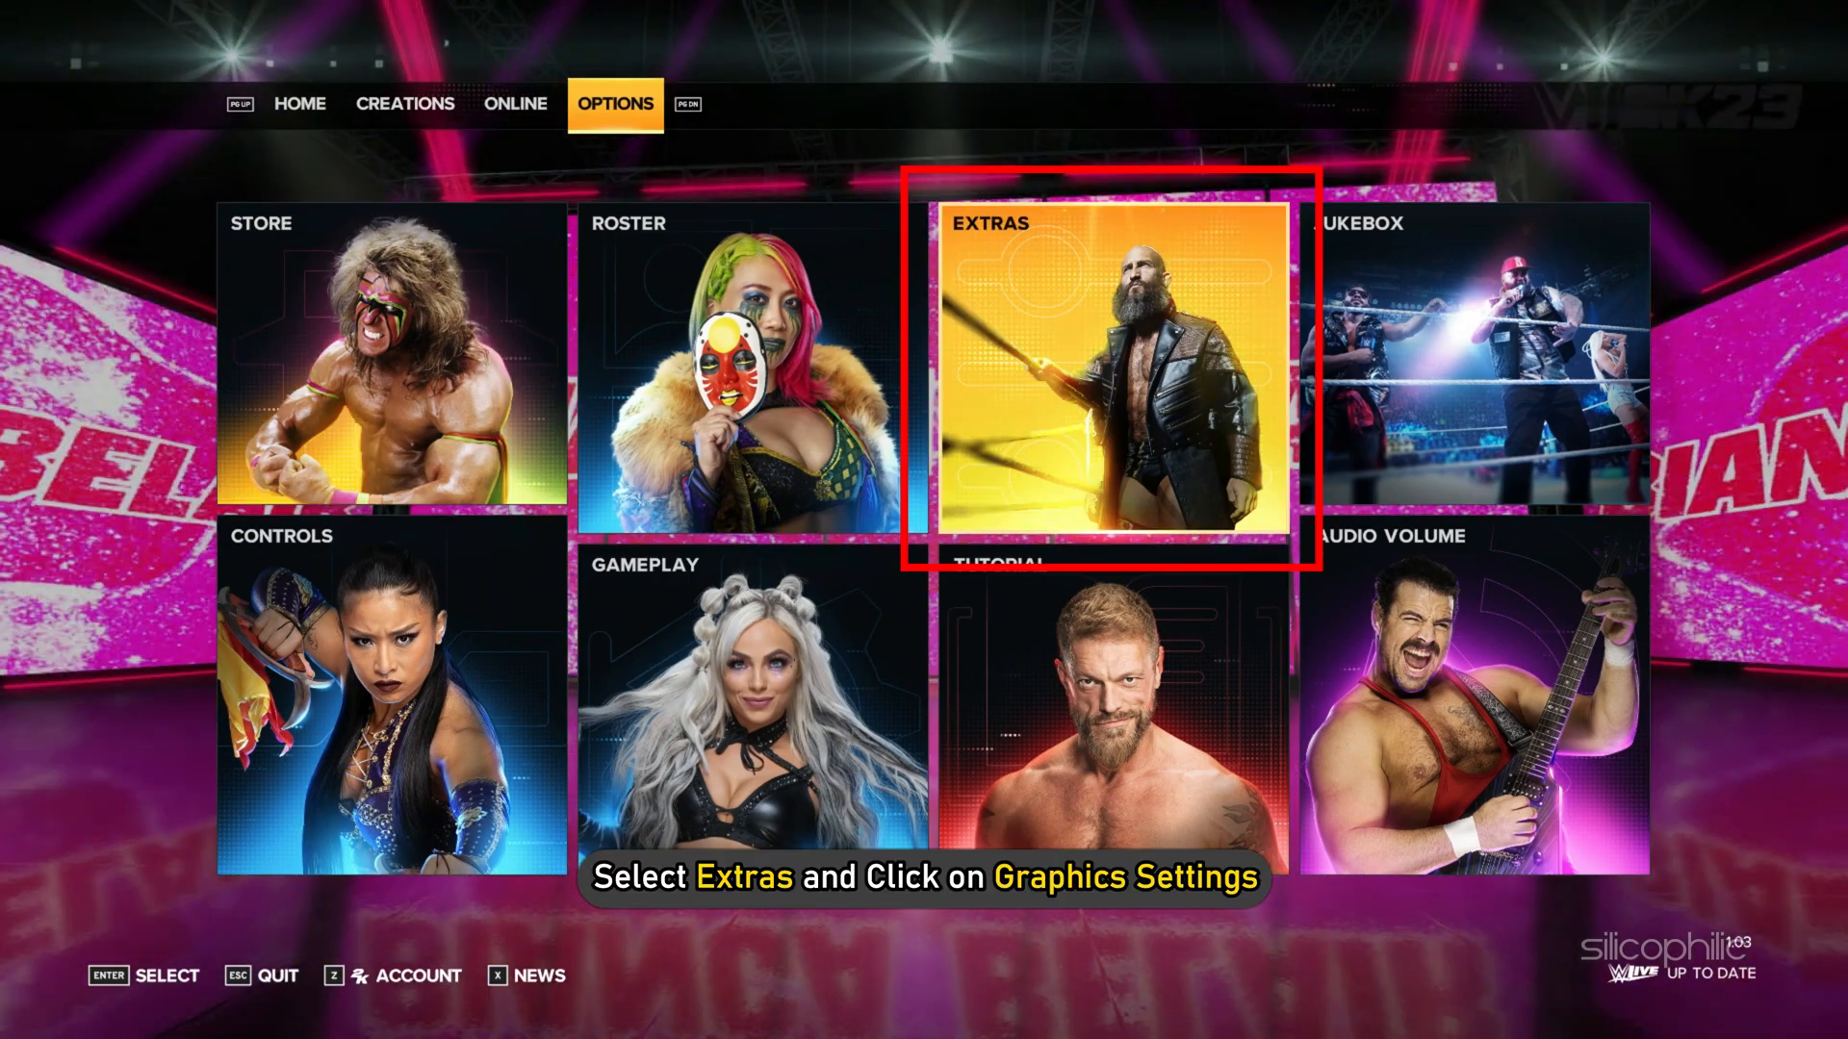
left_click(1113, 366)
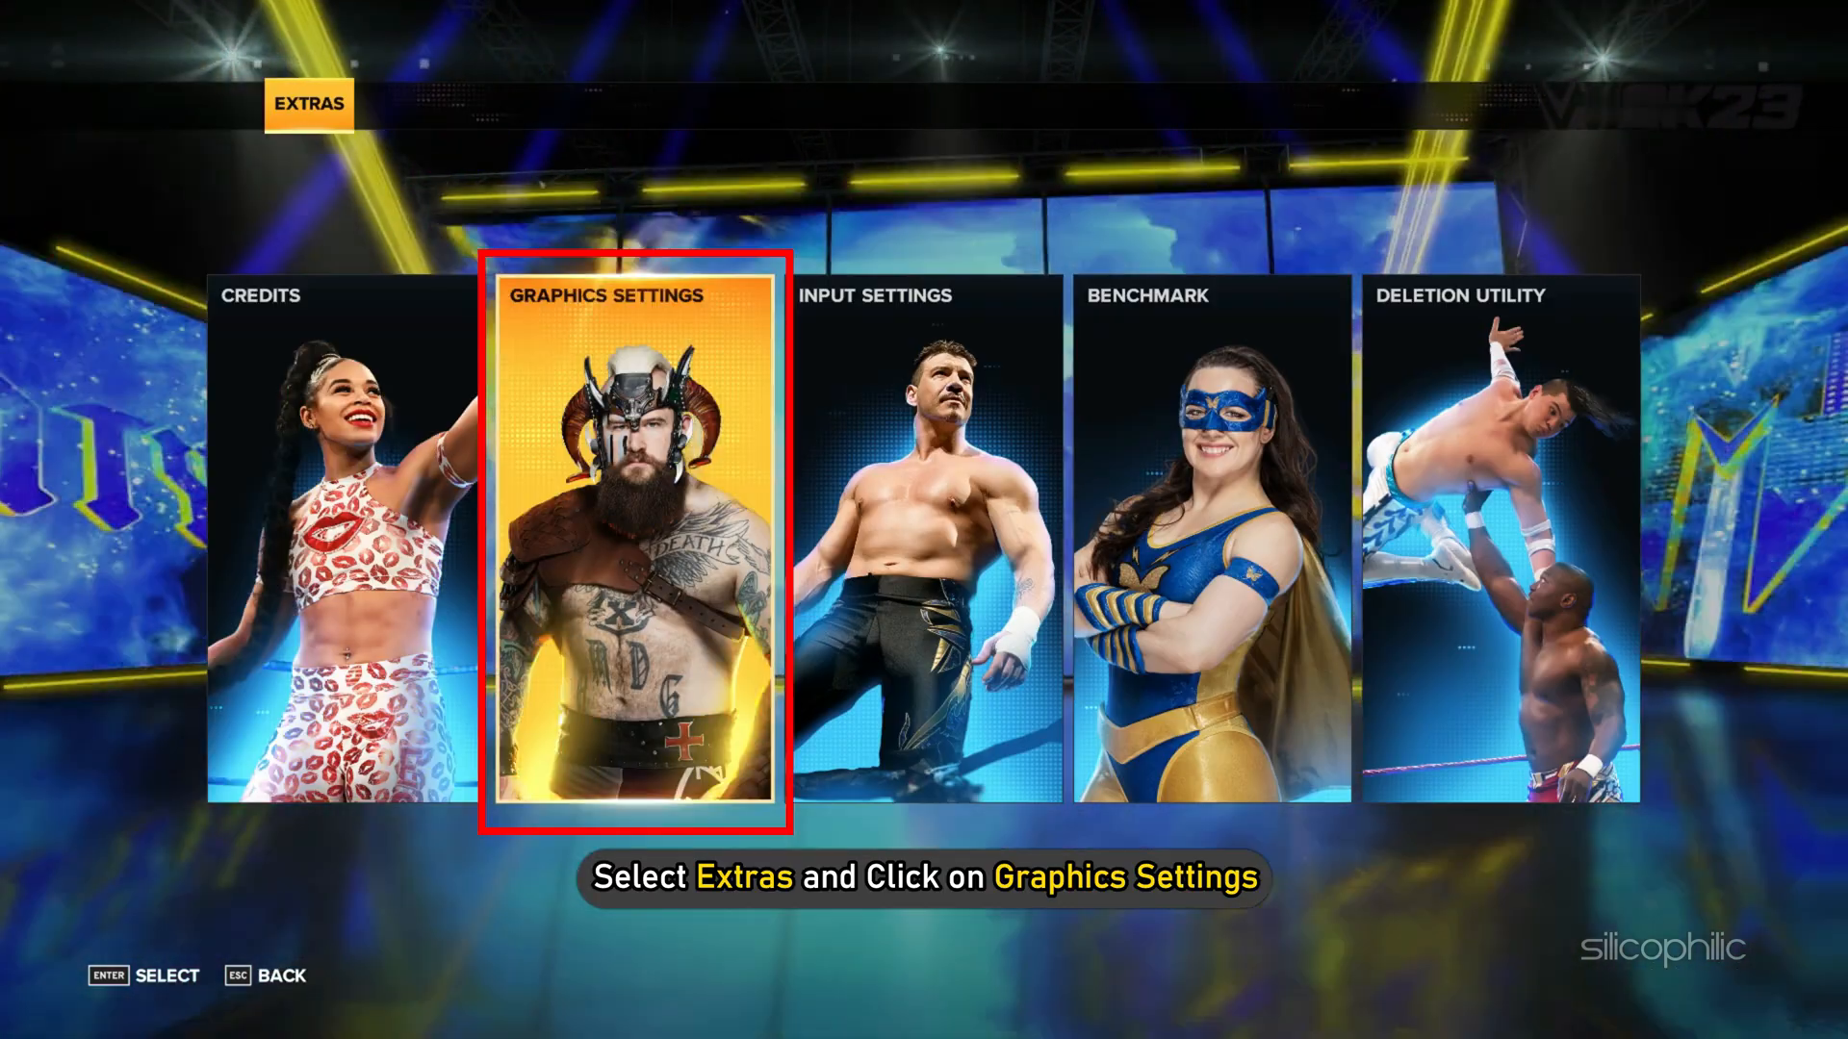
left_click(633, 542)
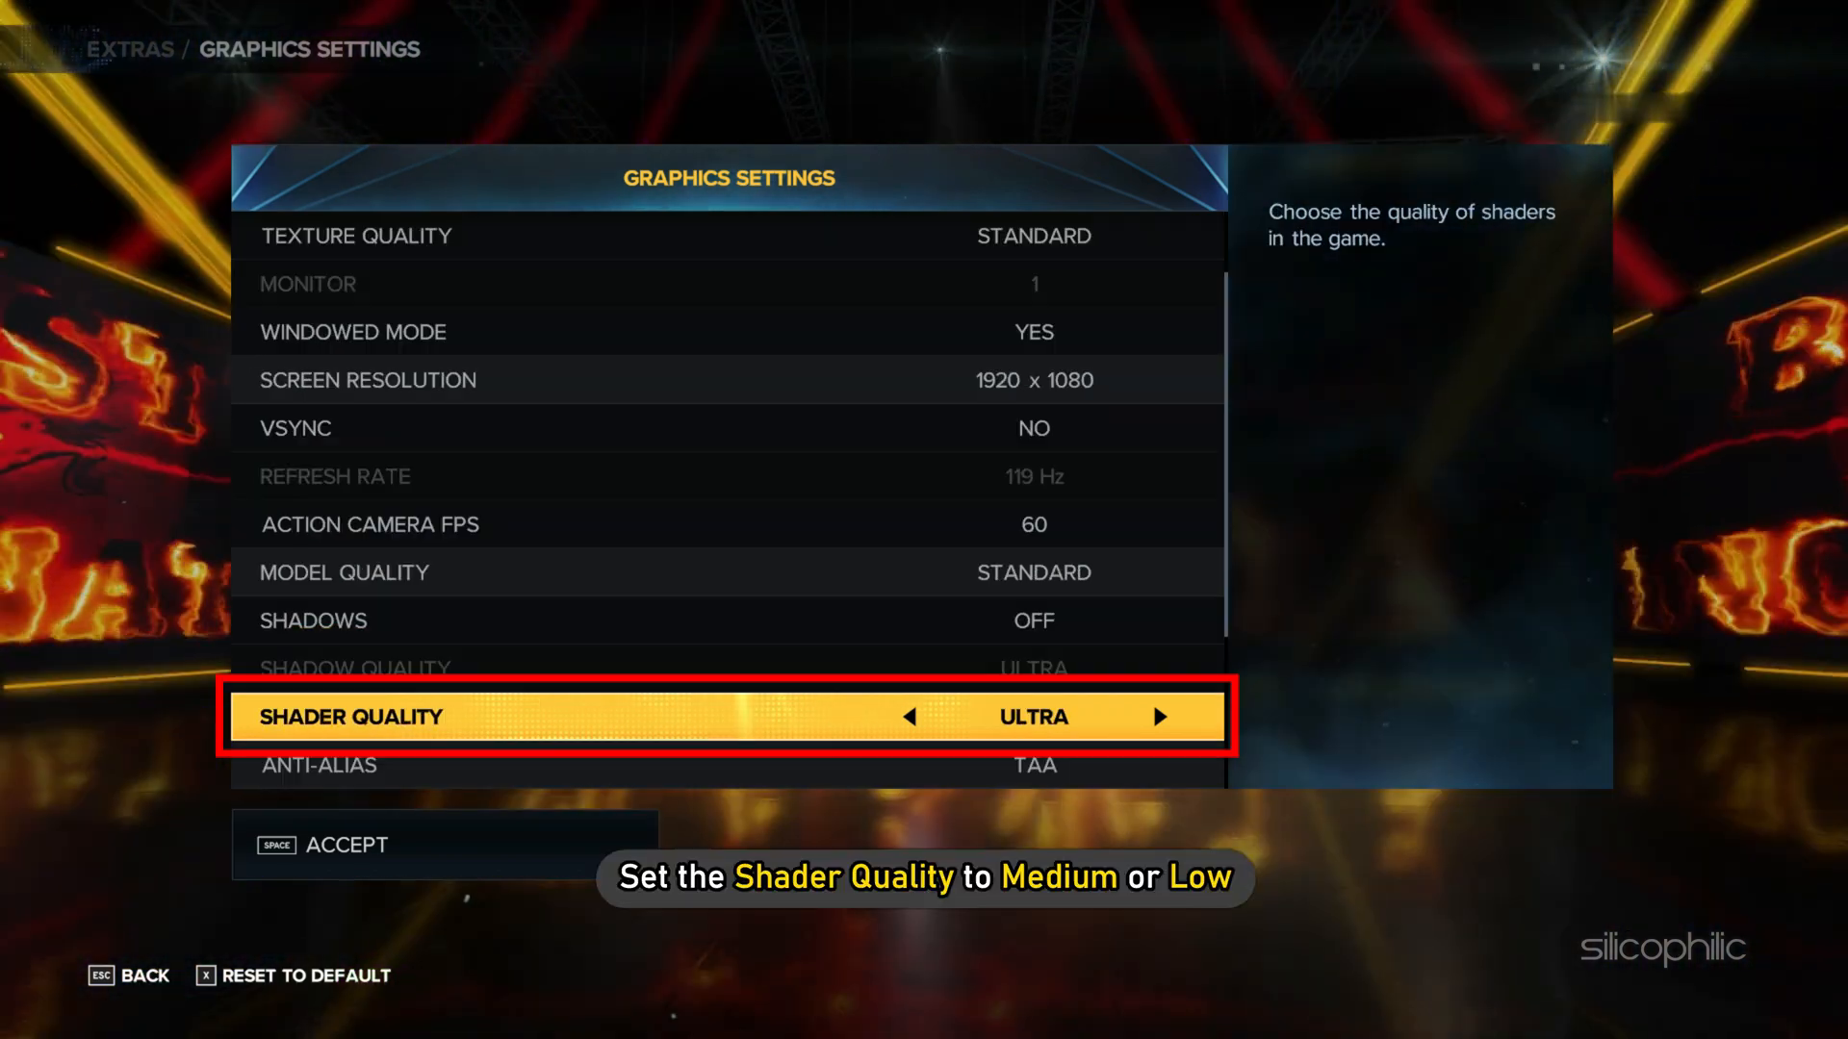
left_click(904, 716)
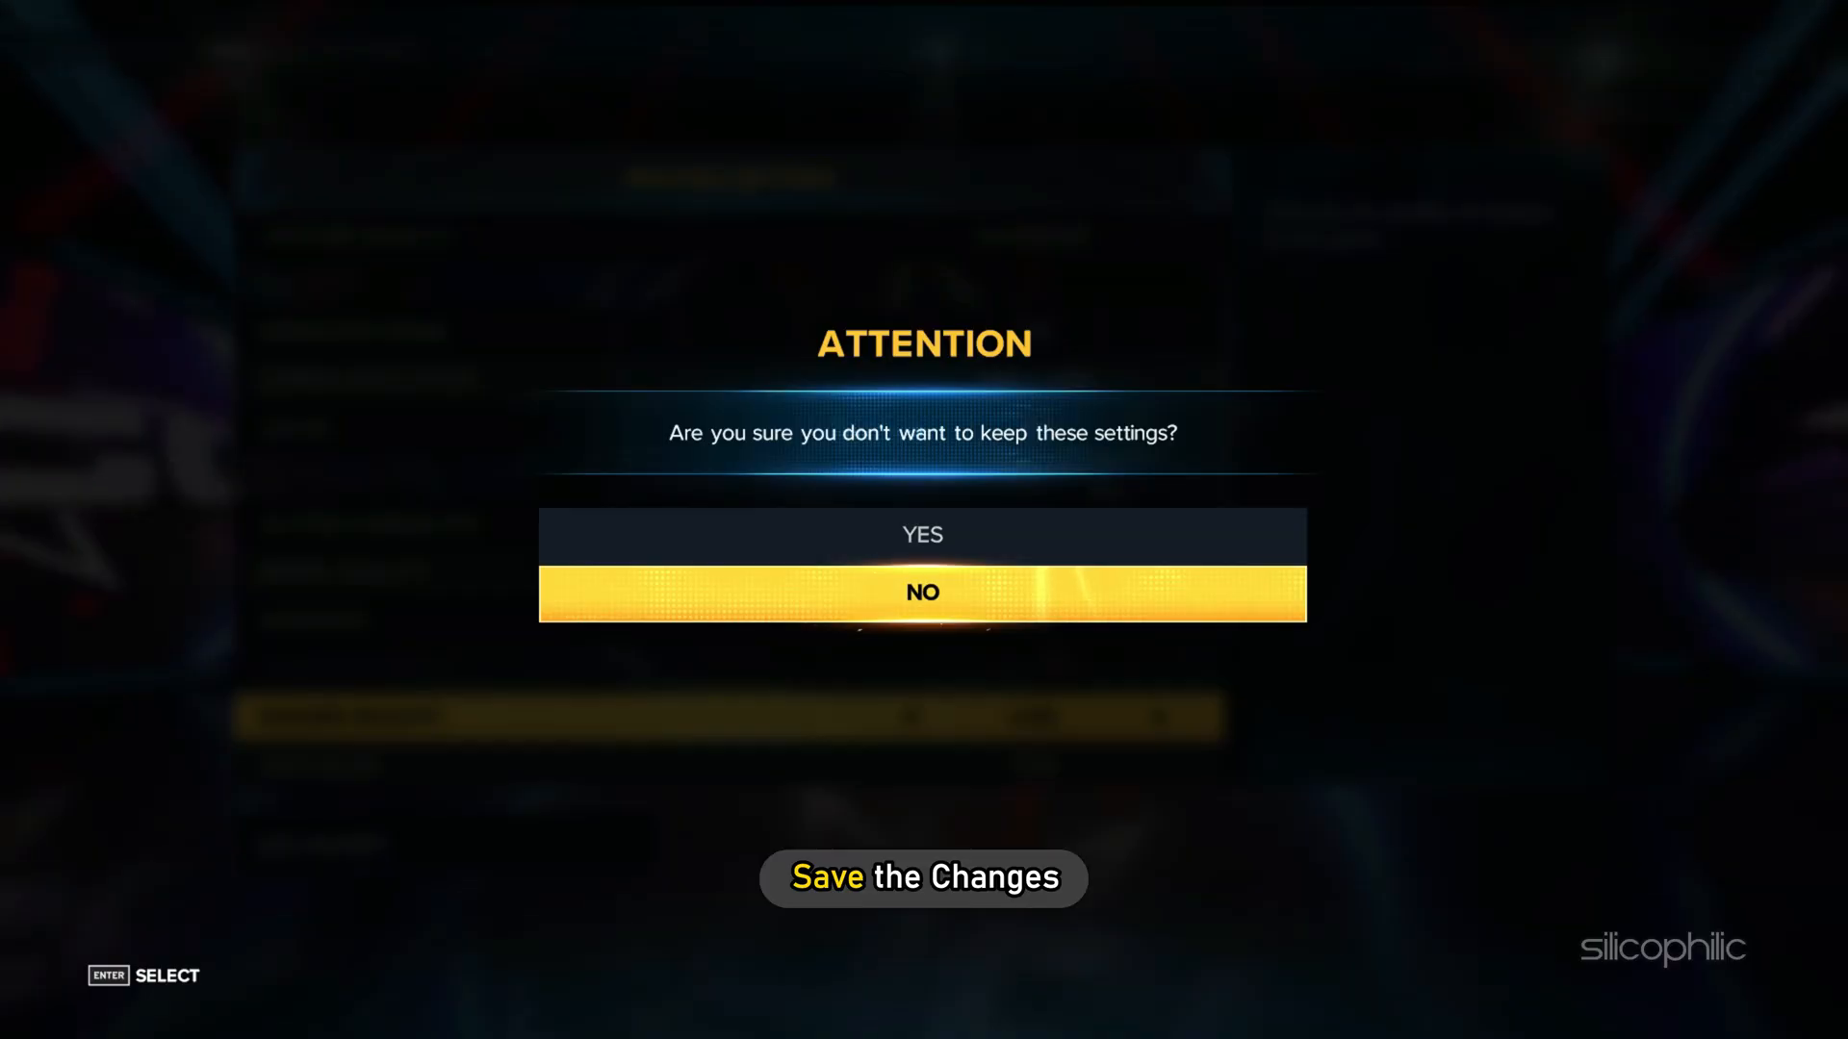
key("up")
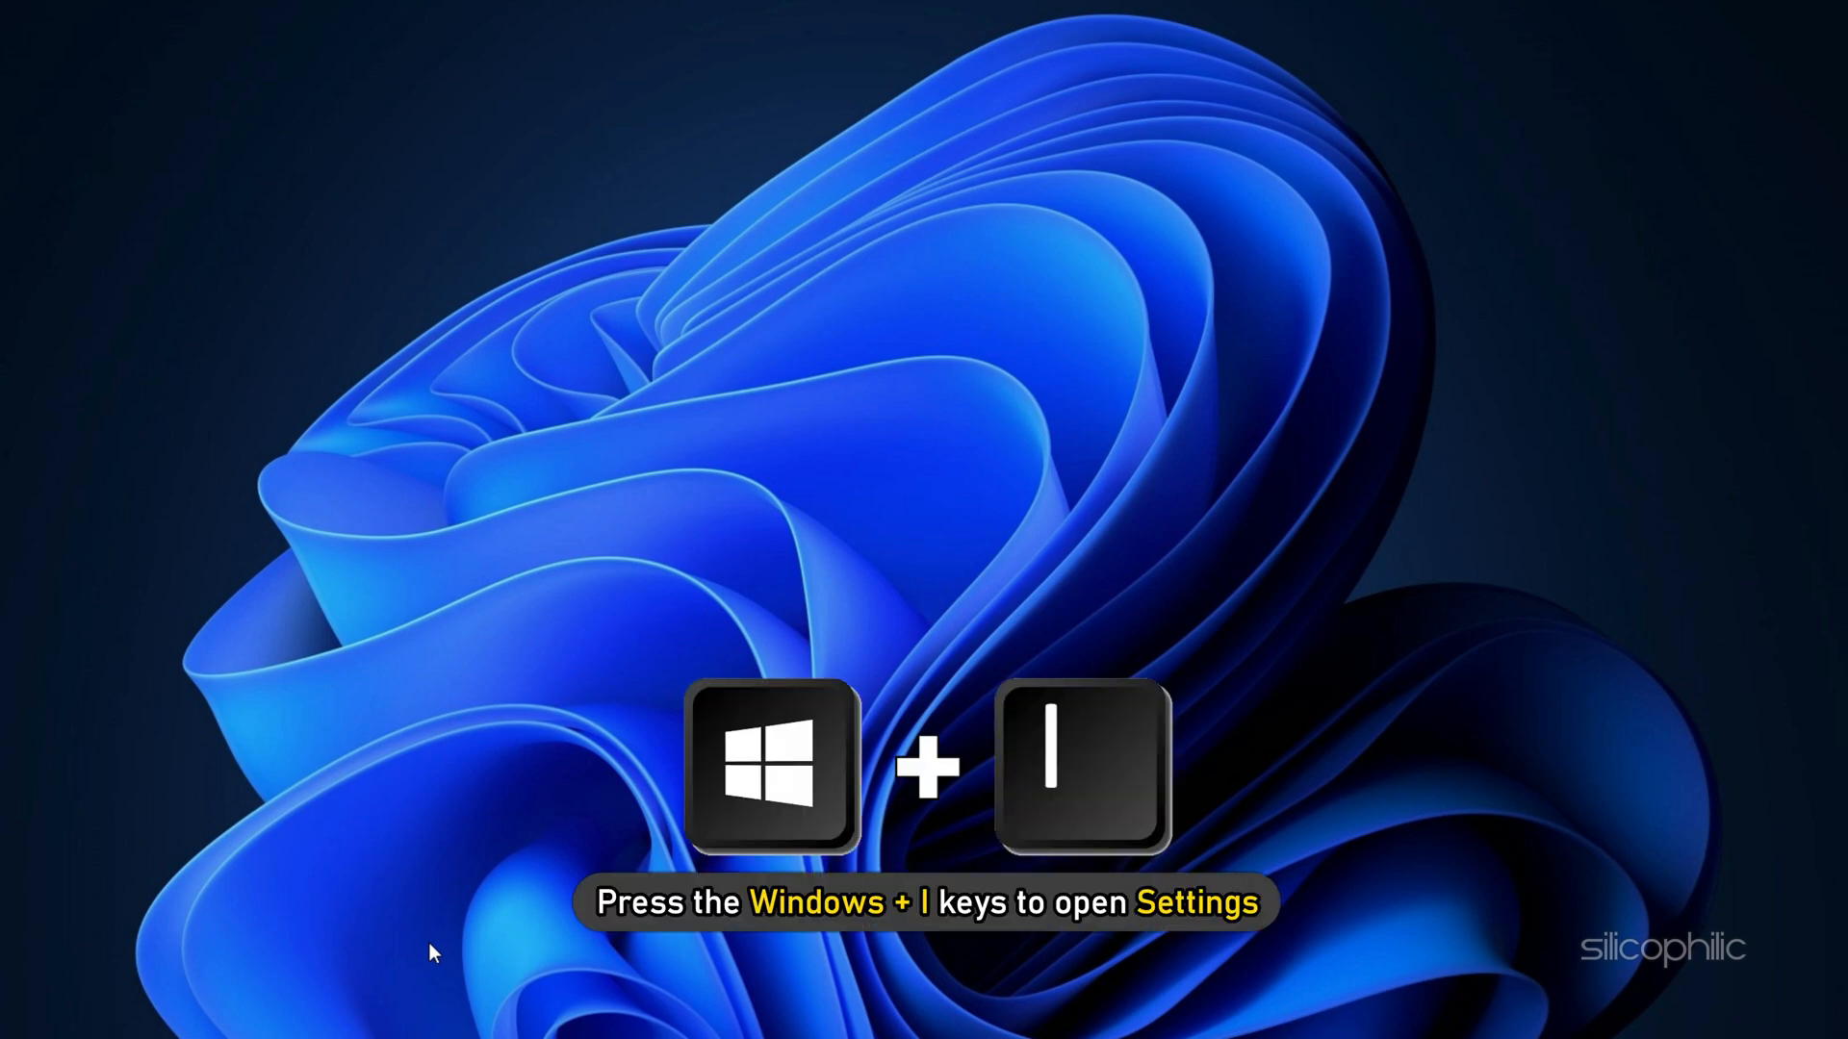
- In System > Display > Graphics, browse to WWE2K23_x64.exe and add it to the app list
key("win+i")
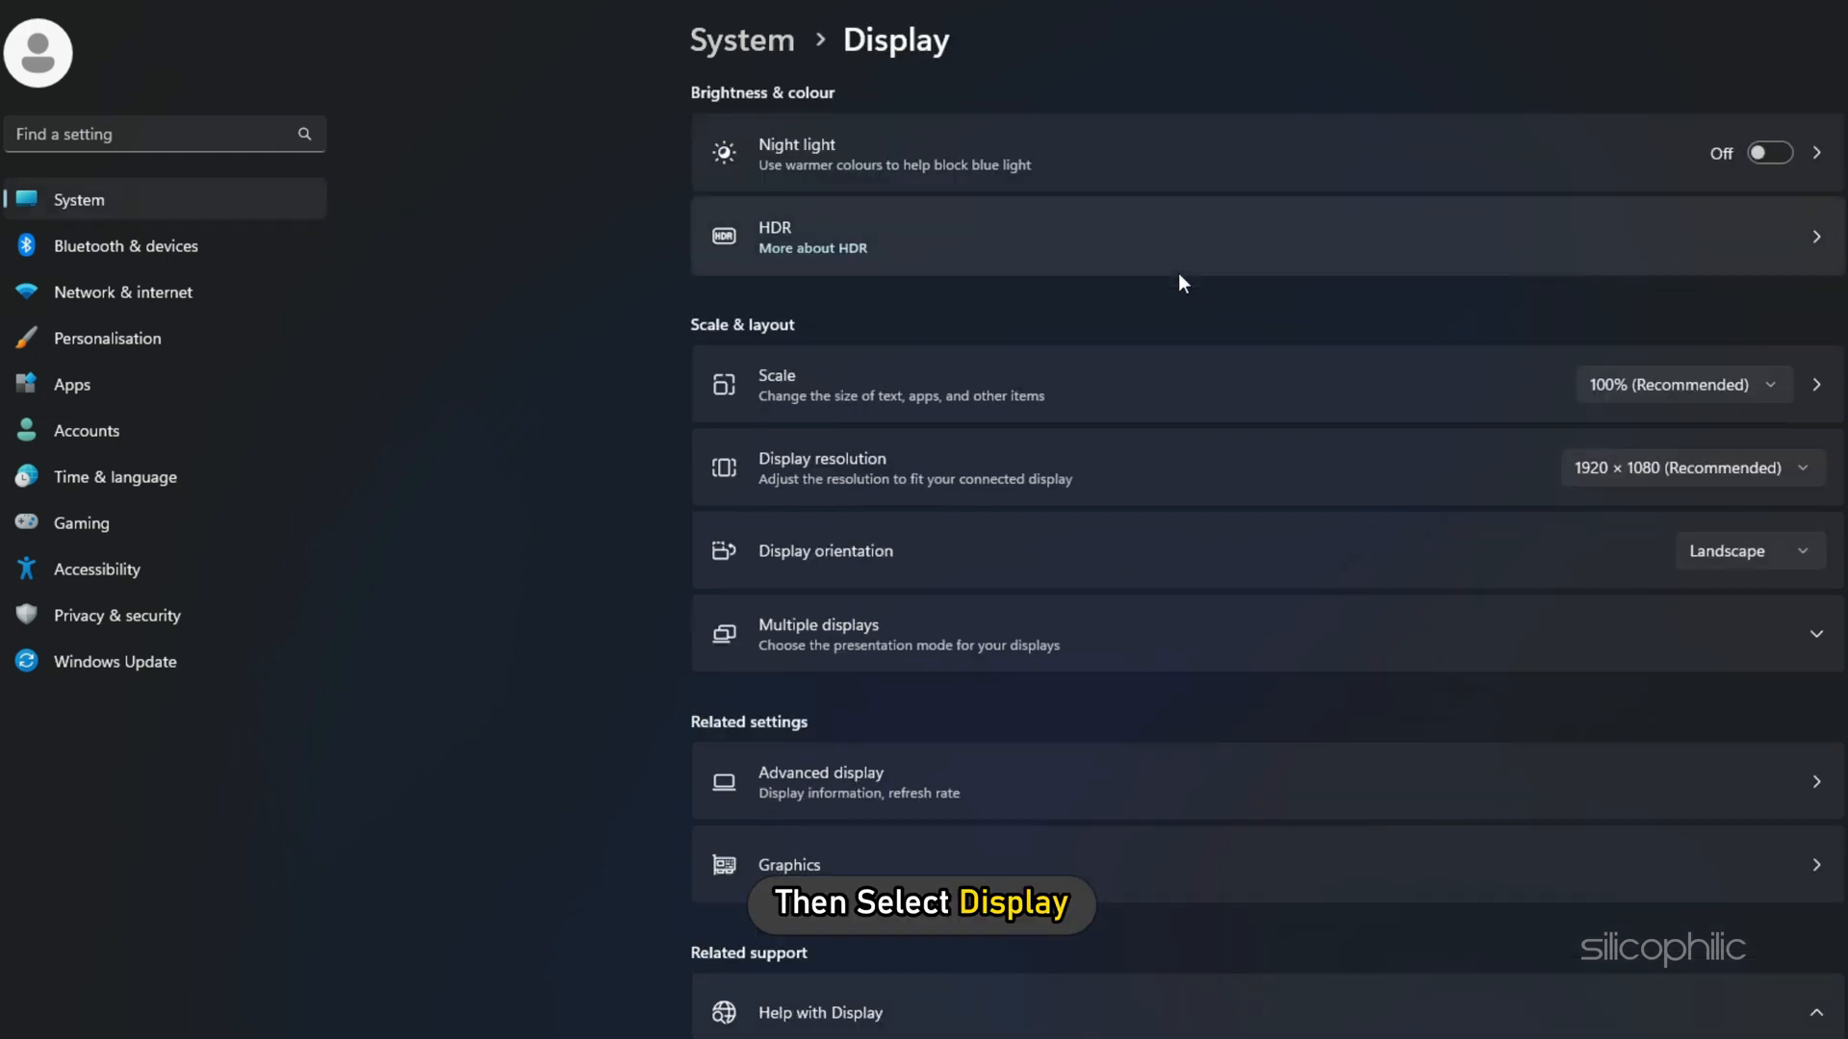
scroll("down", 3)
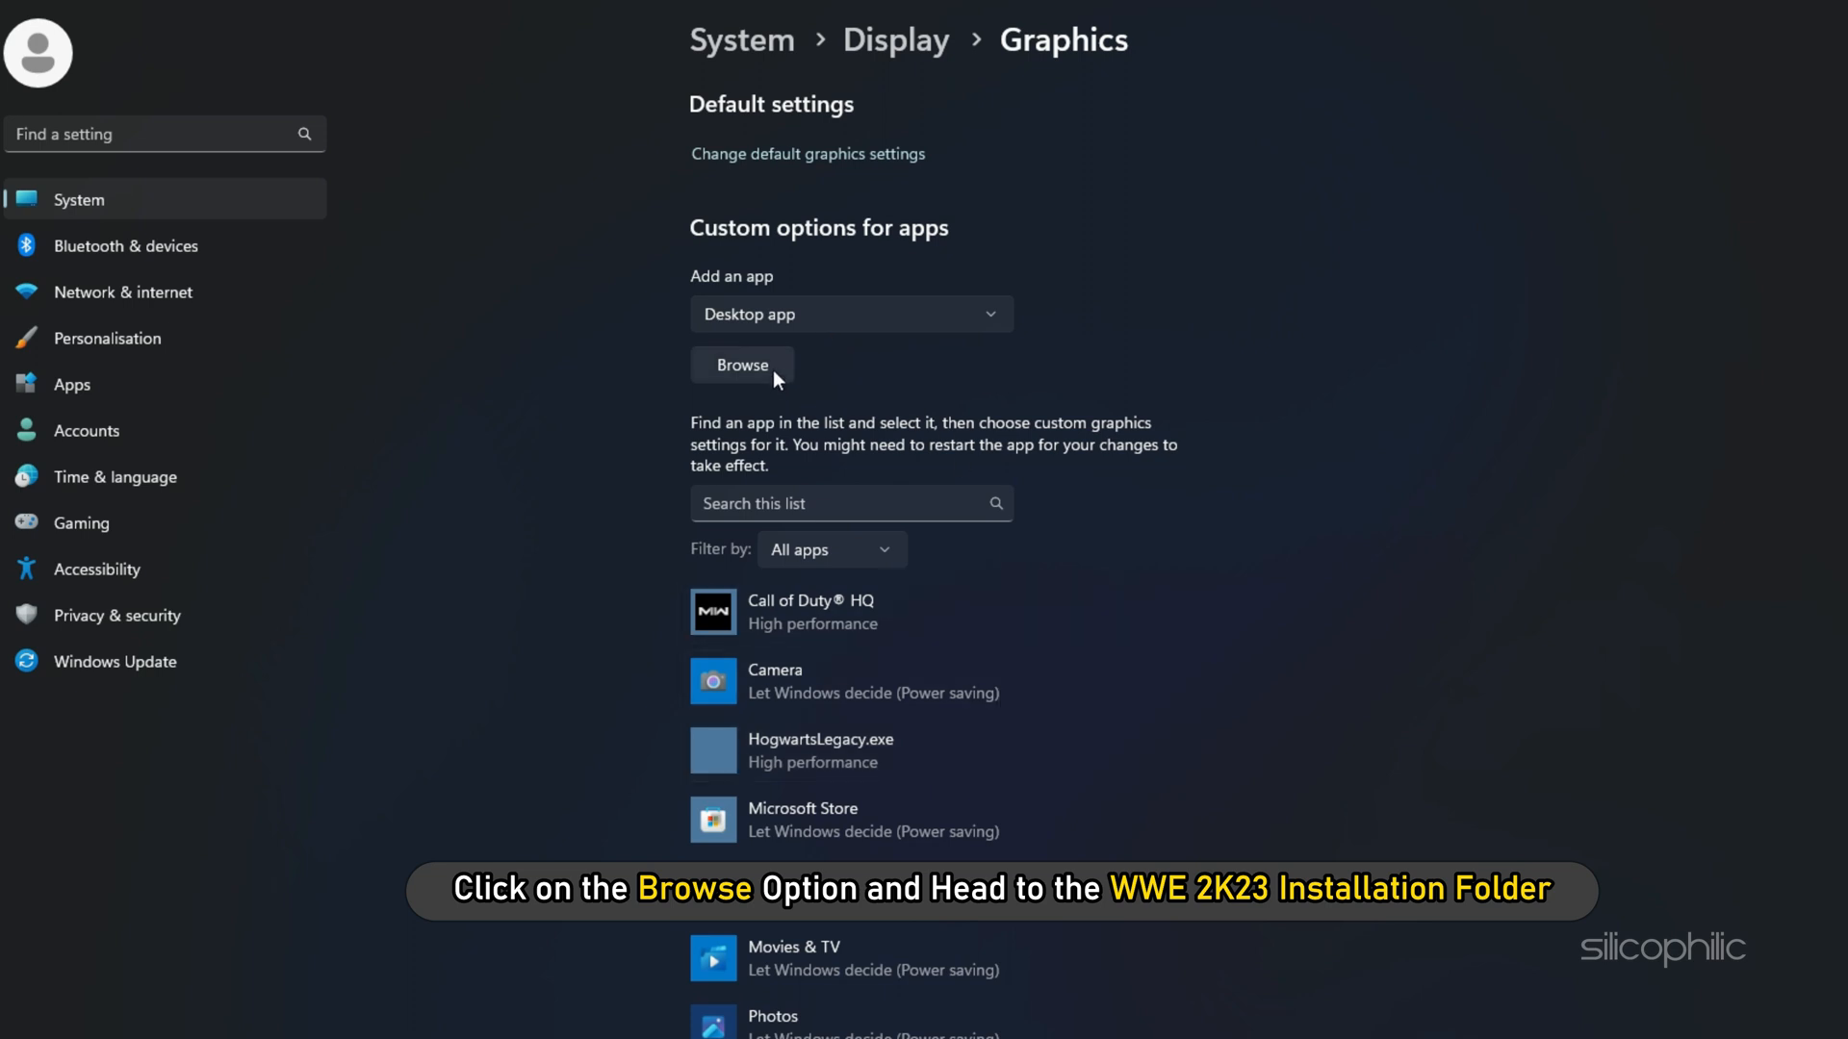
left_click(741, 364)
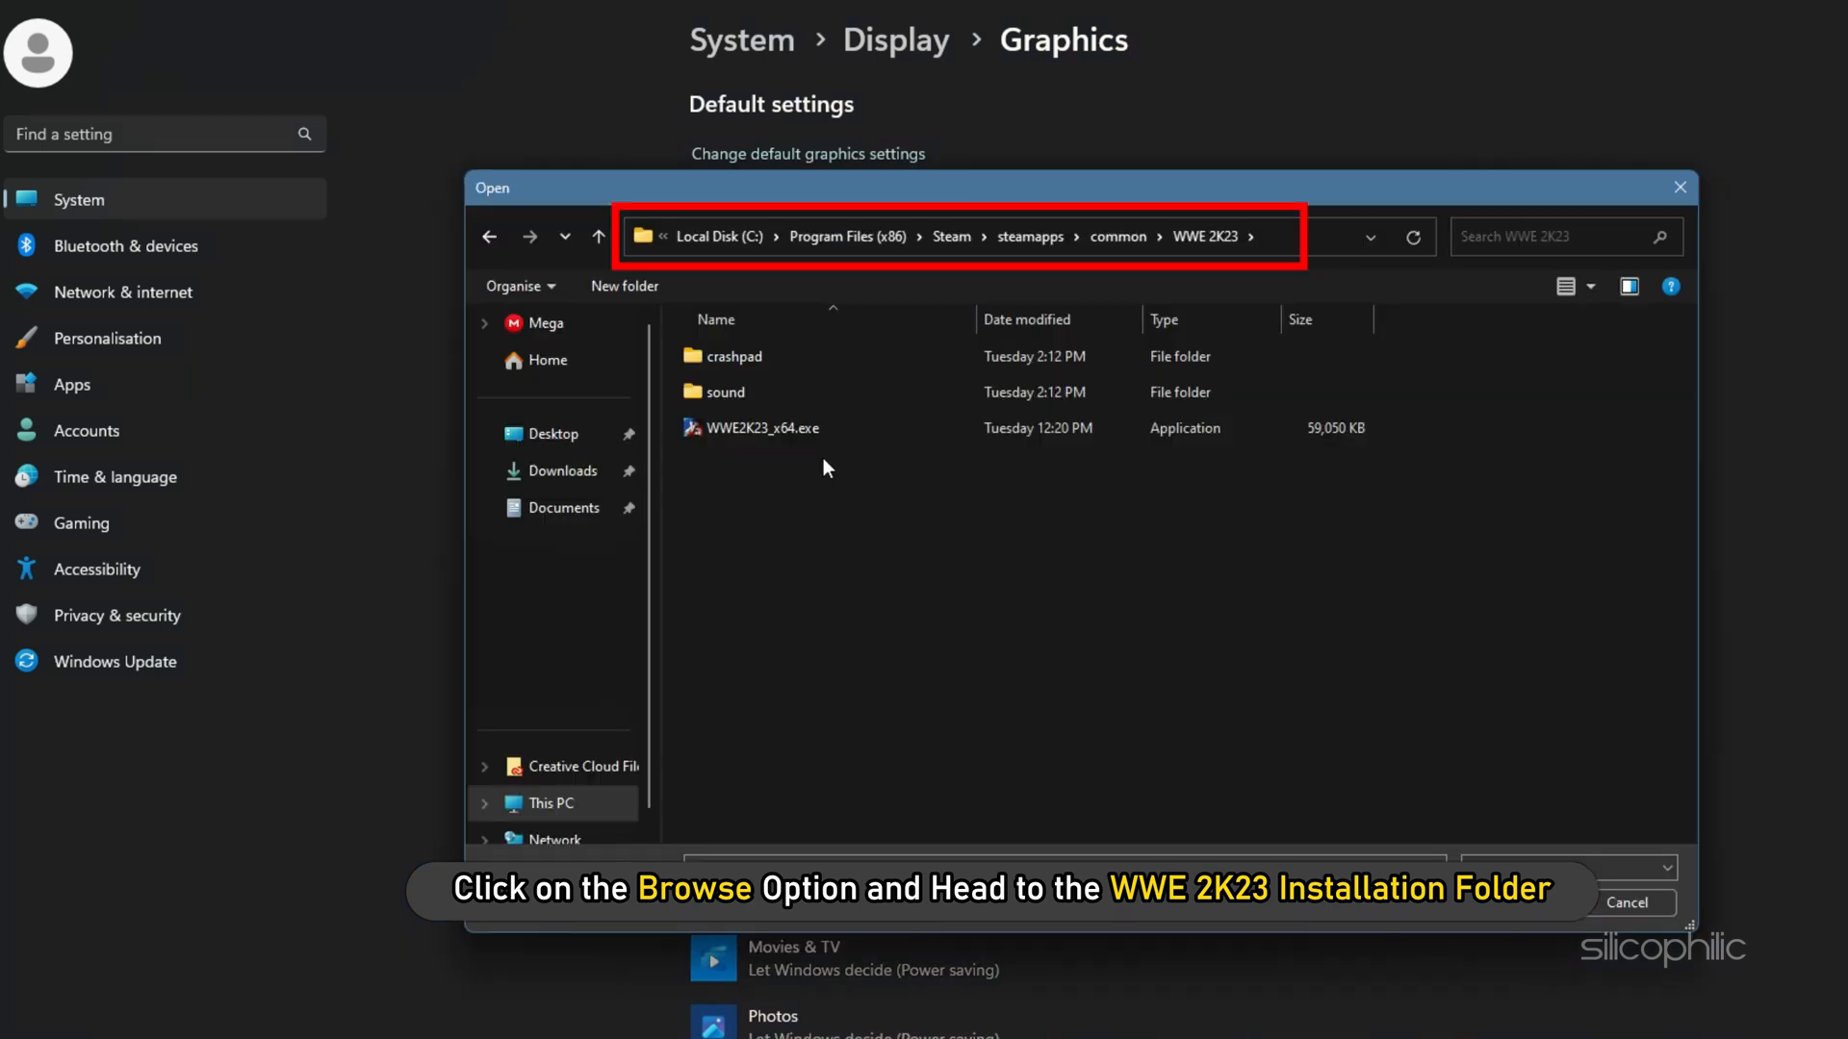
left_click(763, 427)
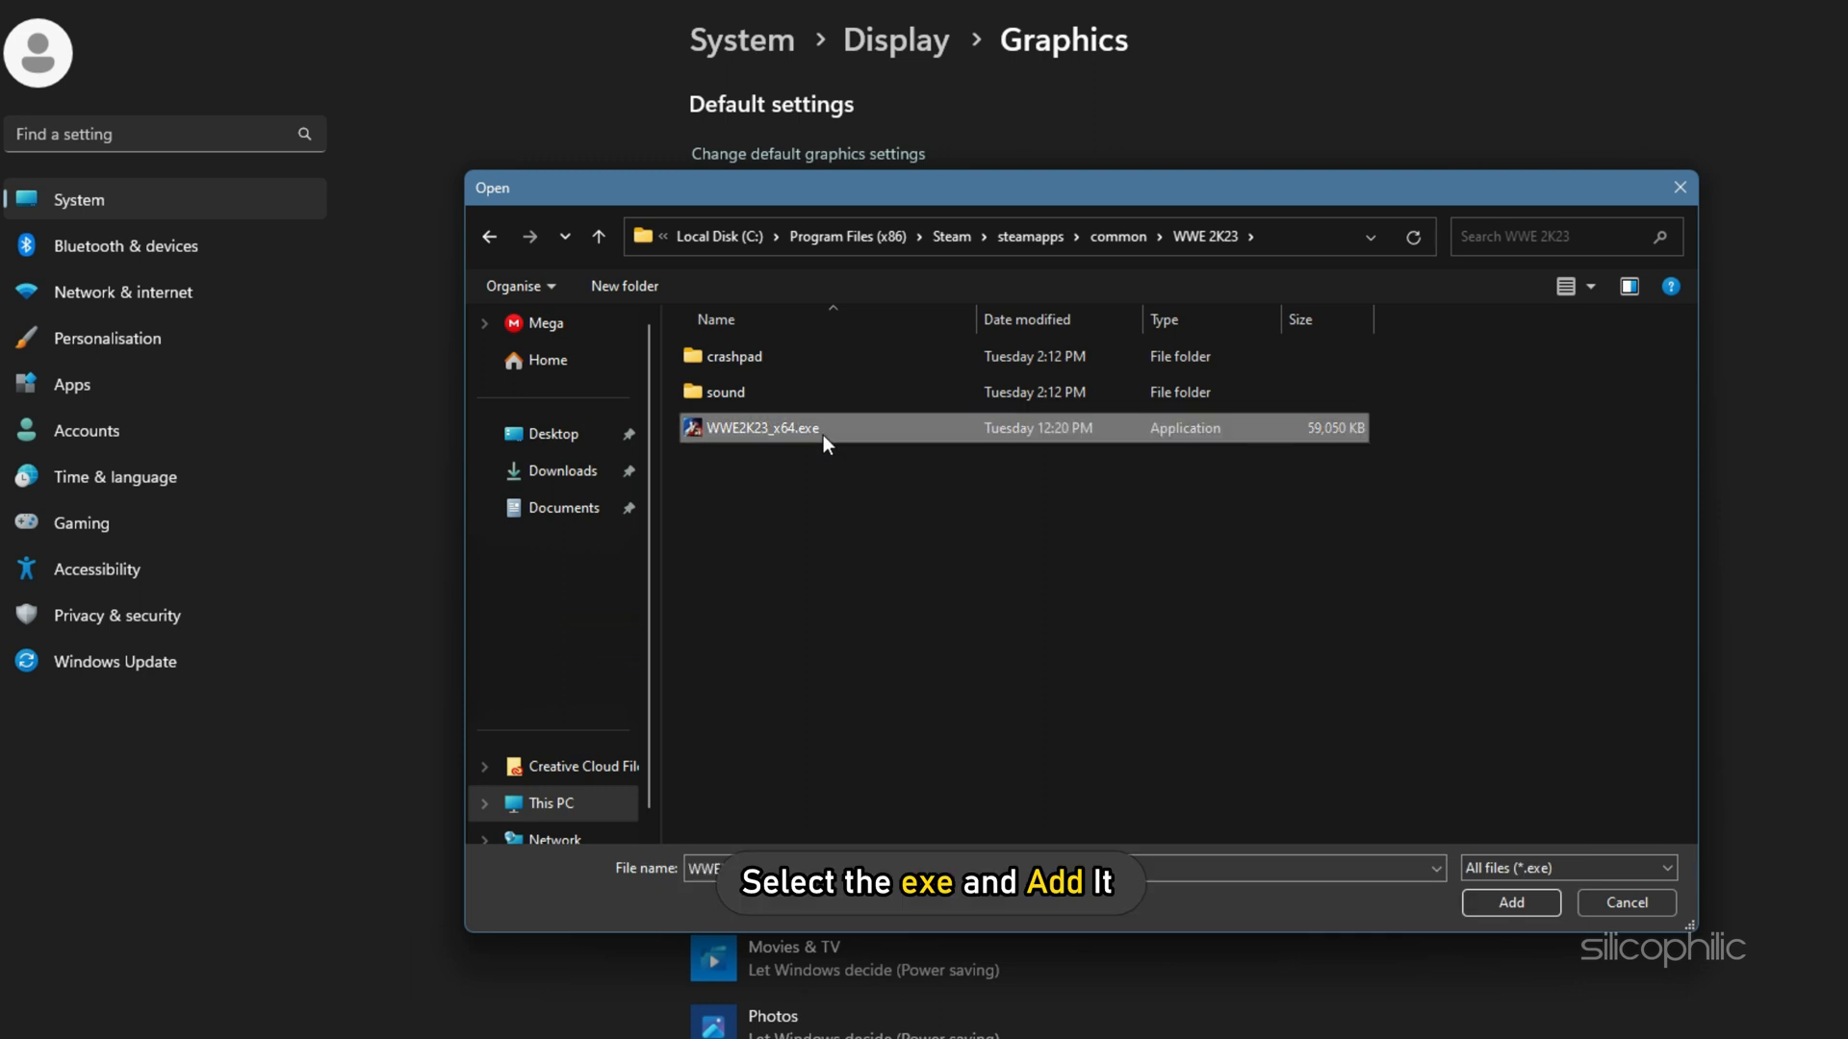
left_click(1510, 902)
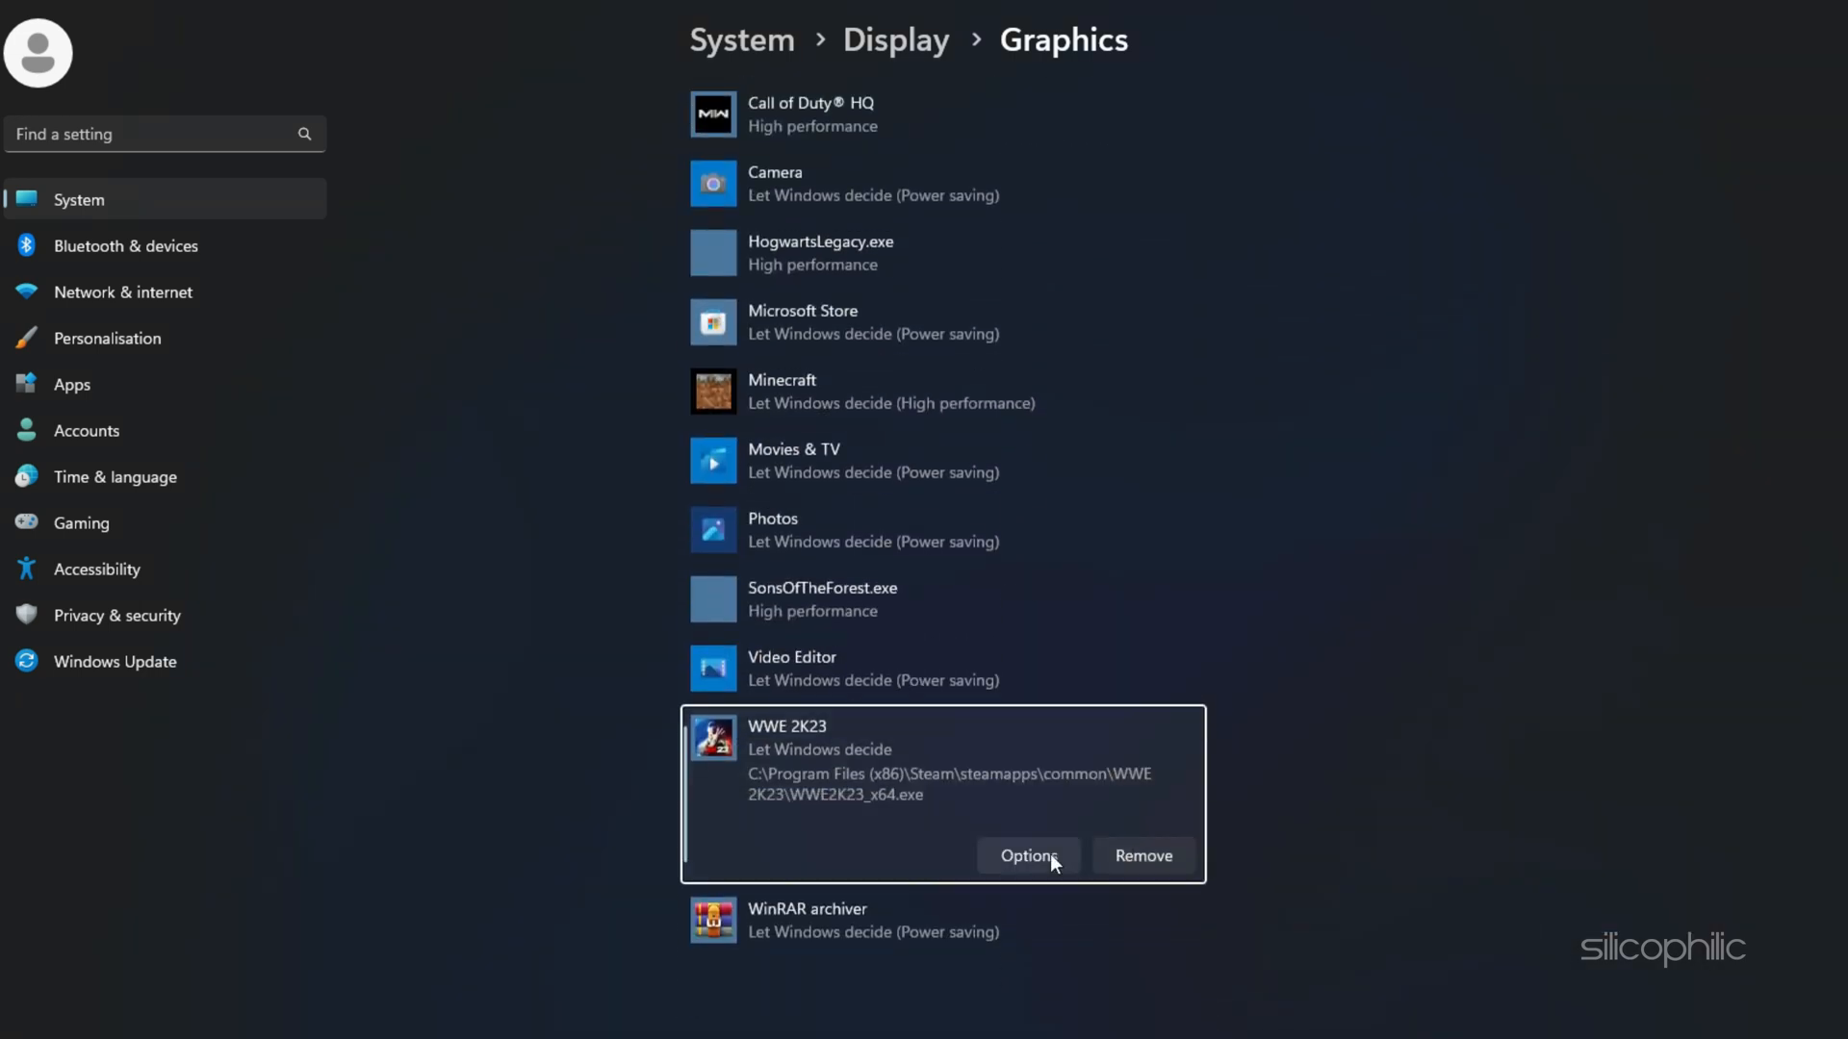
- Set WWE 2K23's graphics preference to High performance
left_click(1028, 855)
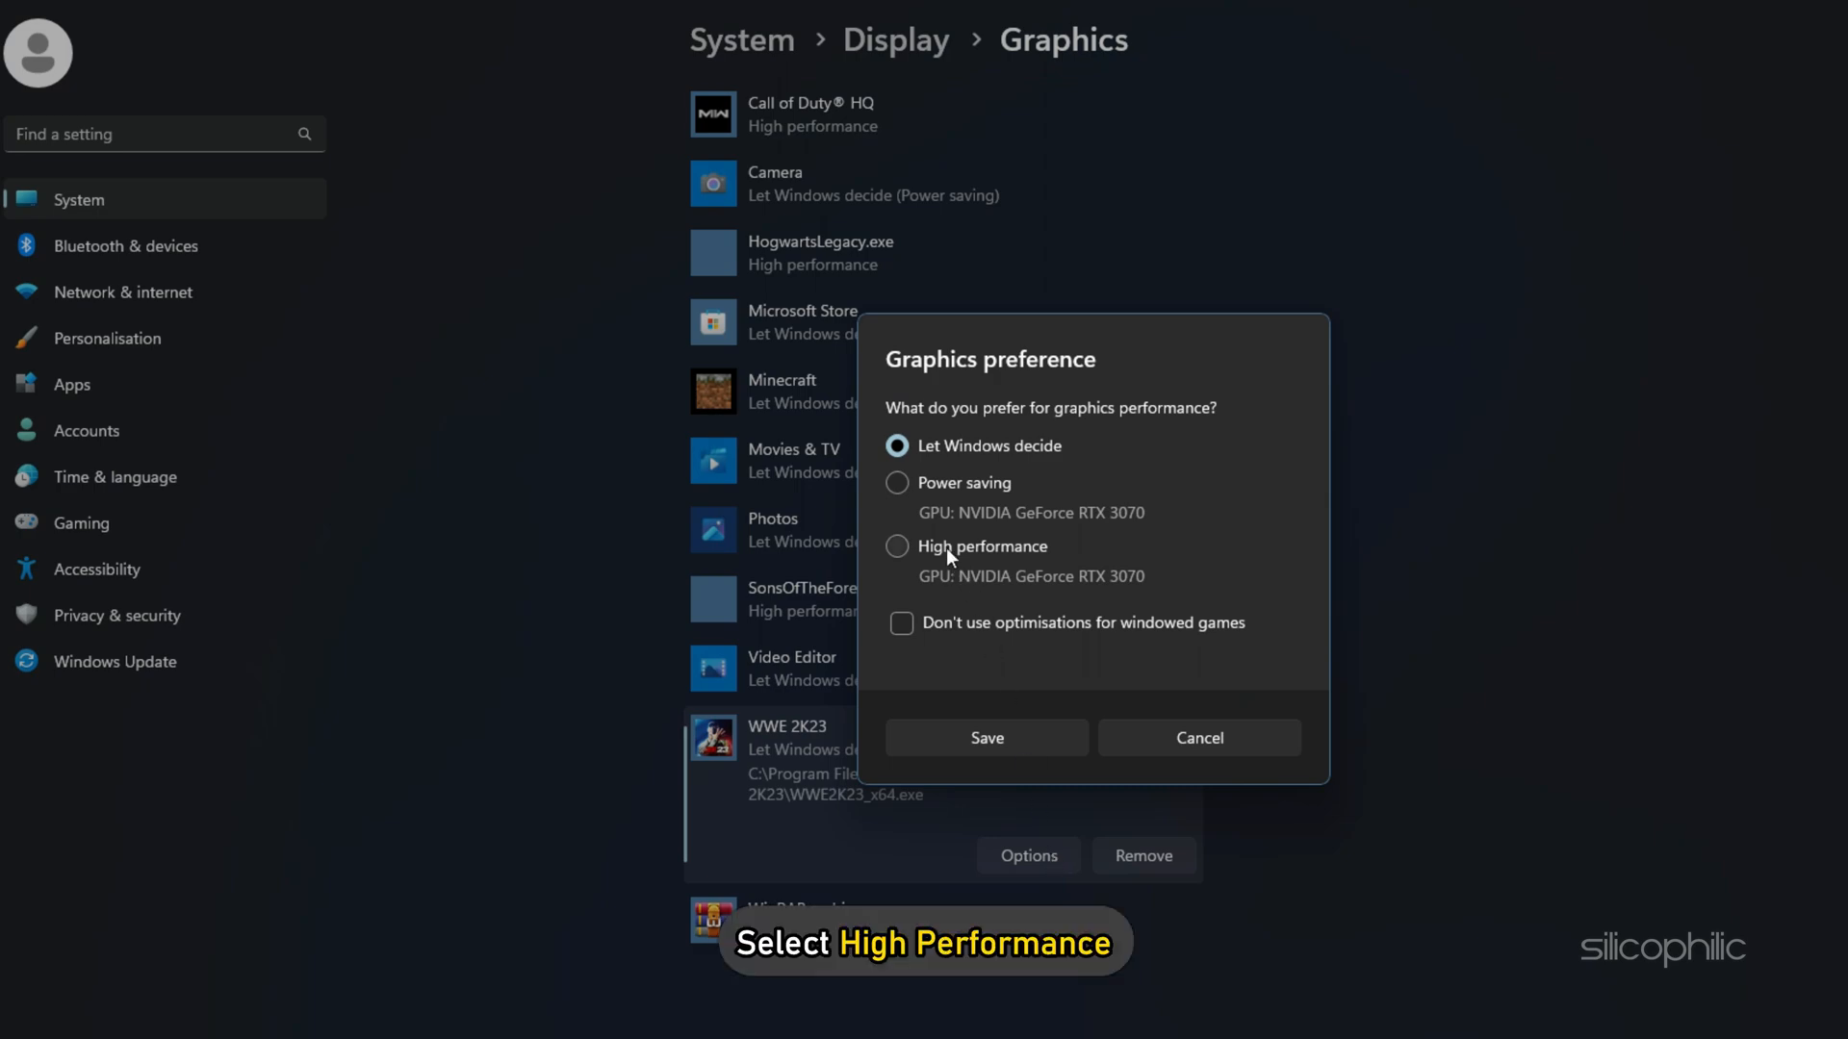
left_click(987, 736)
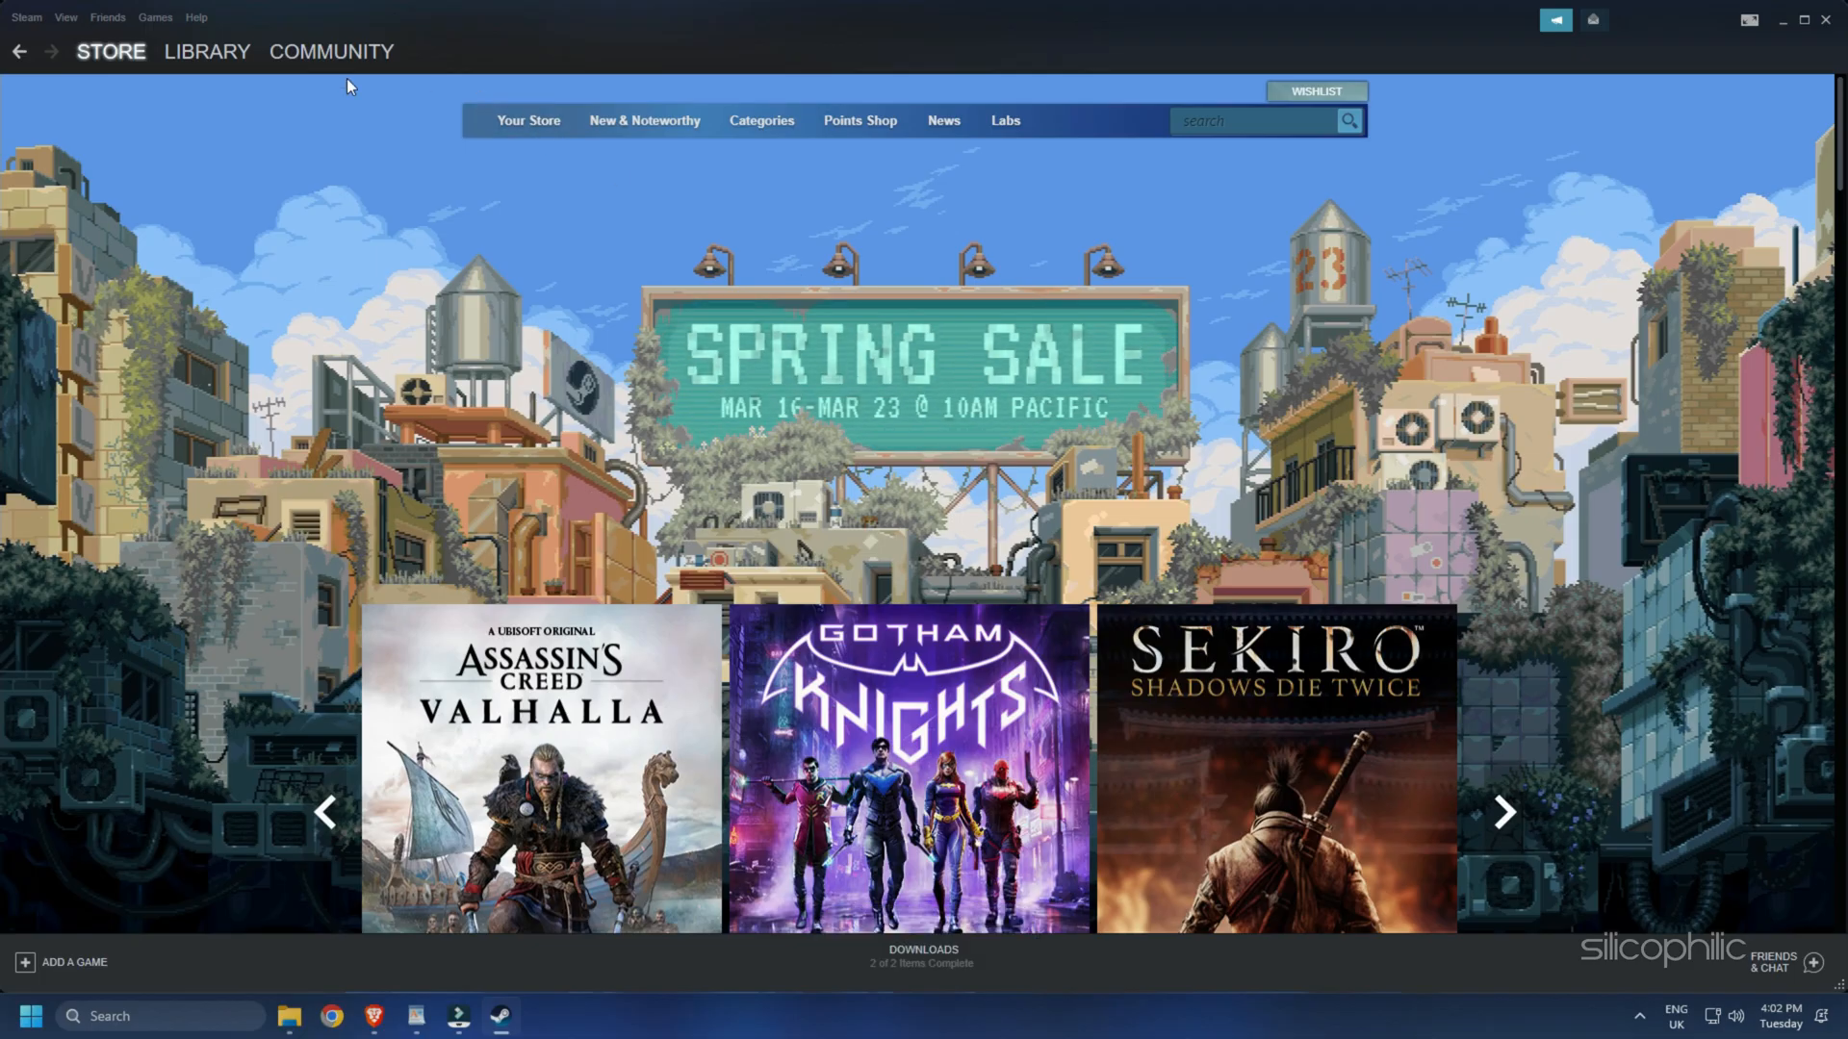
- From Steam's Downloads list, browse WWE 2K23's local installed files
left_click(923, 955)
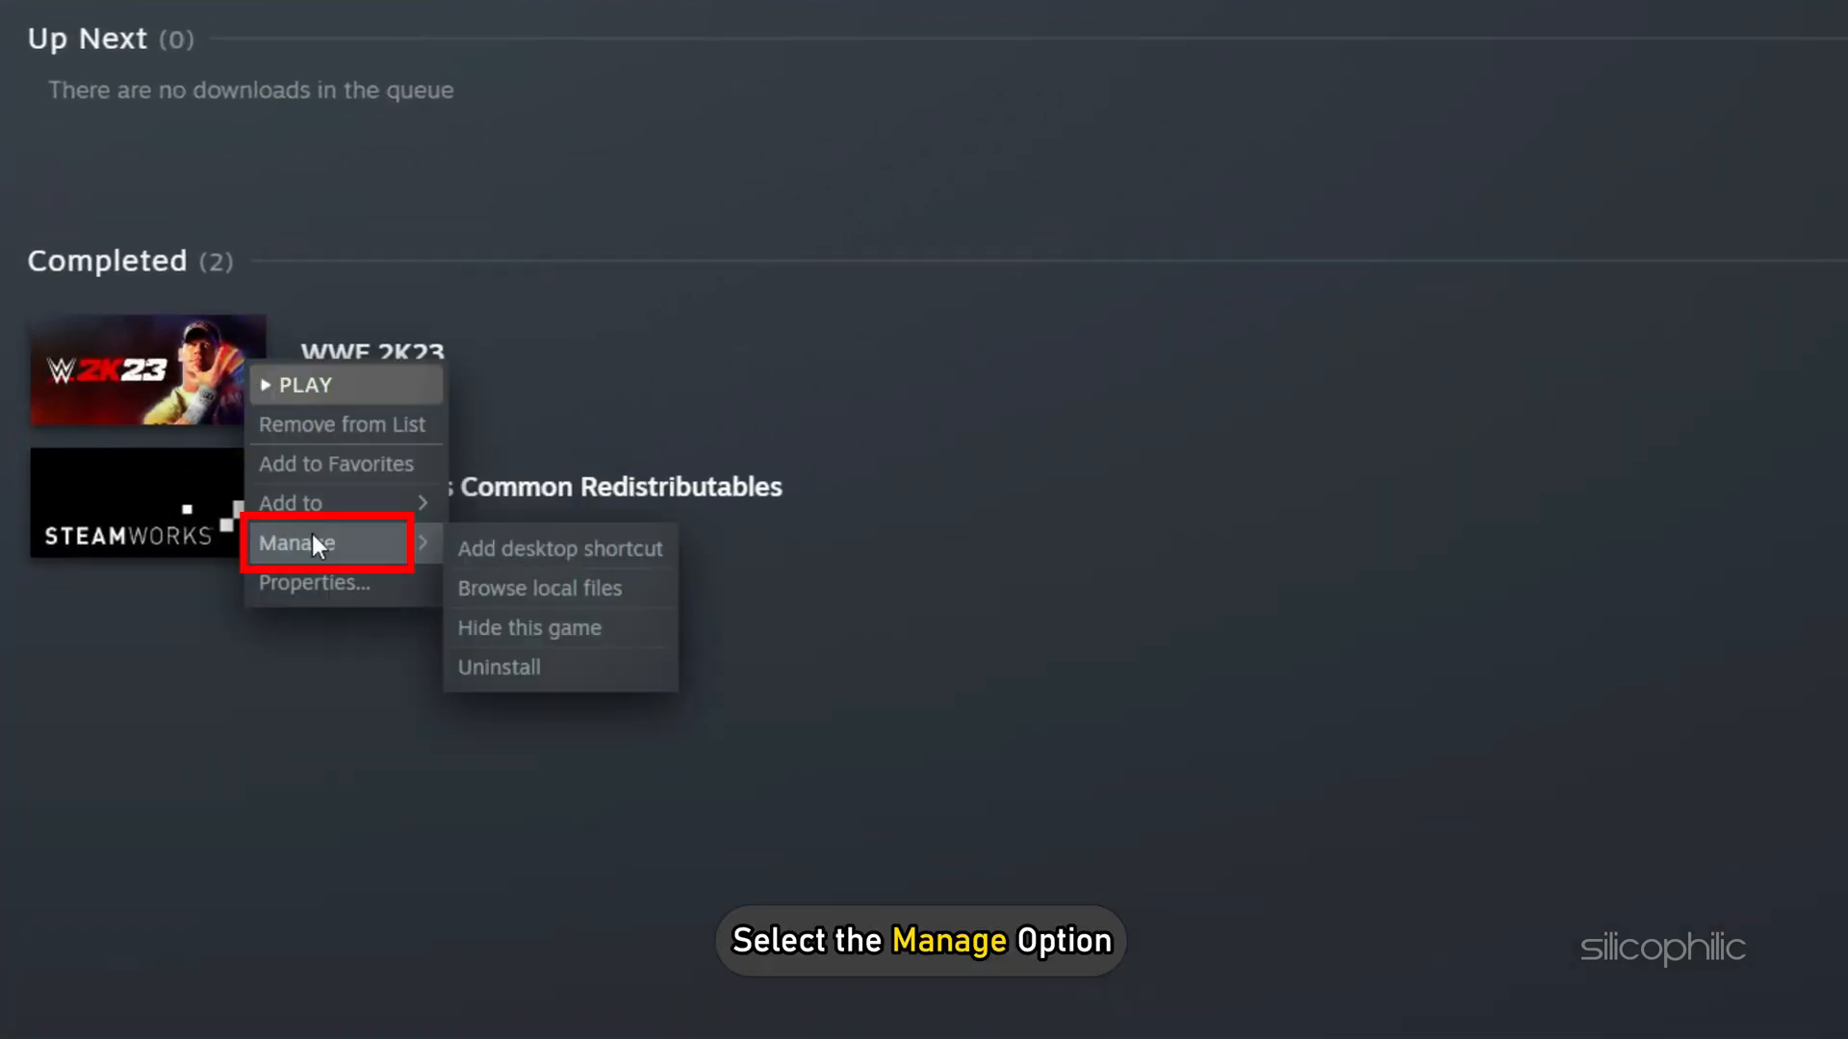
mouse_move(525, 588)
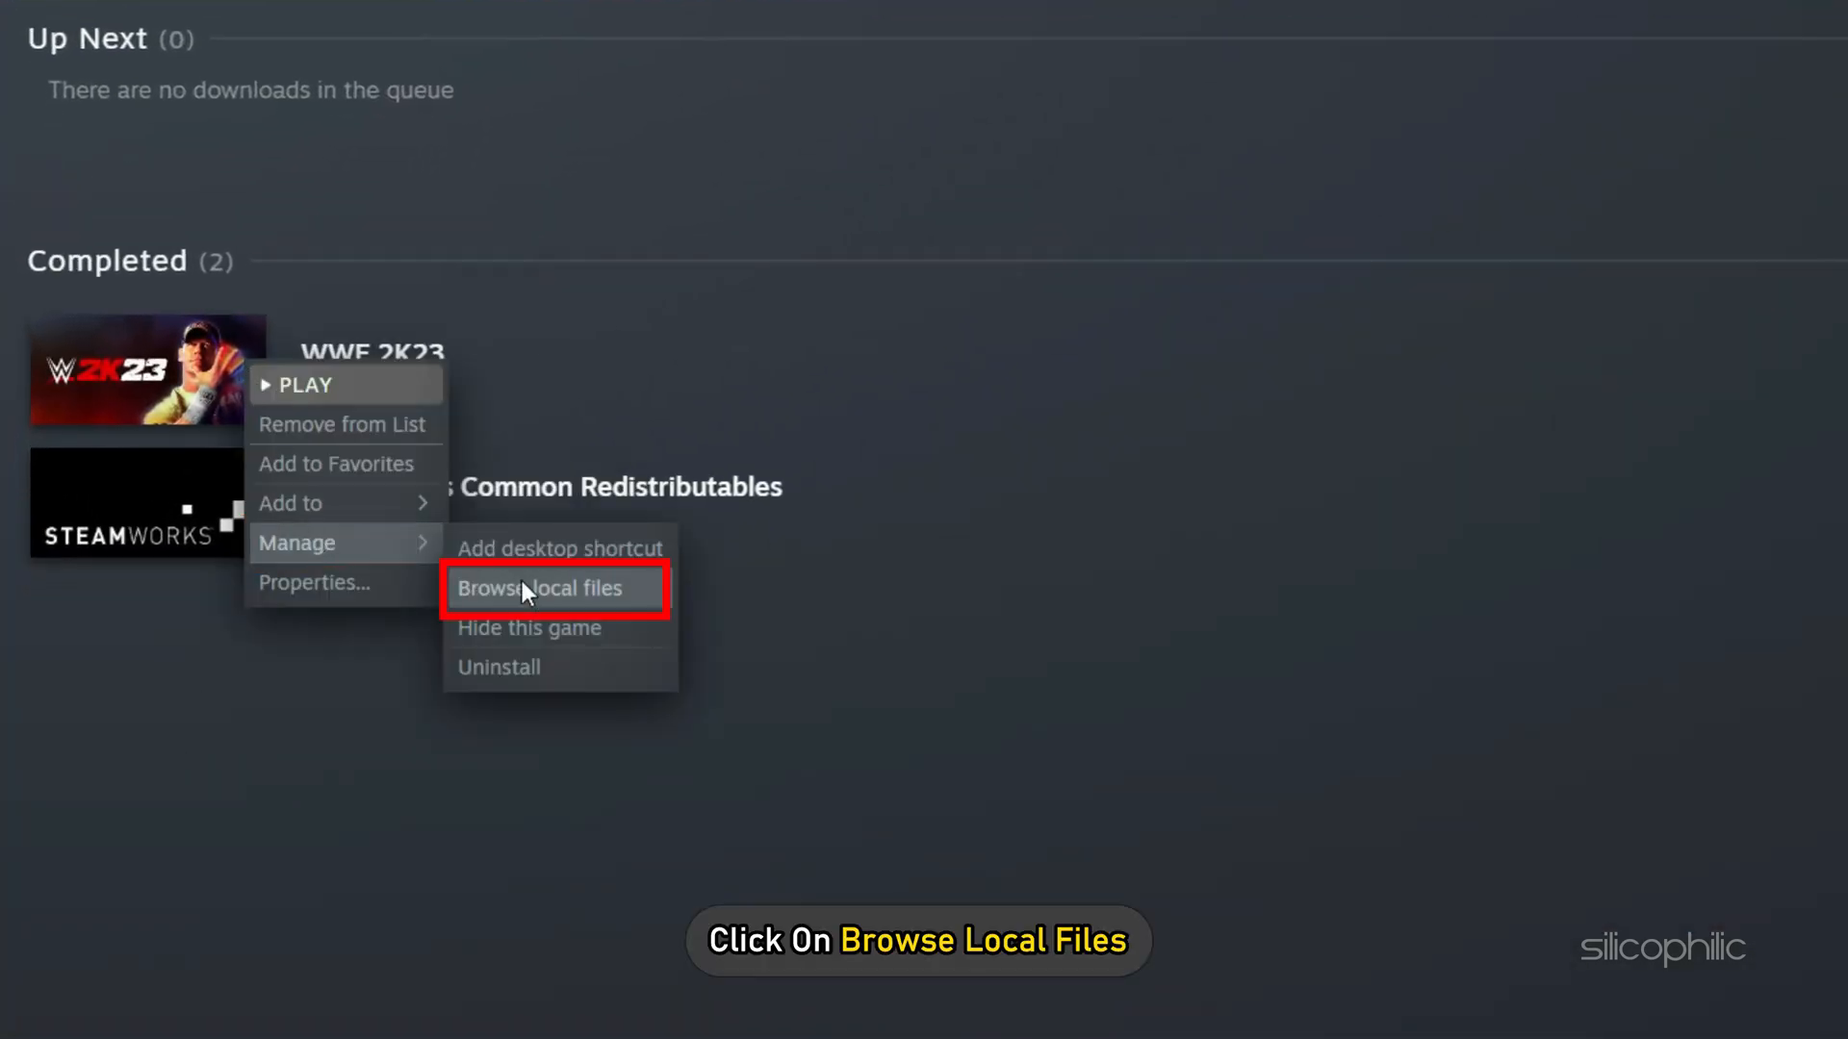
left_click(541, 588)
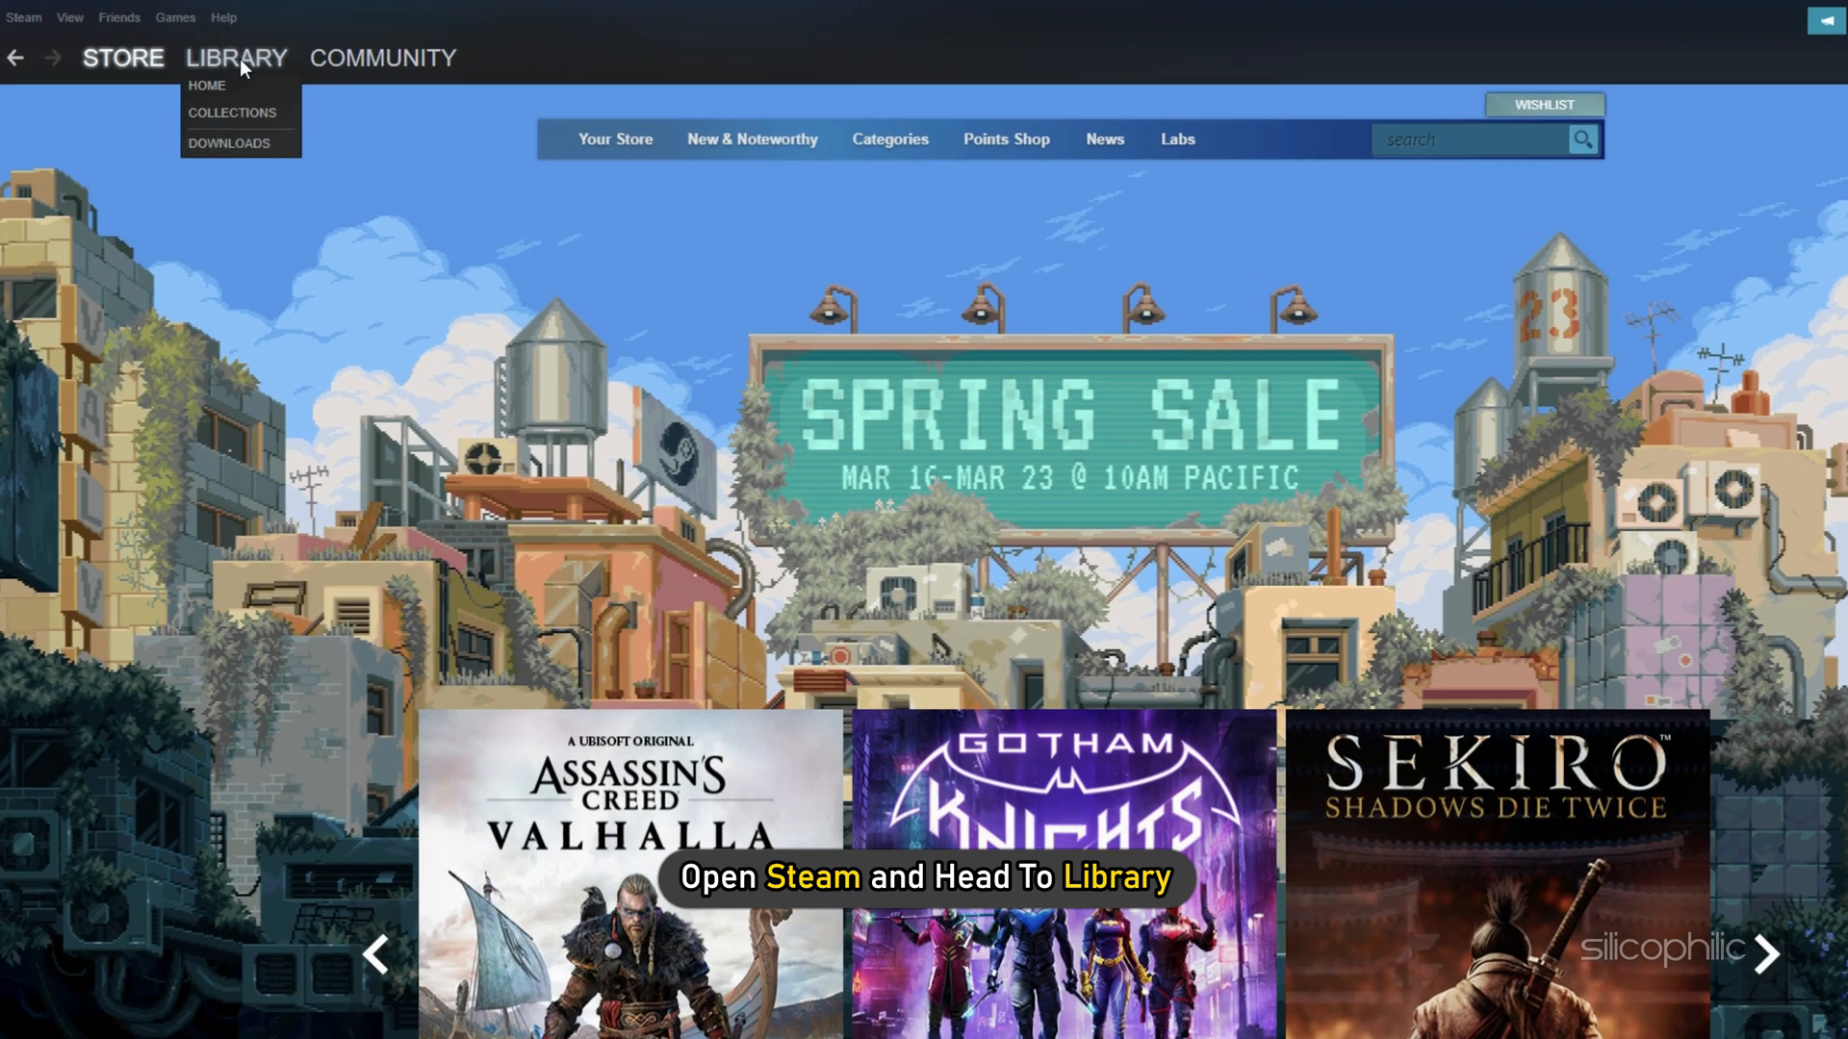
- Open WWE 2K23's Properties > Local Files and verify integrity of game files
left_click(228, 142)
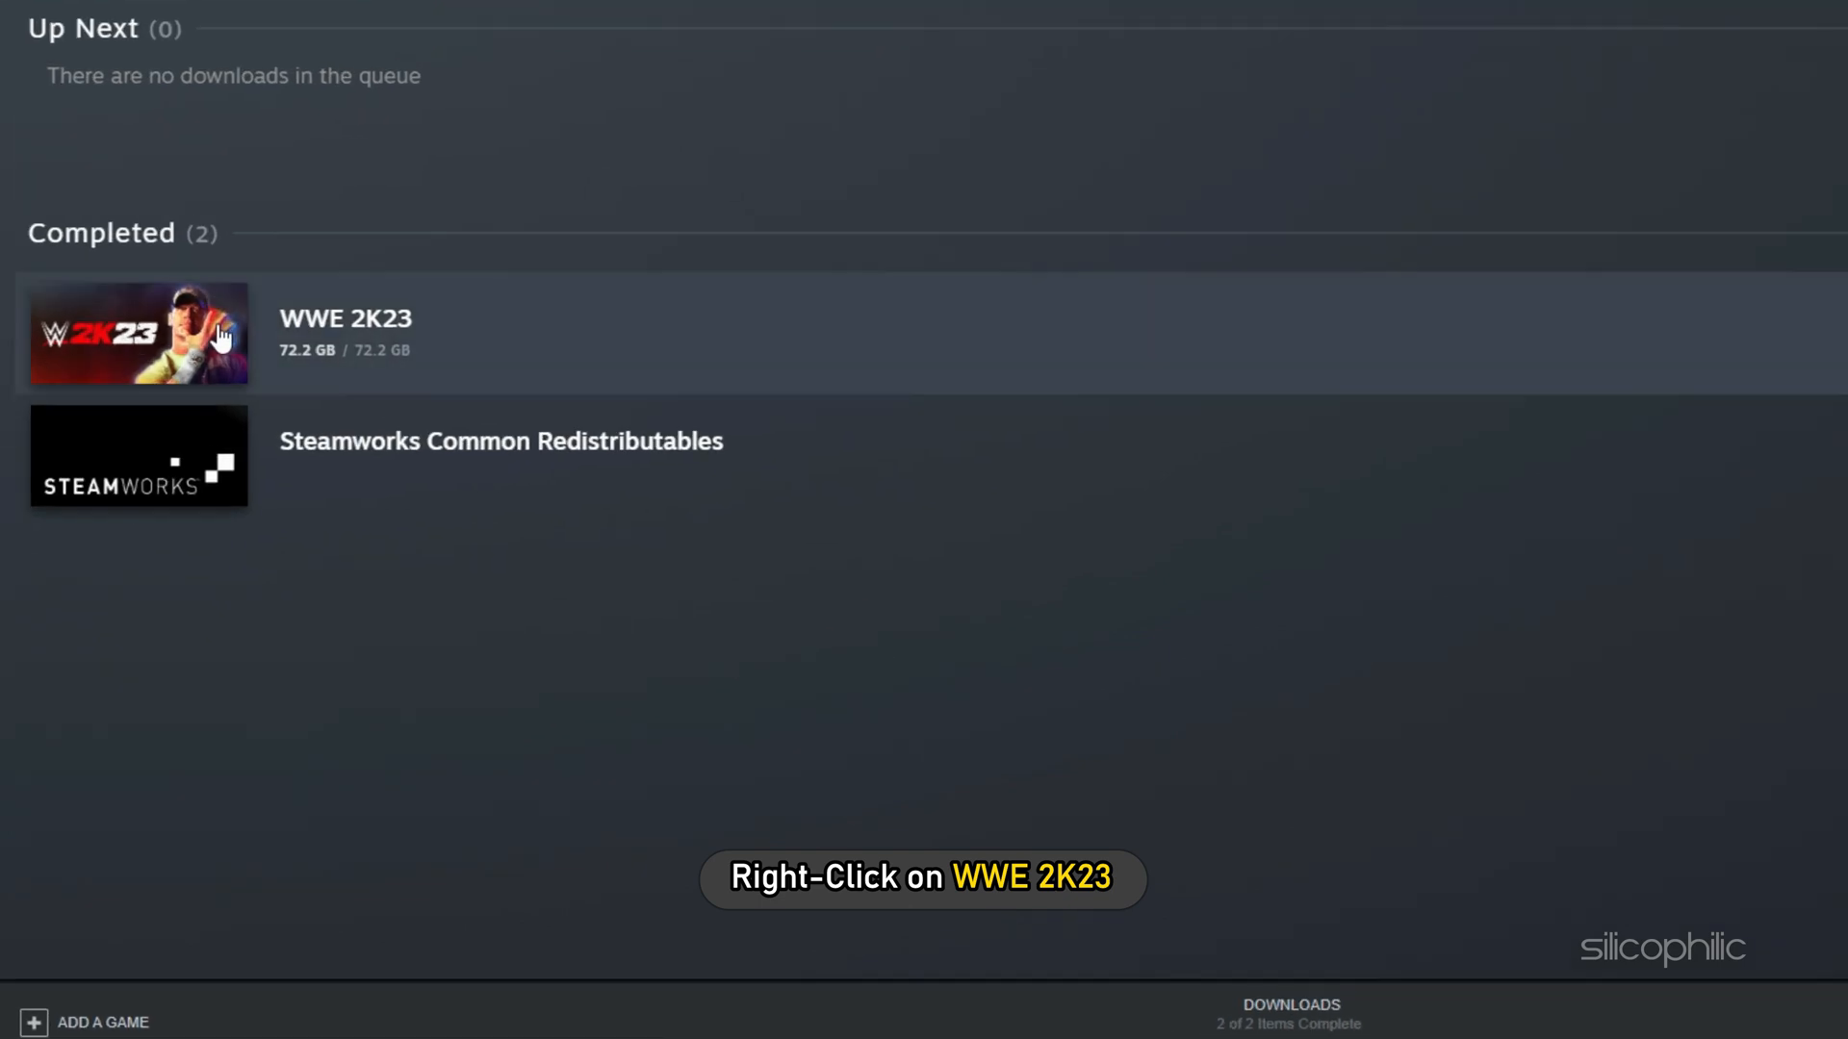
right_click(224, 334)
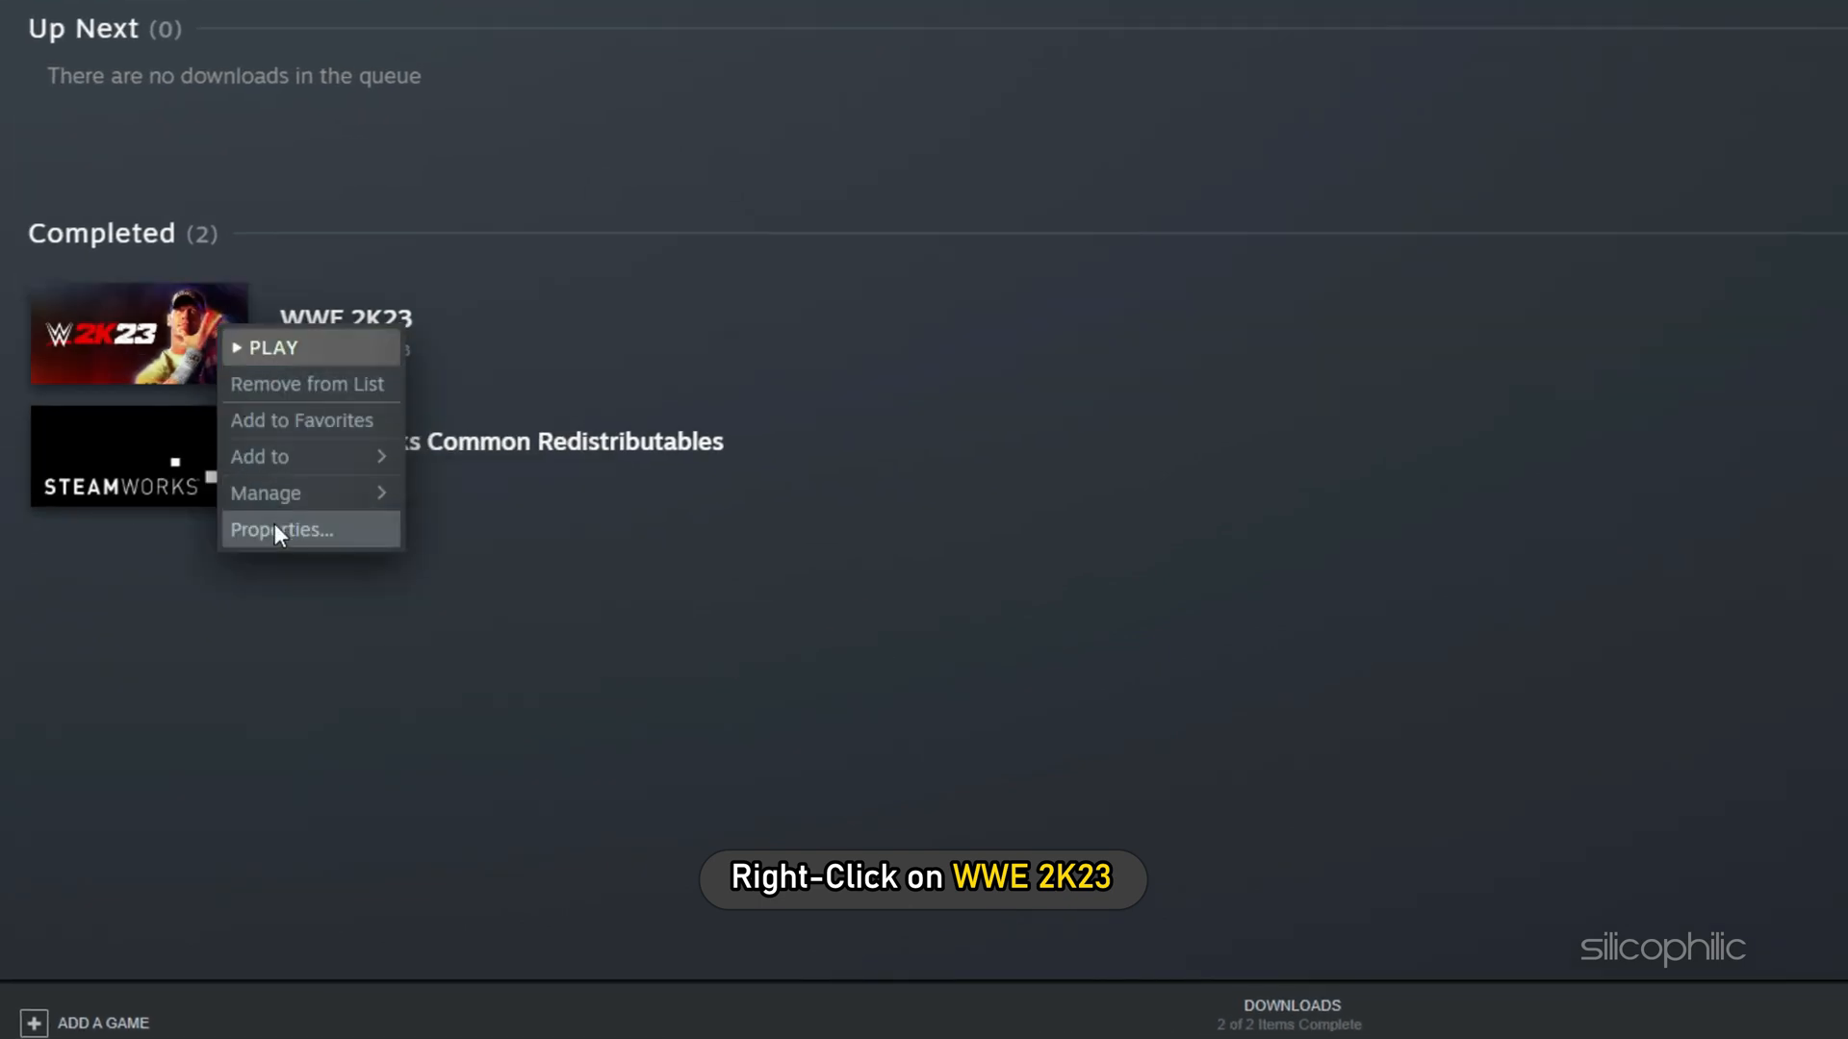
mouse_move(279, 530)
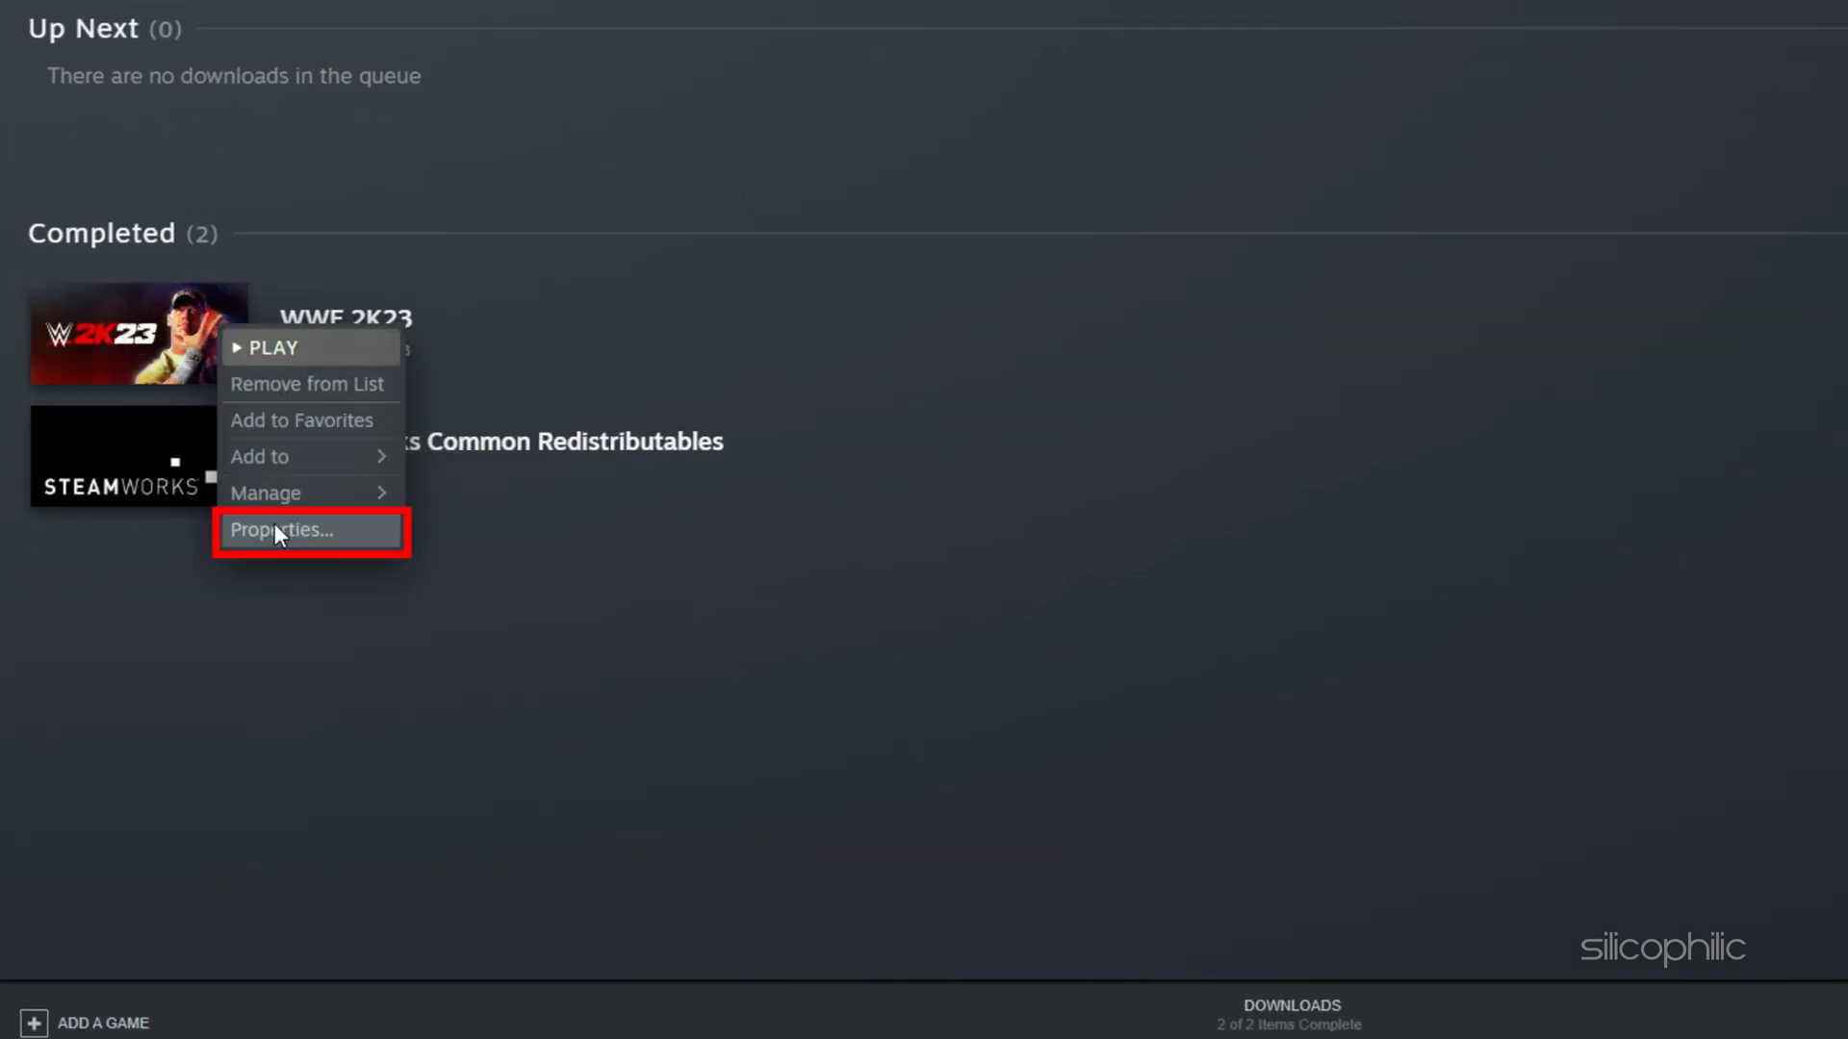
left_click(279, 529)
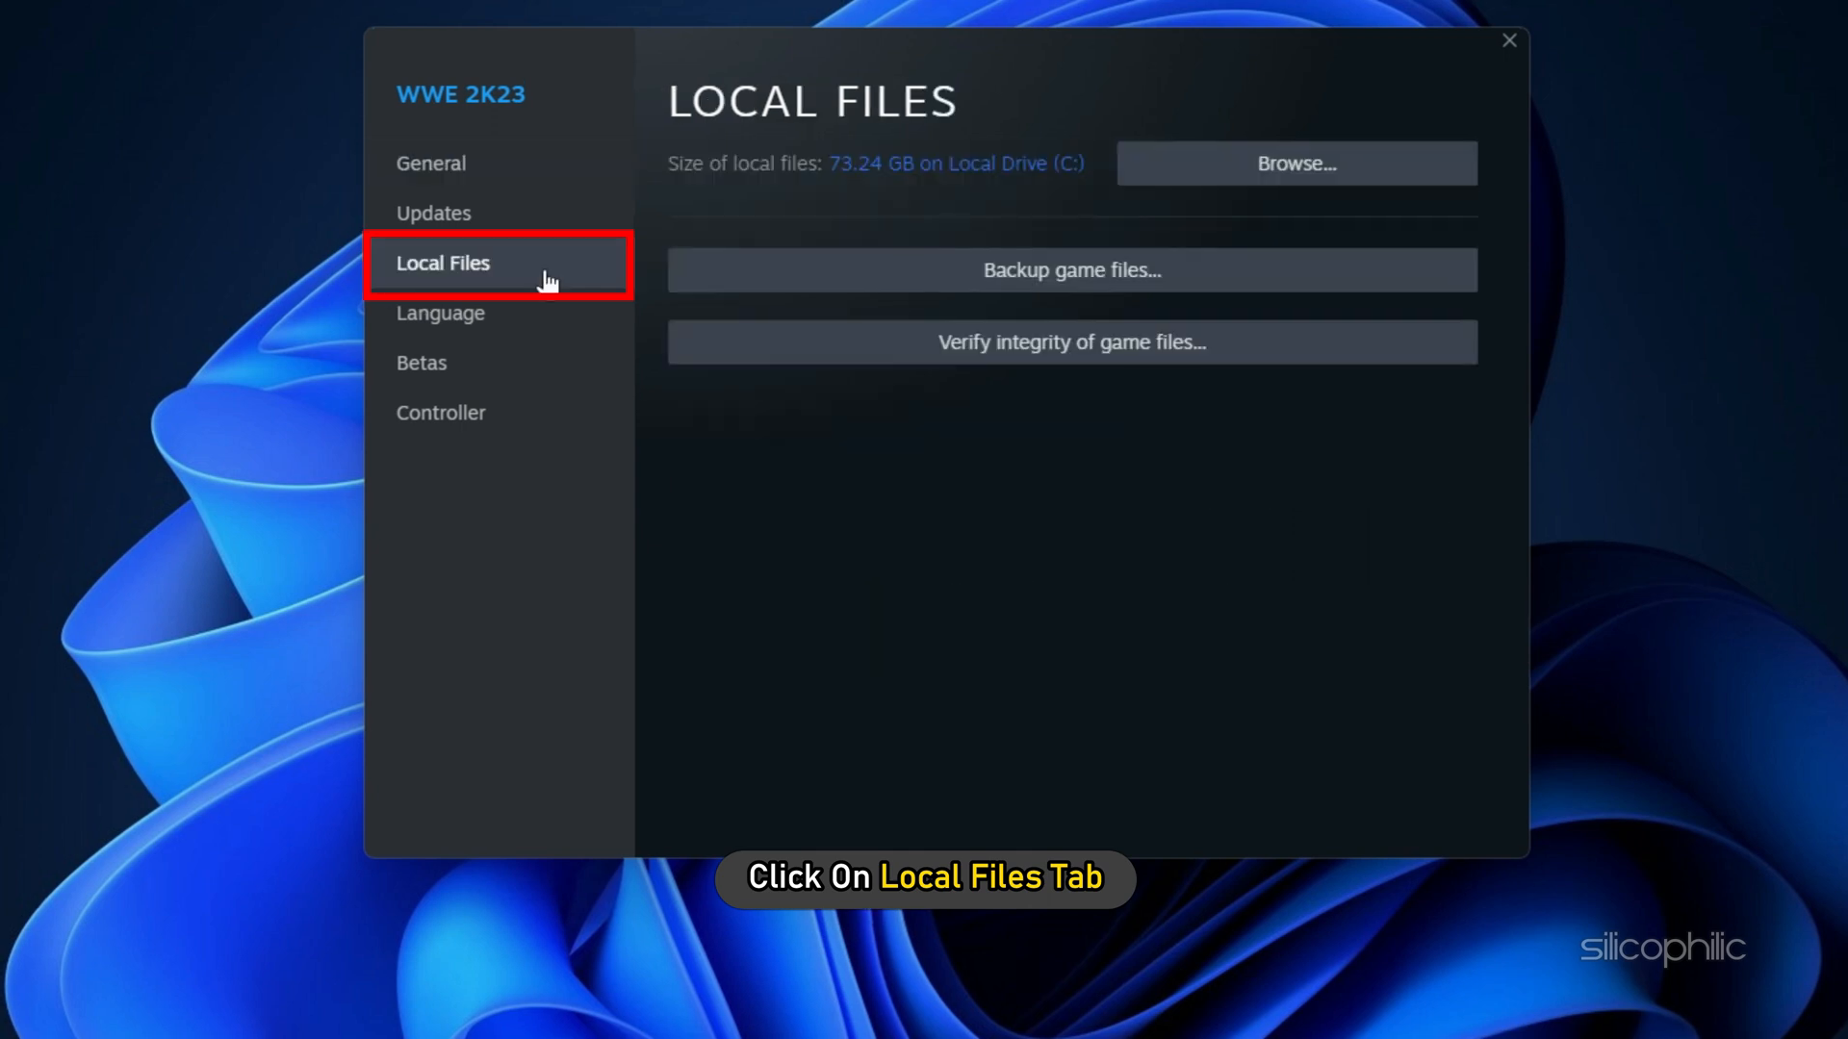
left_click(1069, 341)
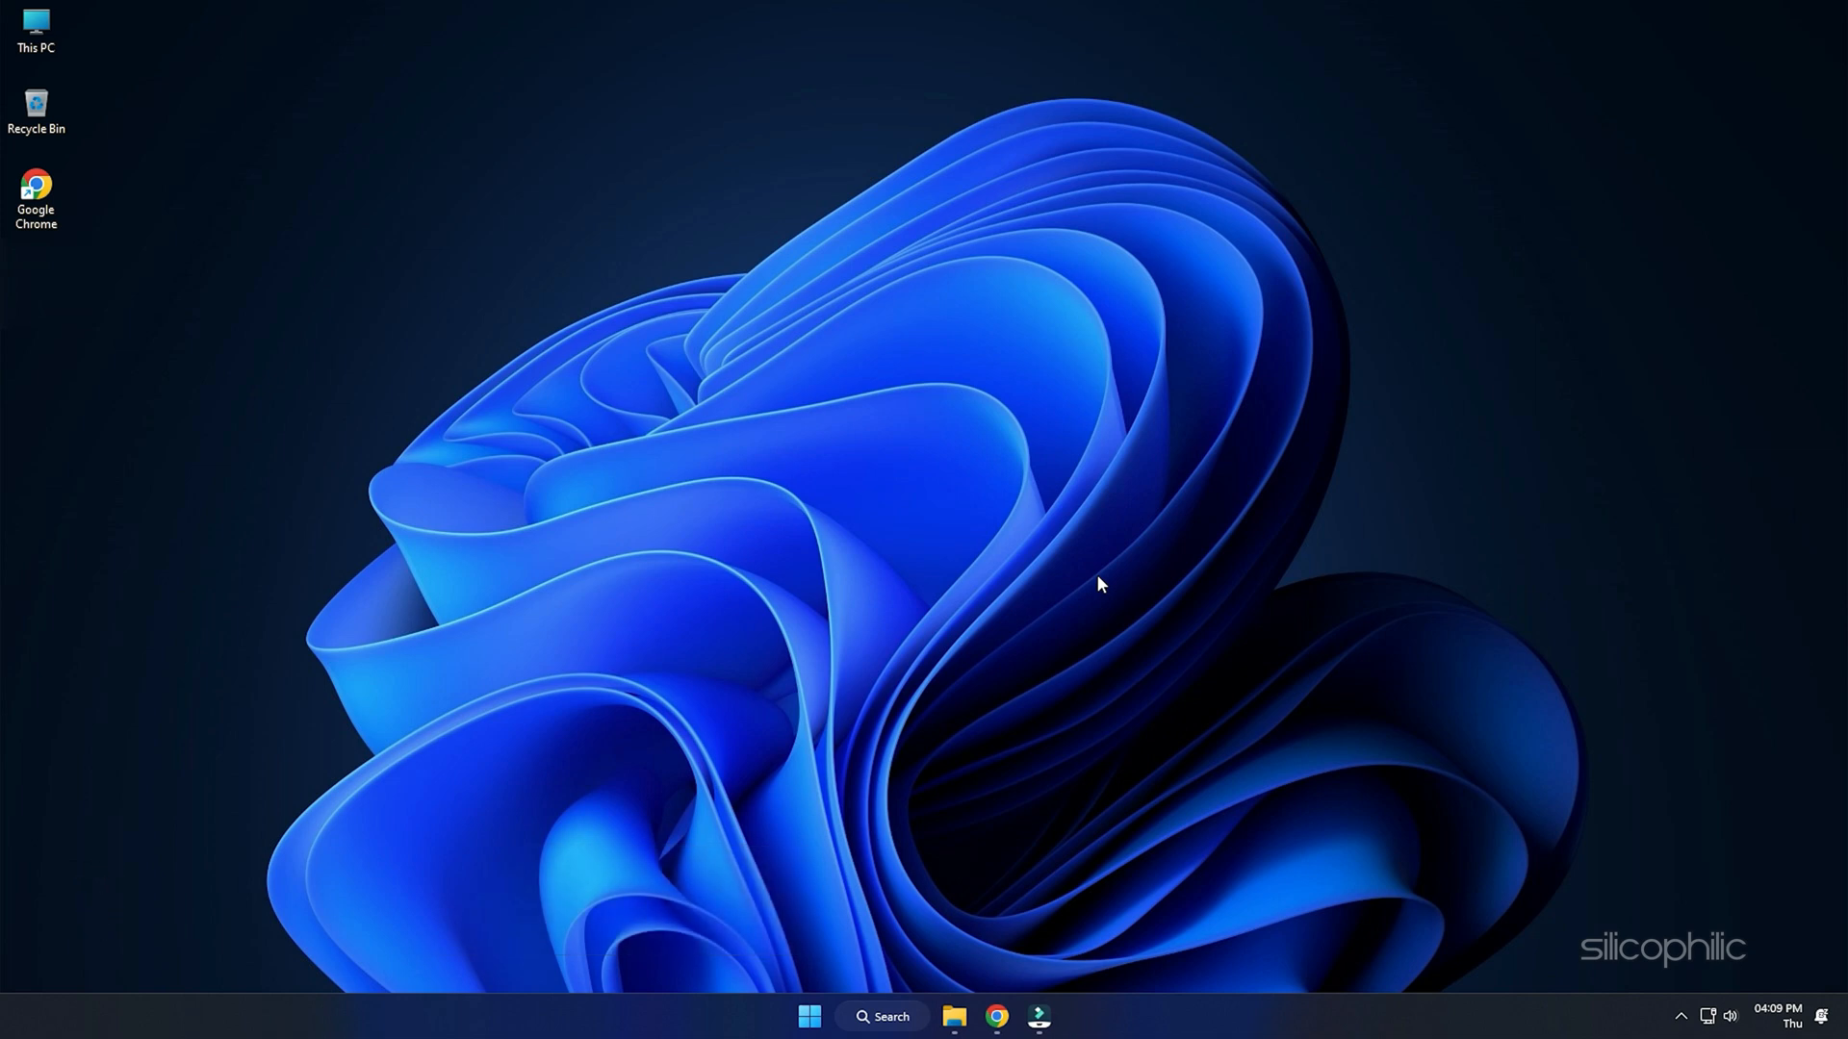
- In GeForce Experience's Drivers page, check for updates to confirm the latest Game Ready Driver
left_click(1038, 1016)
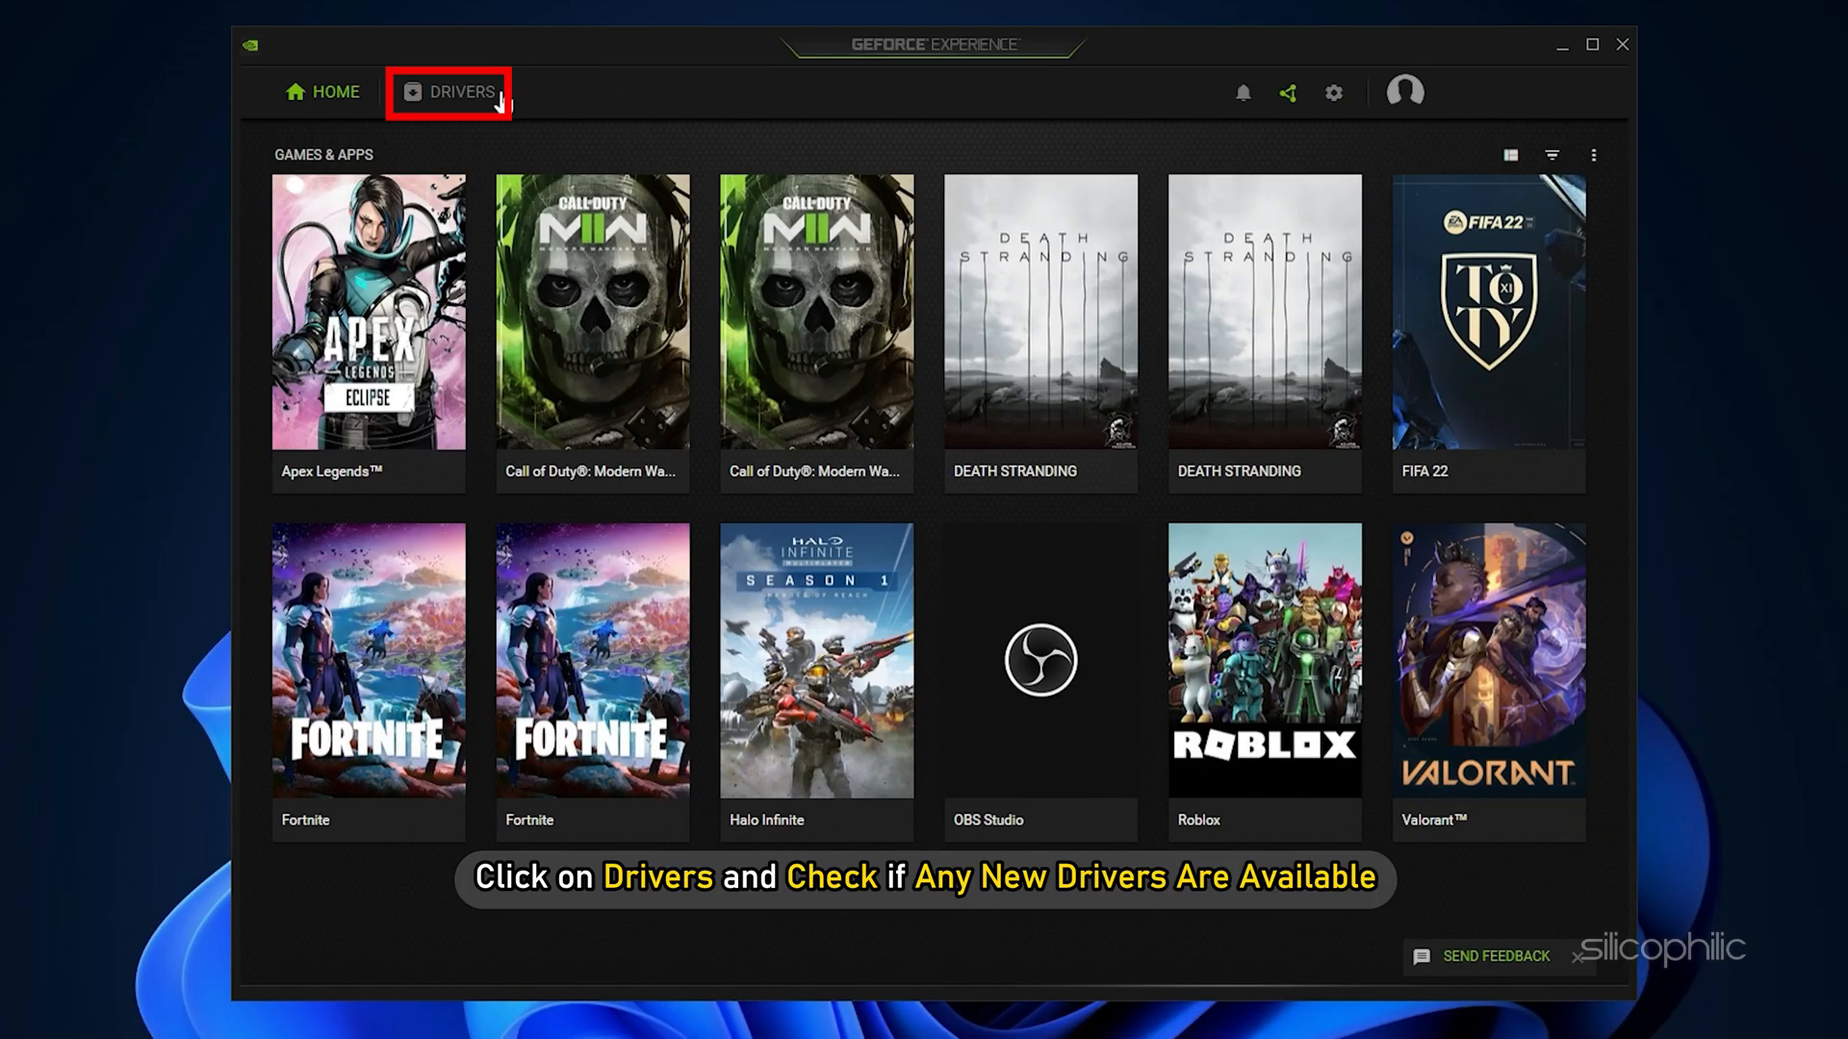
left_click(460, 92)
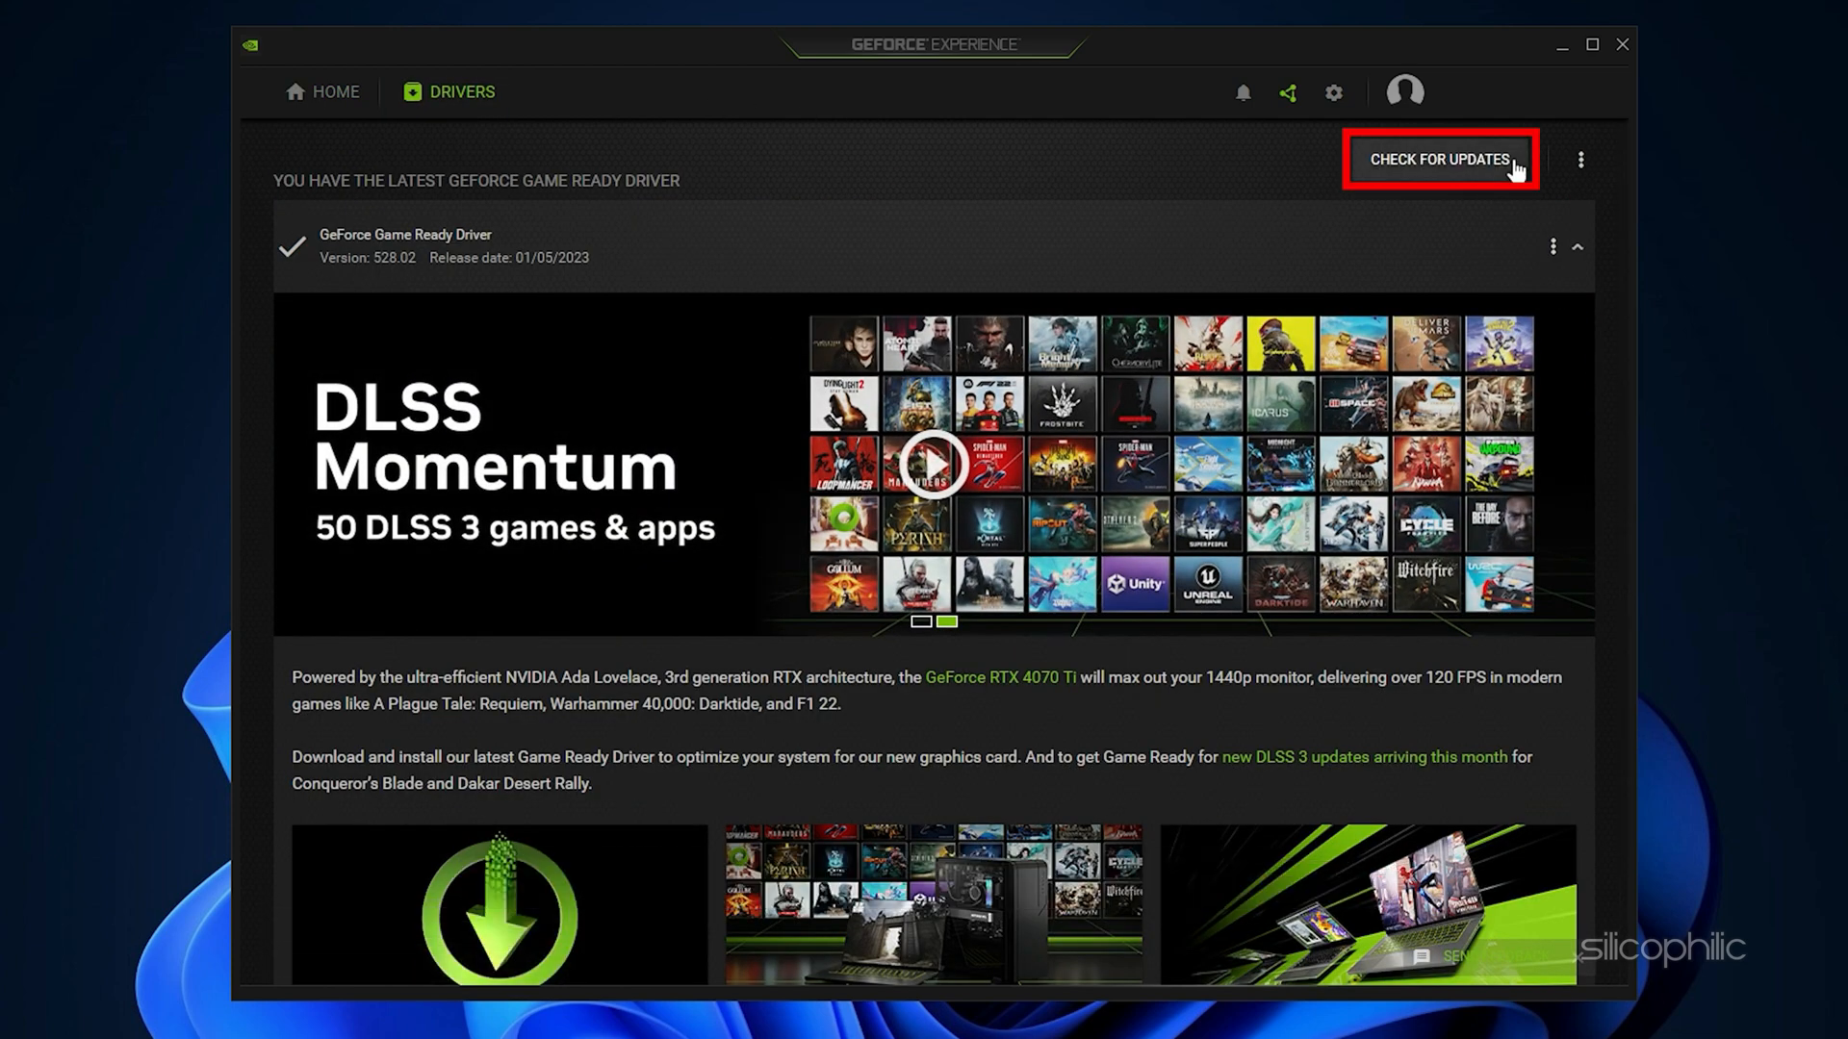
left_click(1620, 44)
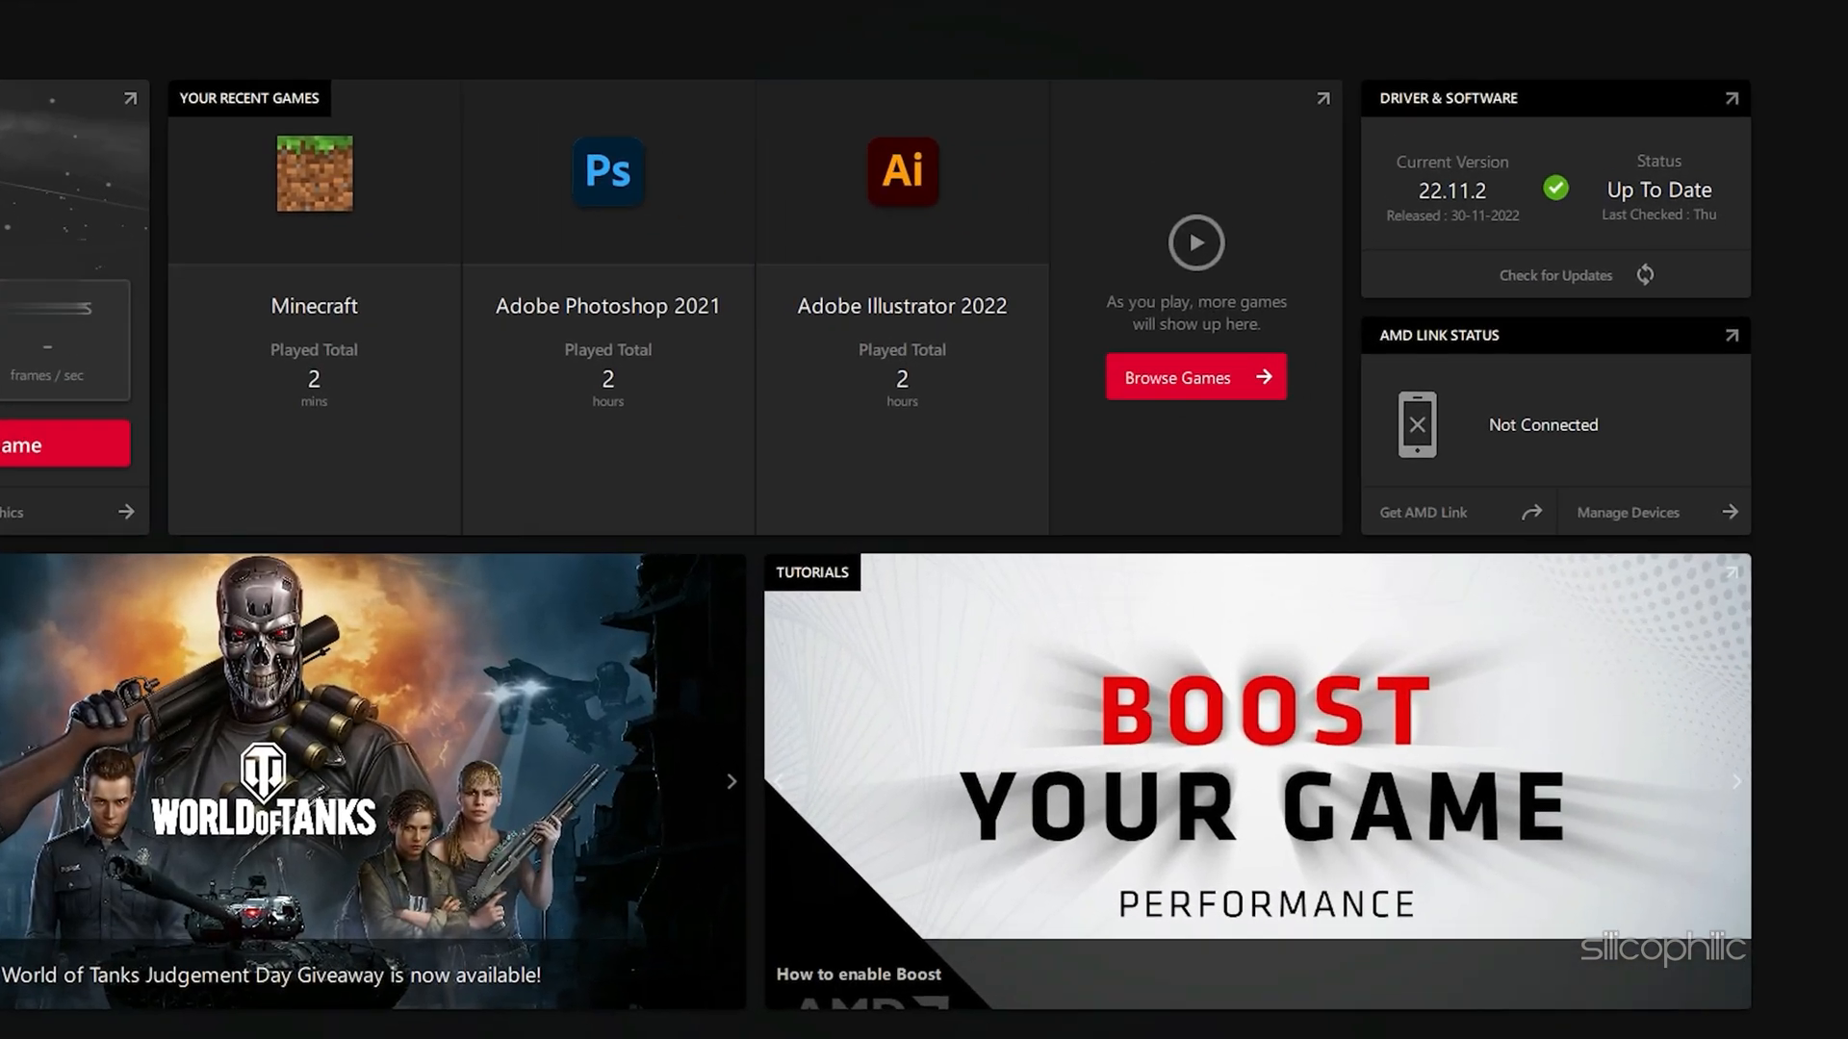
- Run a Check for Updates in AMD Radeon Software's Driver & Software panel
left_click(1554, 274)
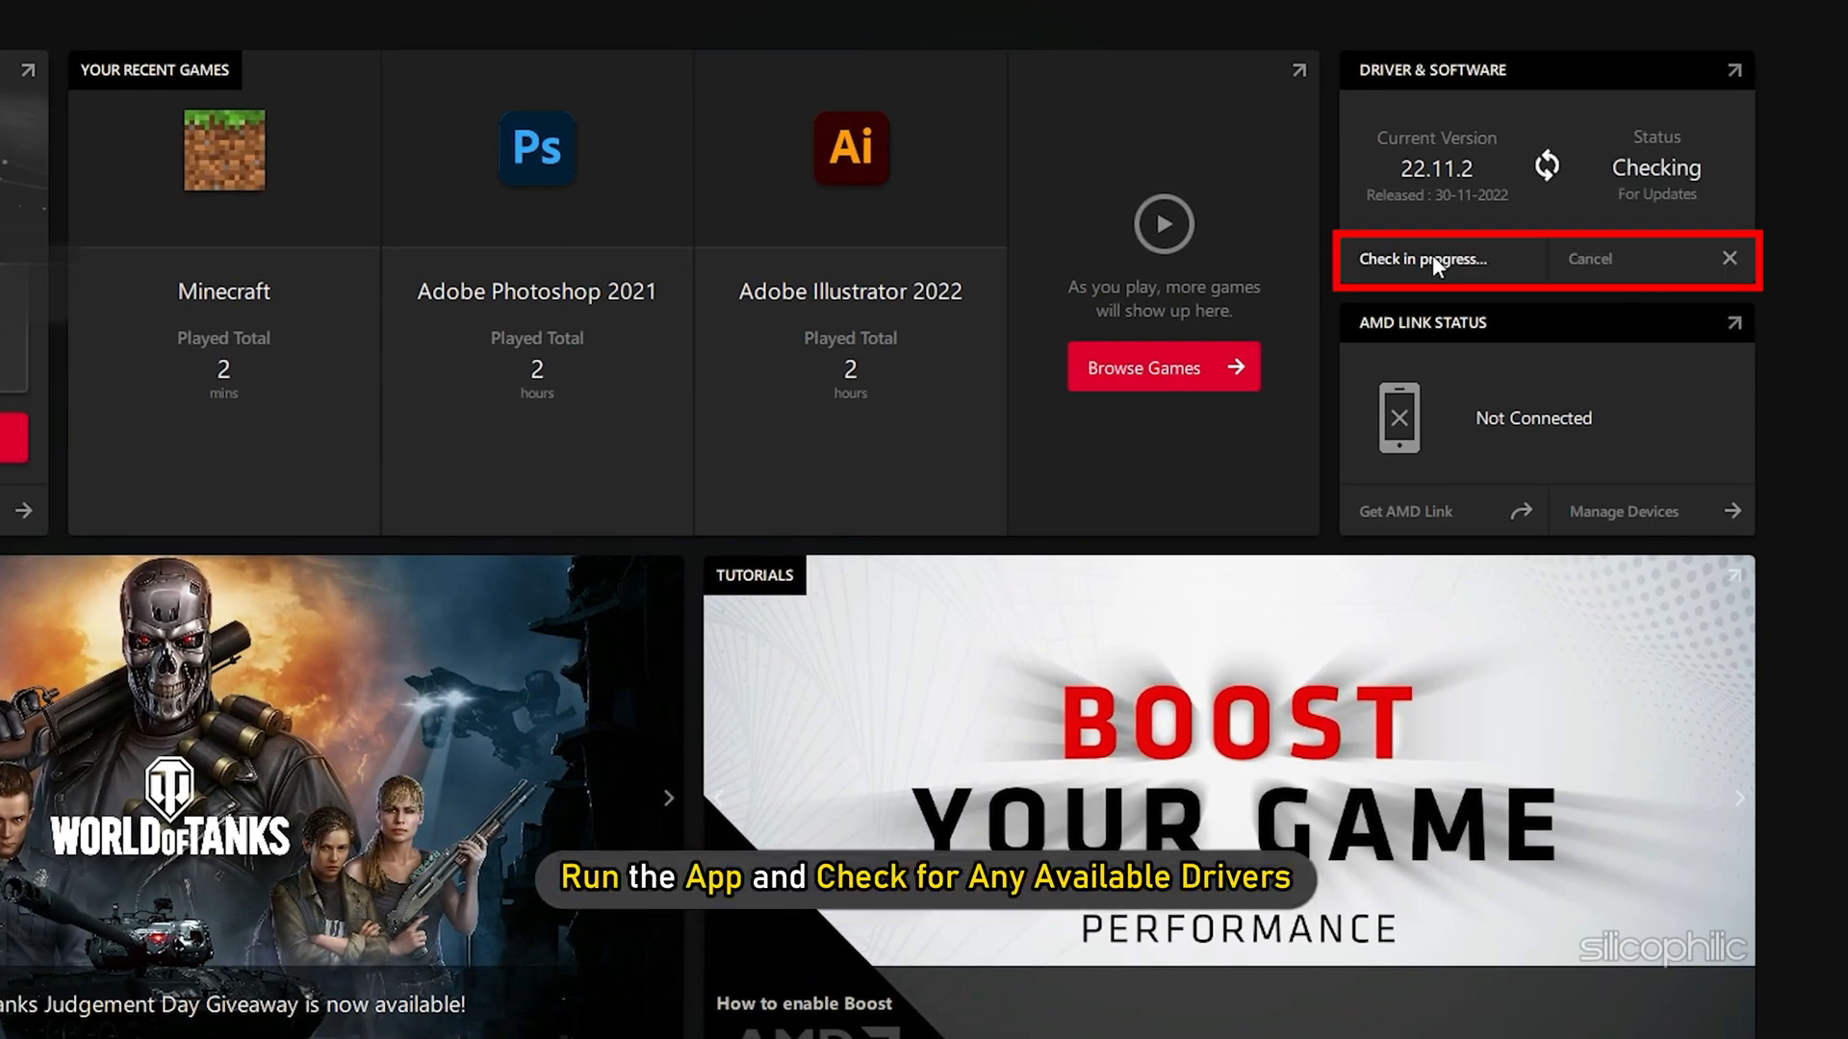